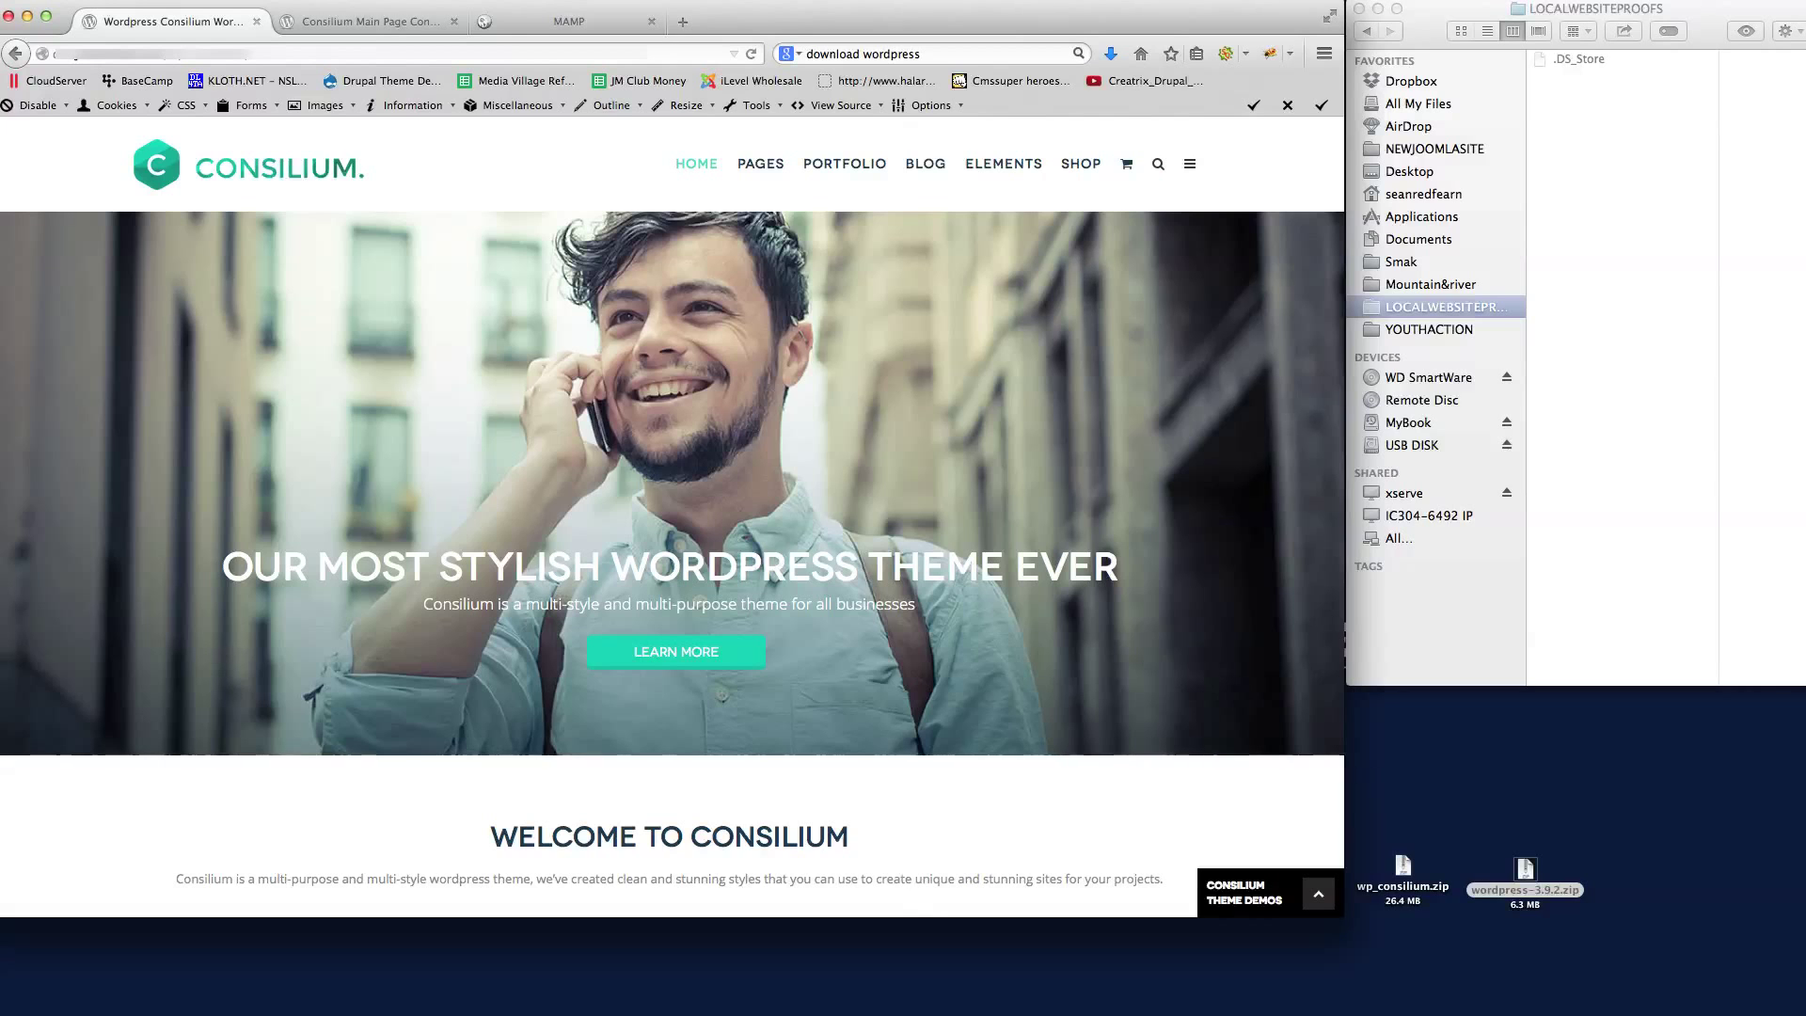
pyautogui.moveTo(943, 852)
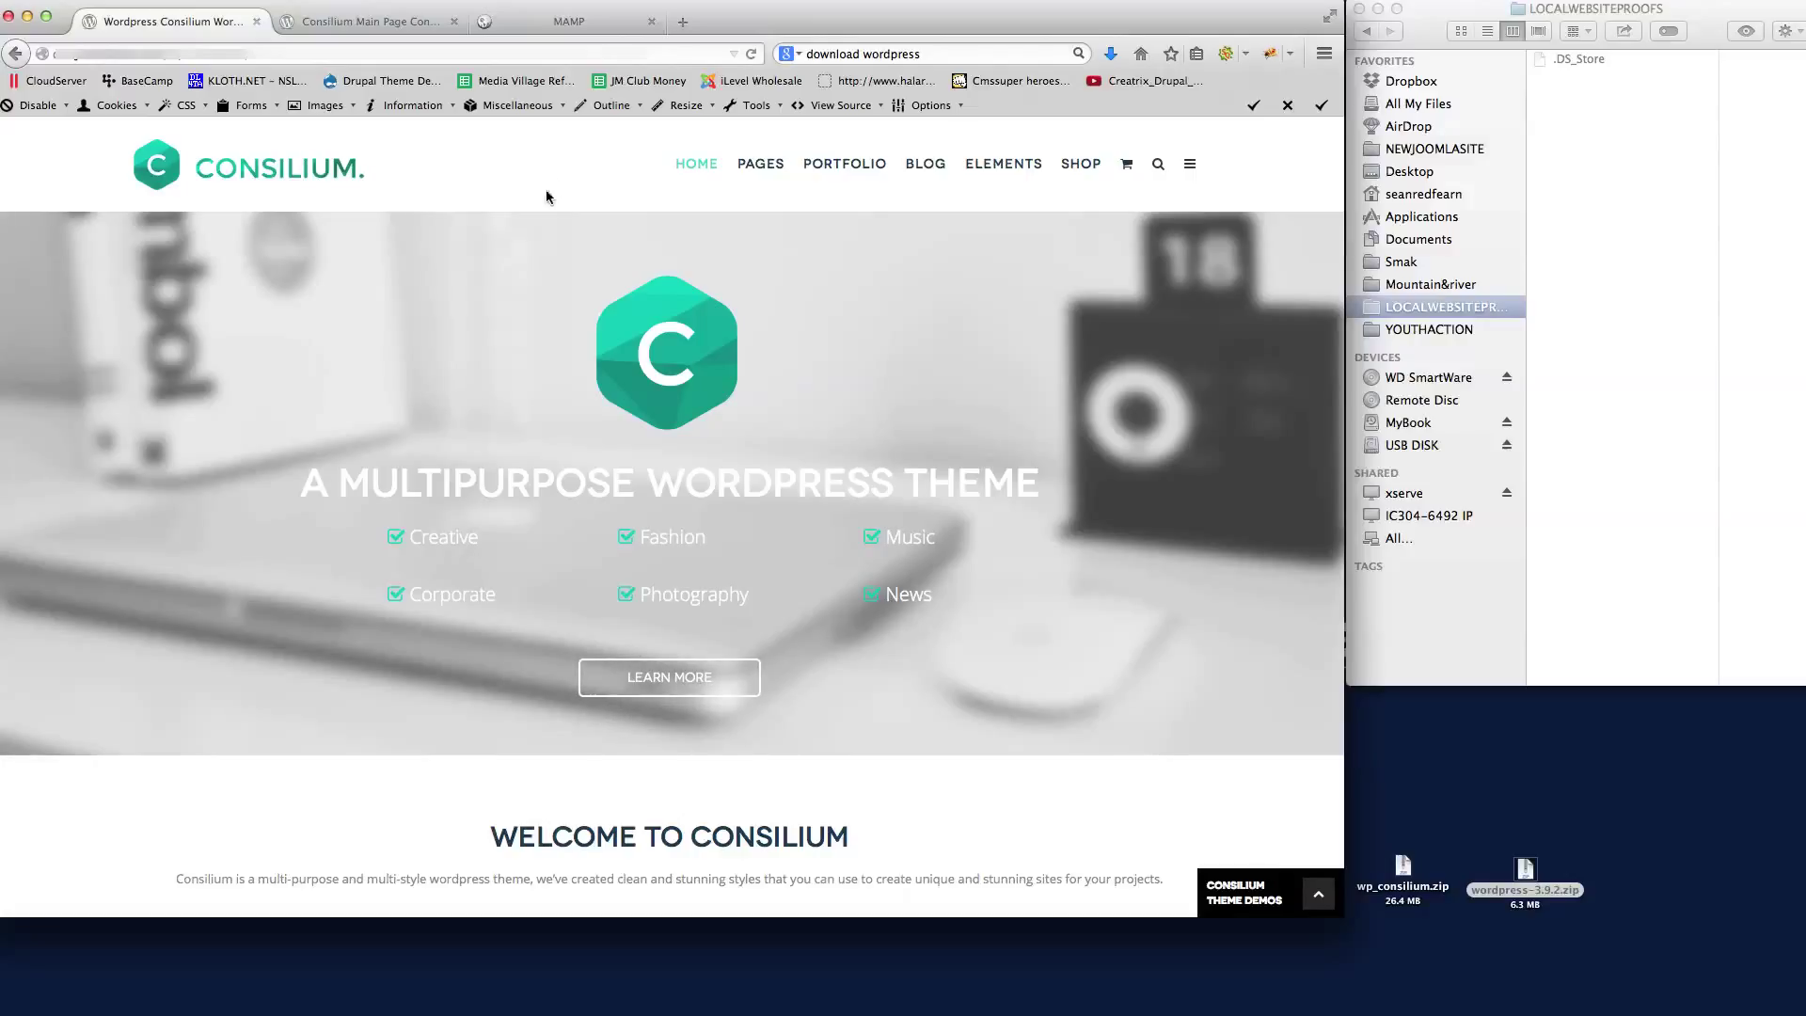
pyautogui.moveTo(564, 21)
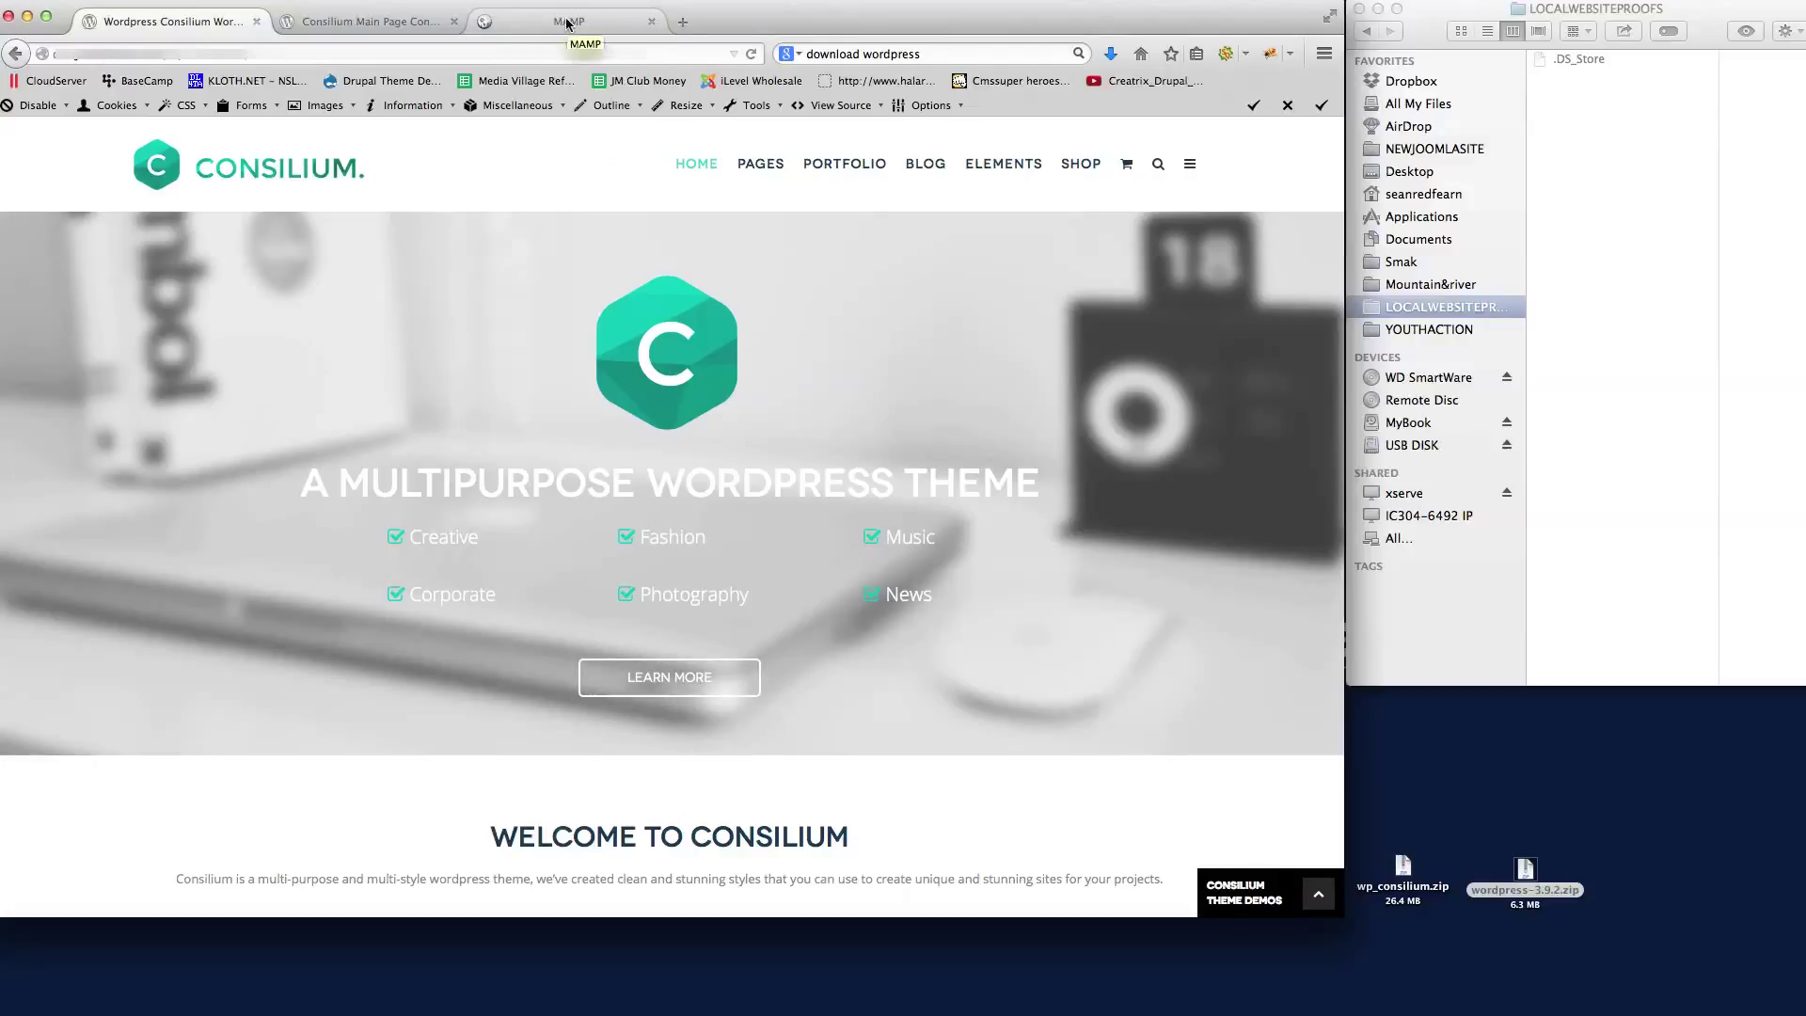
# Create an empty 'wordpress' database from phpMyAdmin's Databases page on the local MAMP server.
pyautogui.scroll(-3)
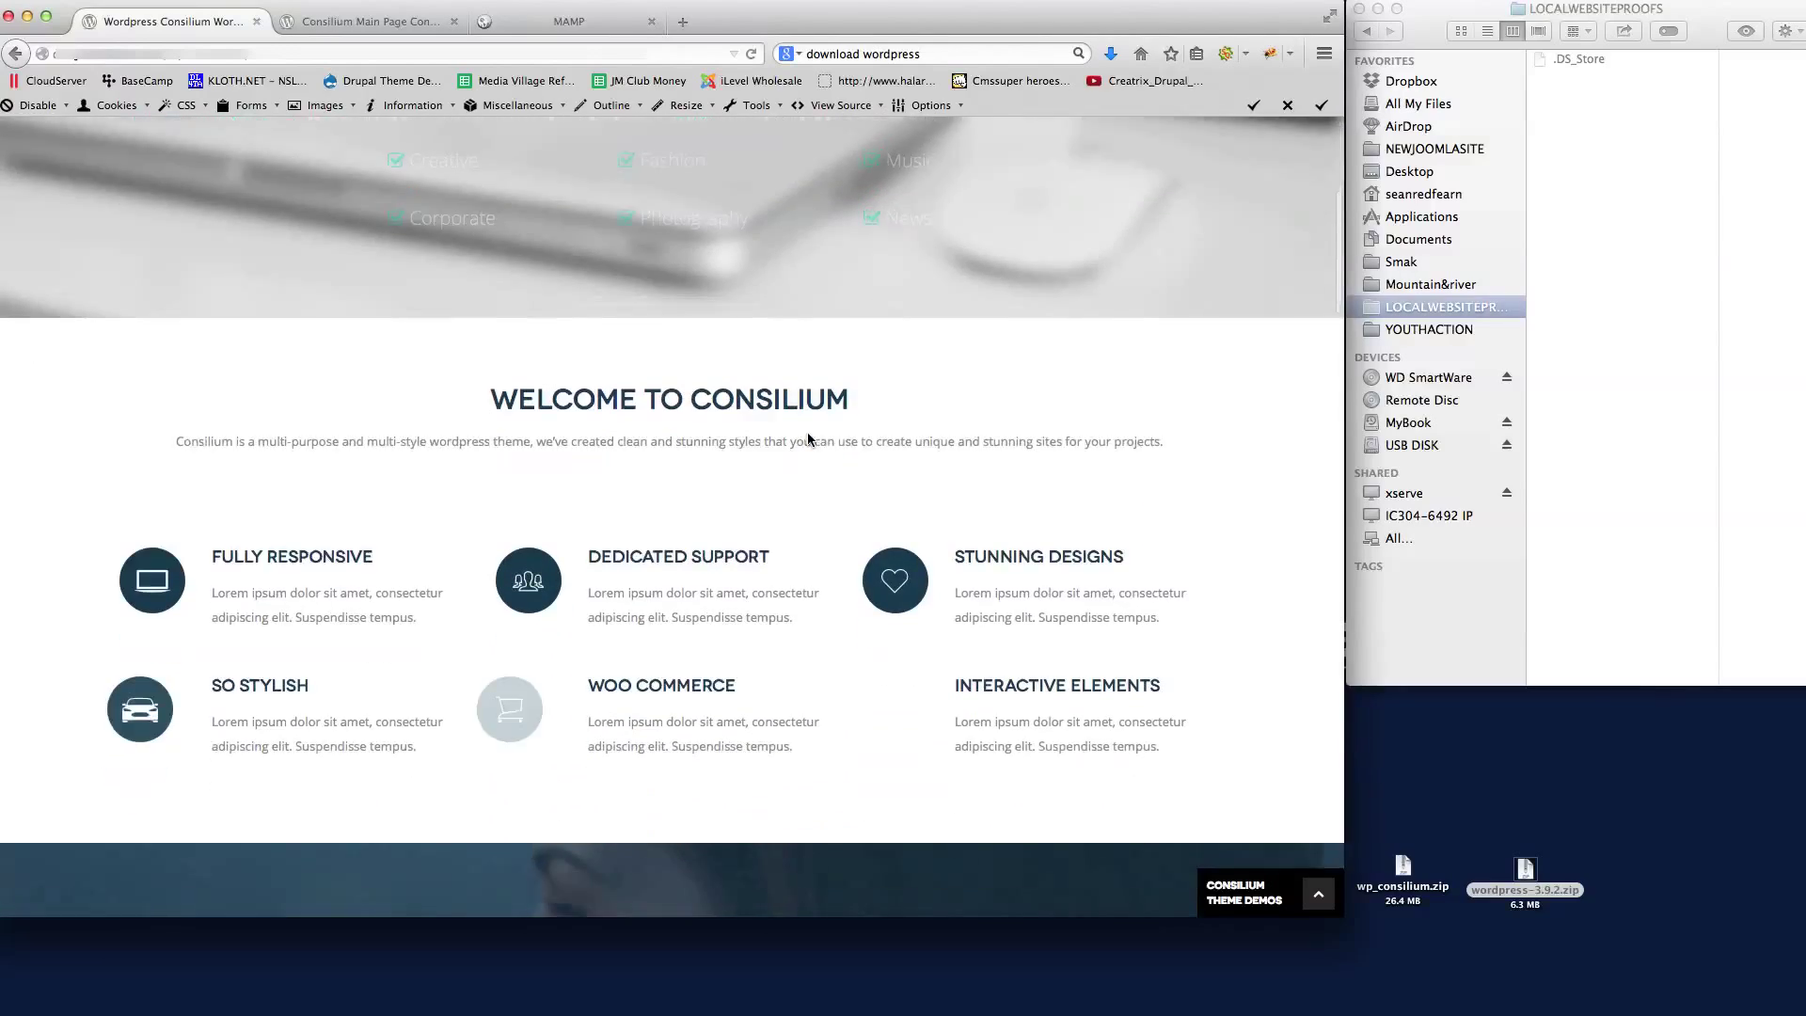
pyautogui.scroll(-3)
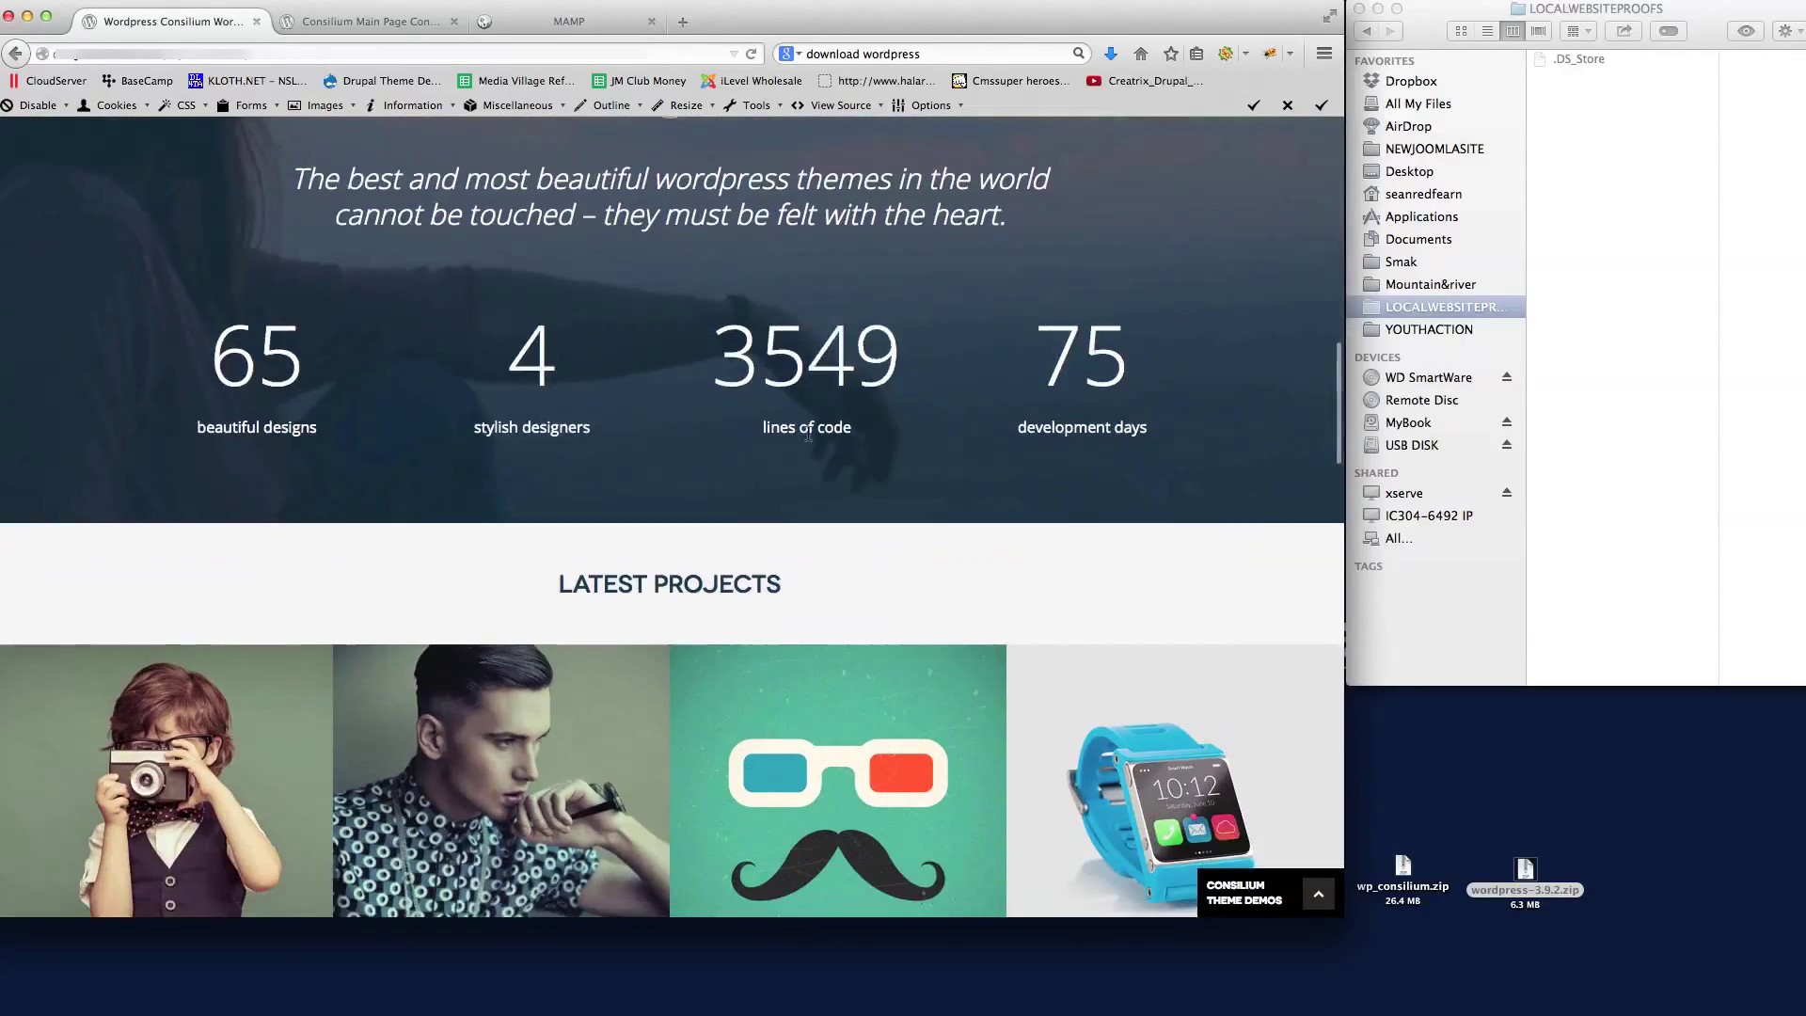
pyautogui.scroll(-3)
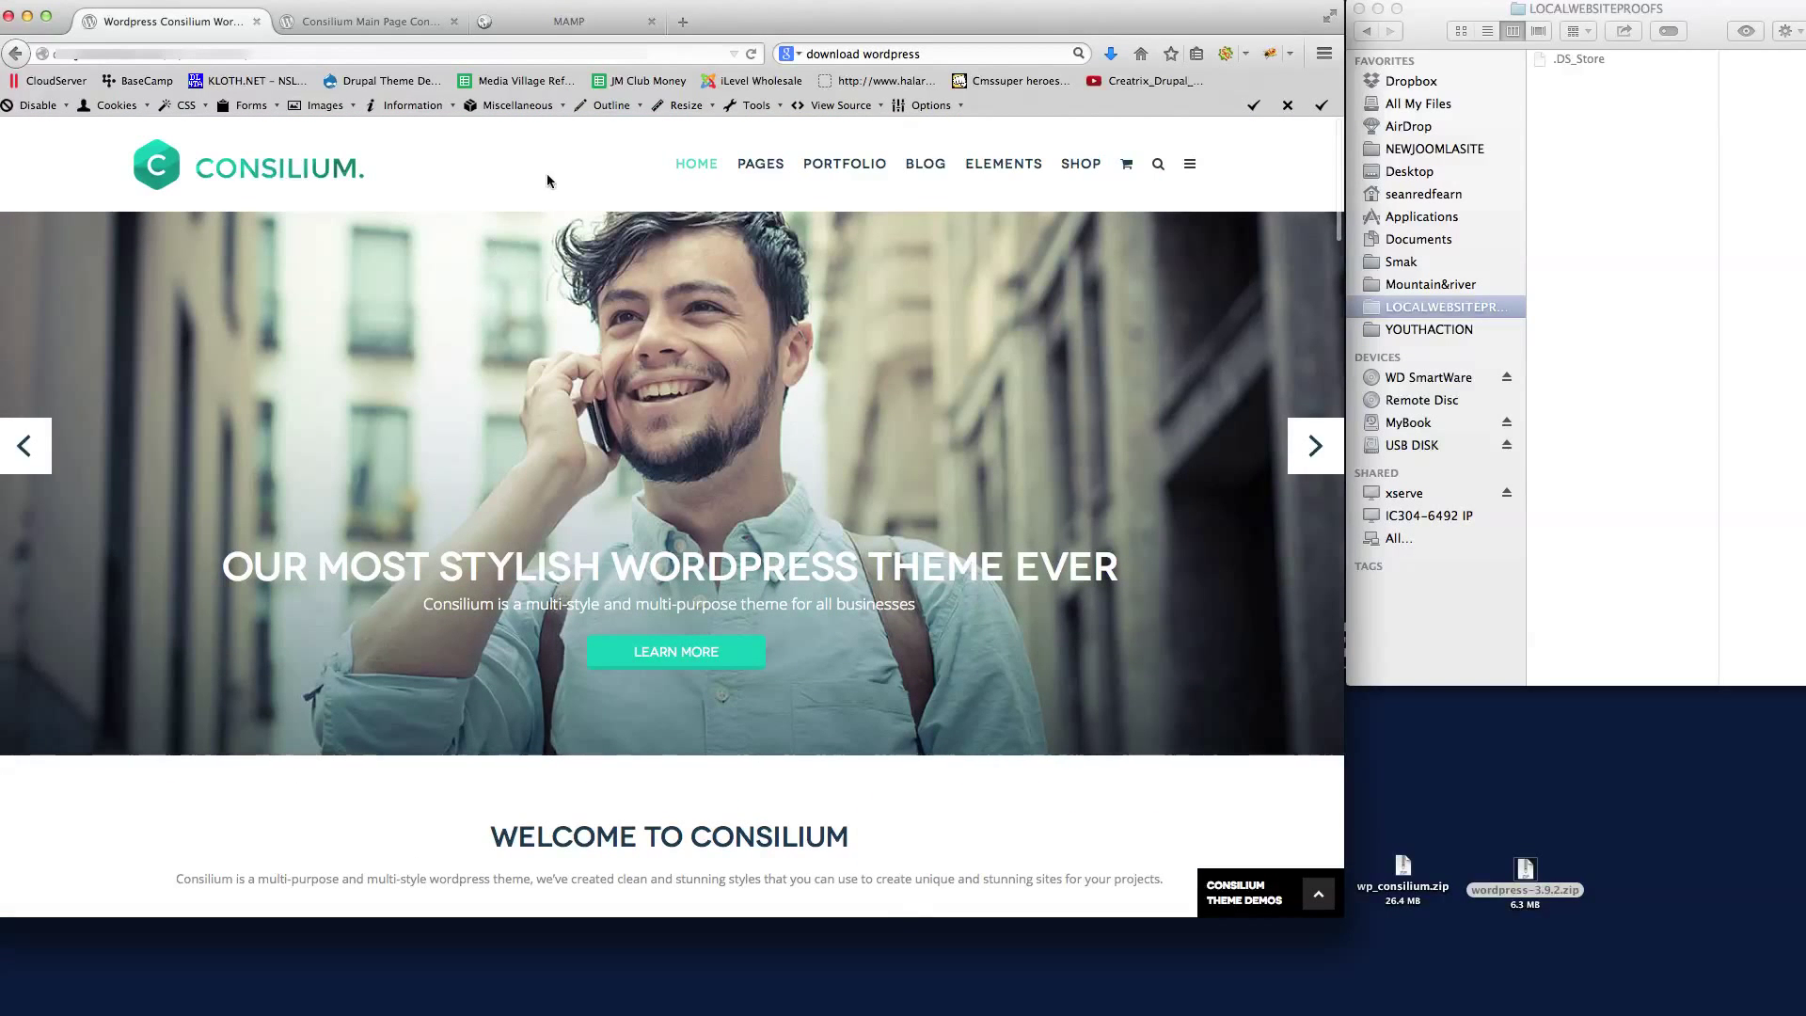
pyautogui.click(566, 20)
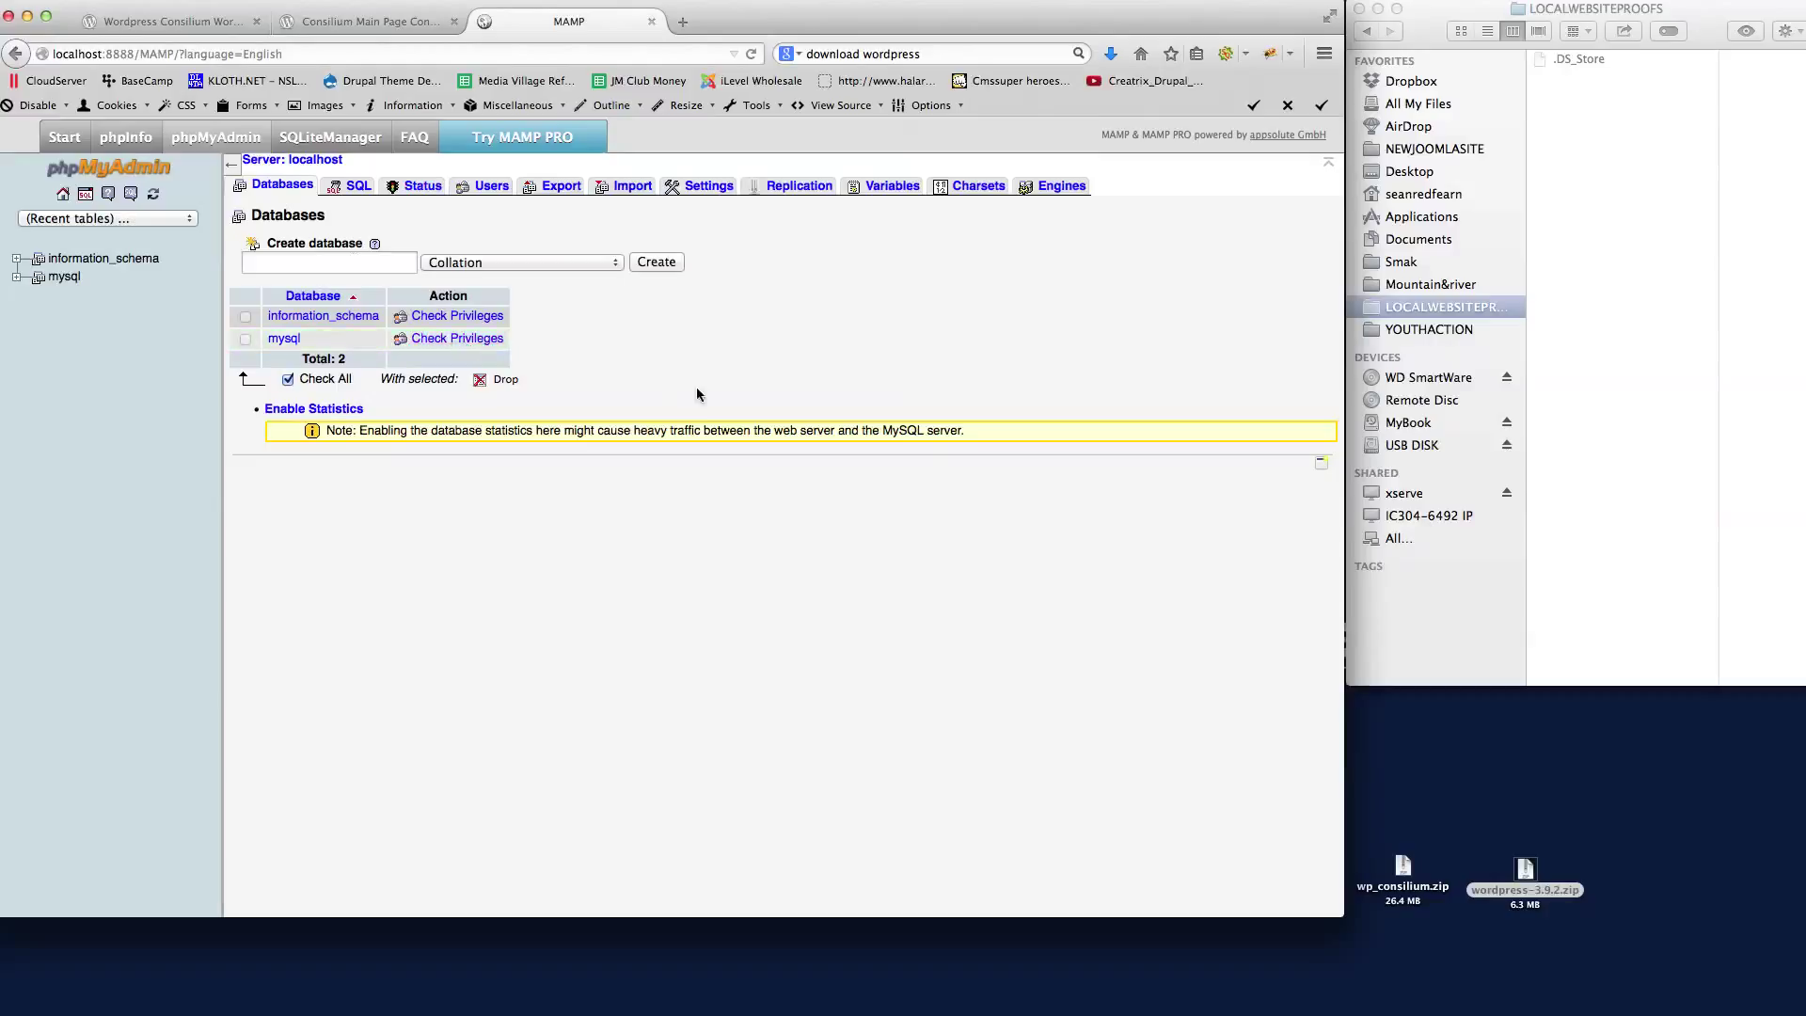
pyautogui.click(329, 261)
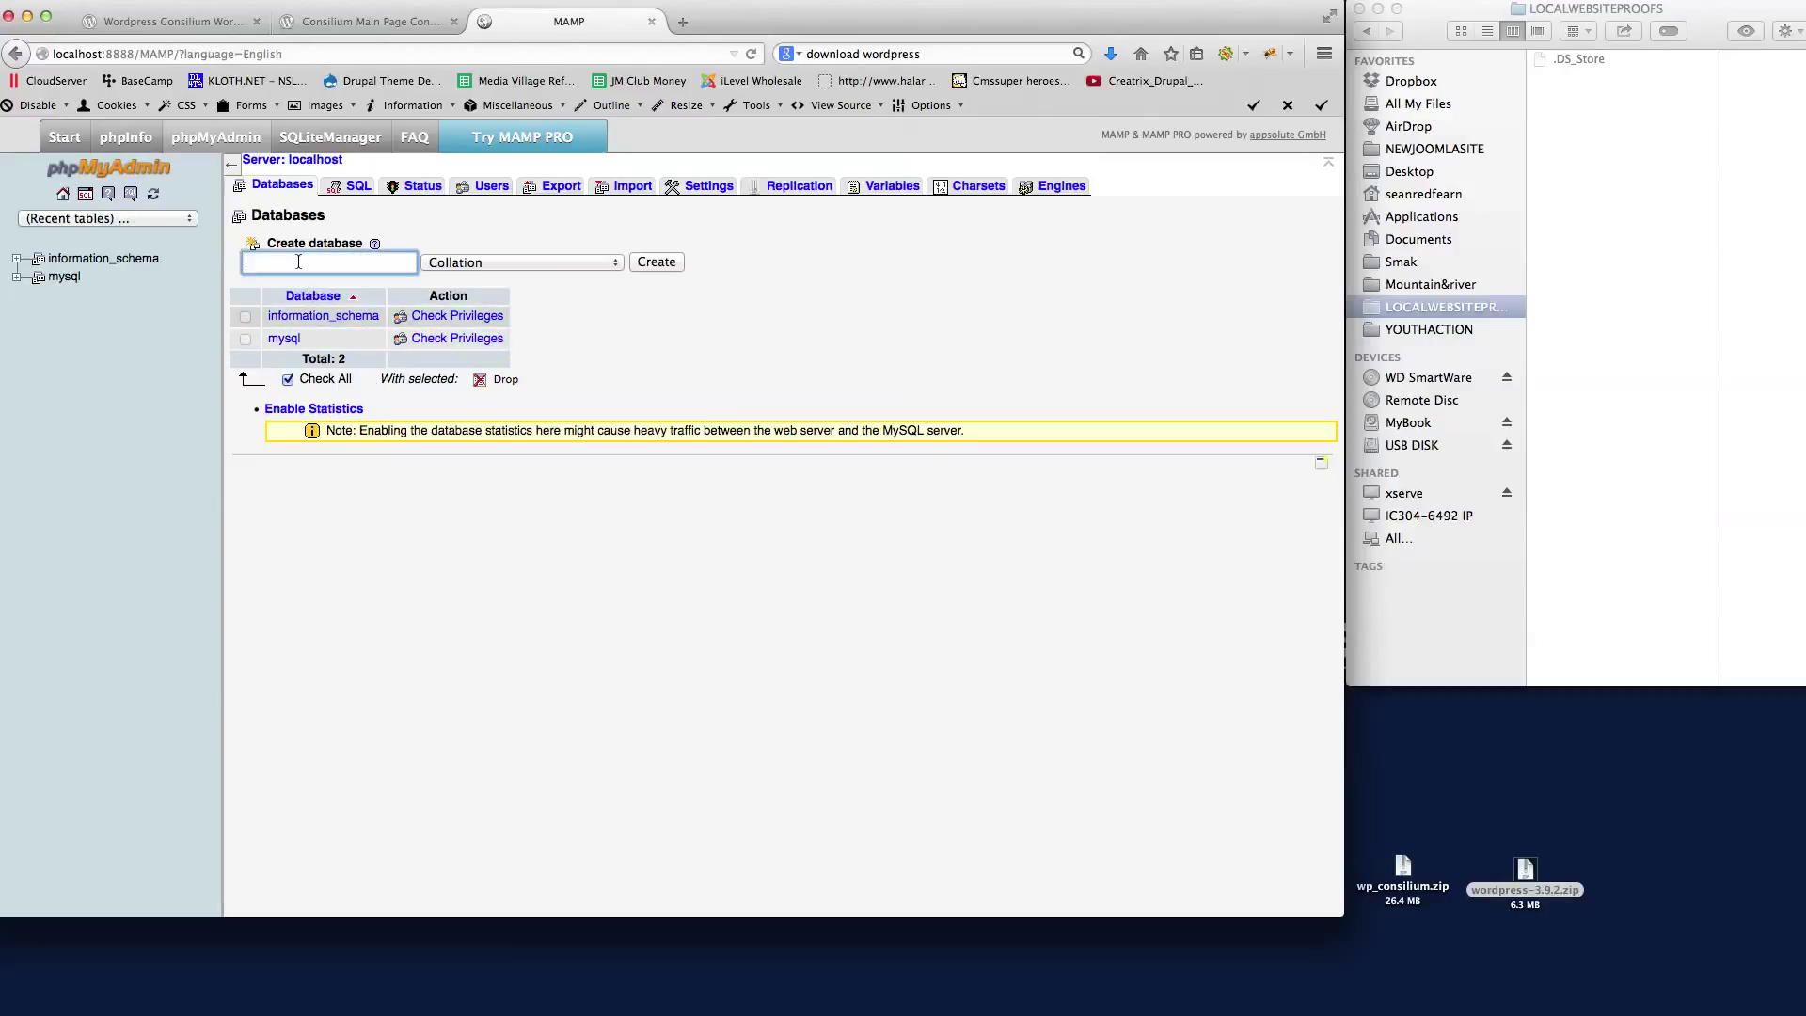
pyautogui.write('word')
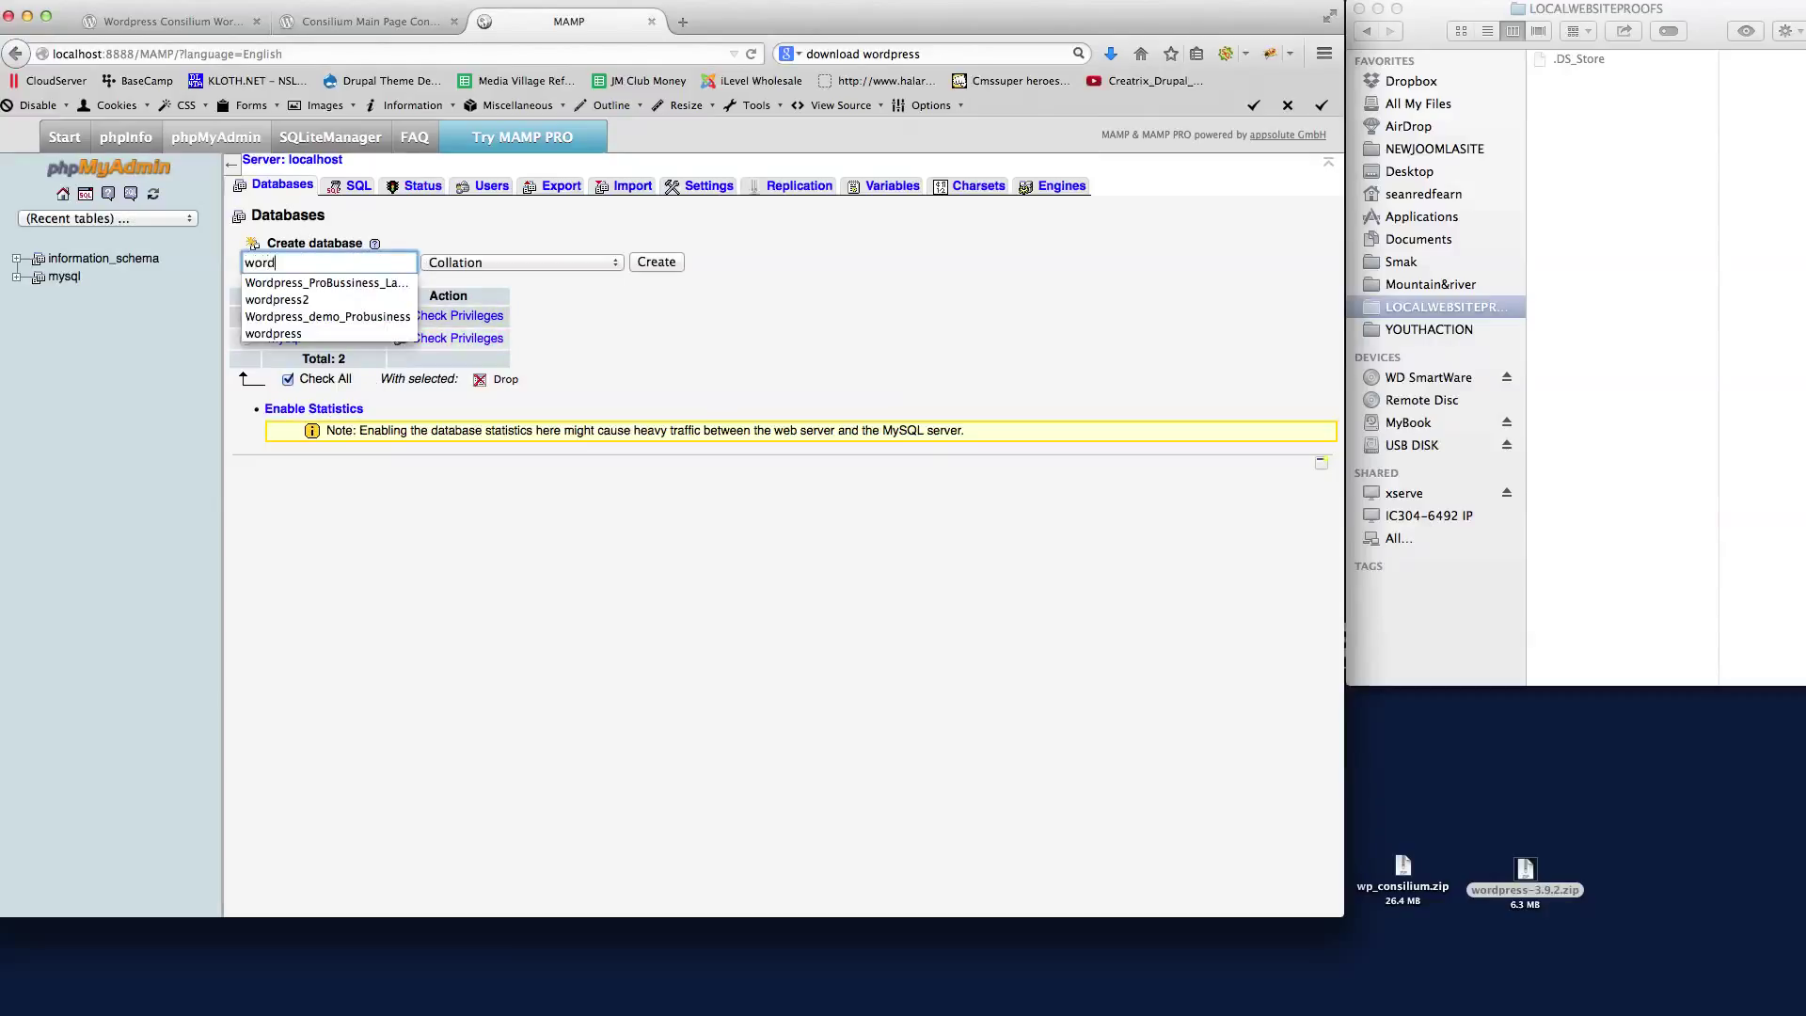
pyautogui.write('wordpress')
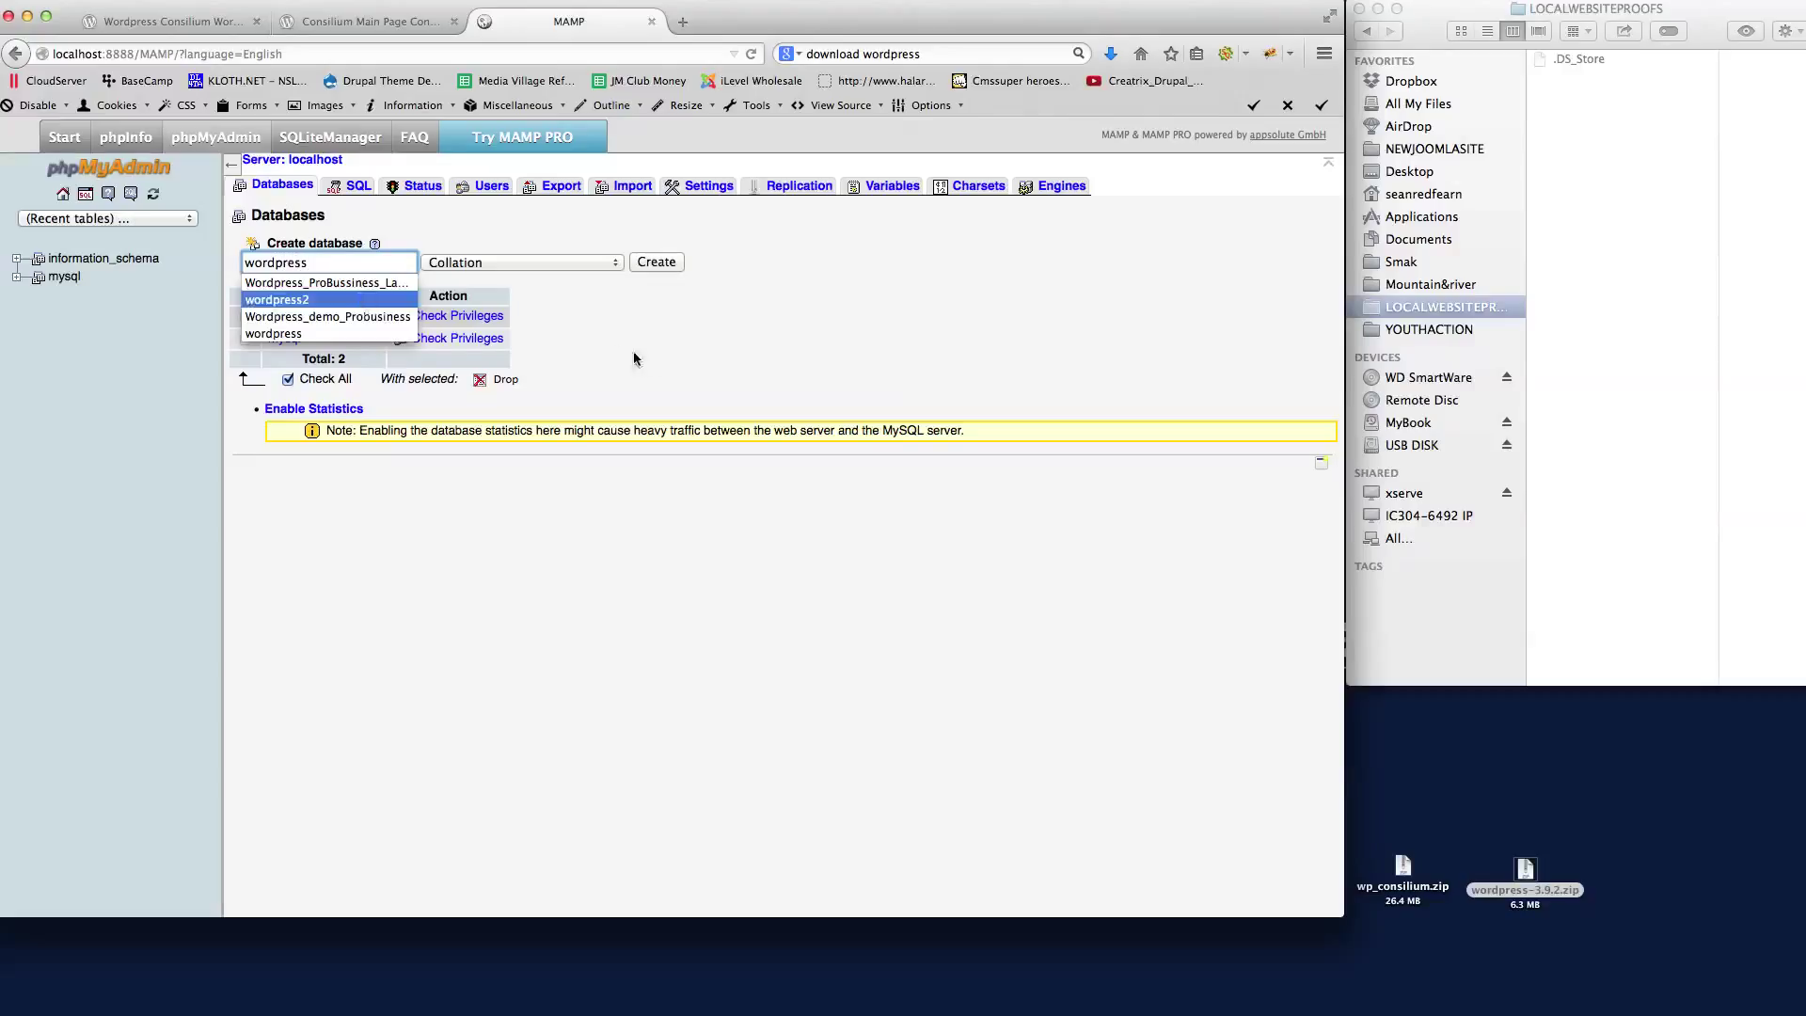
pyautogui.click(655, 261)
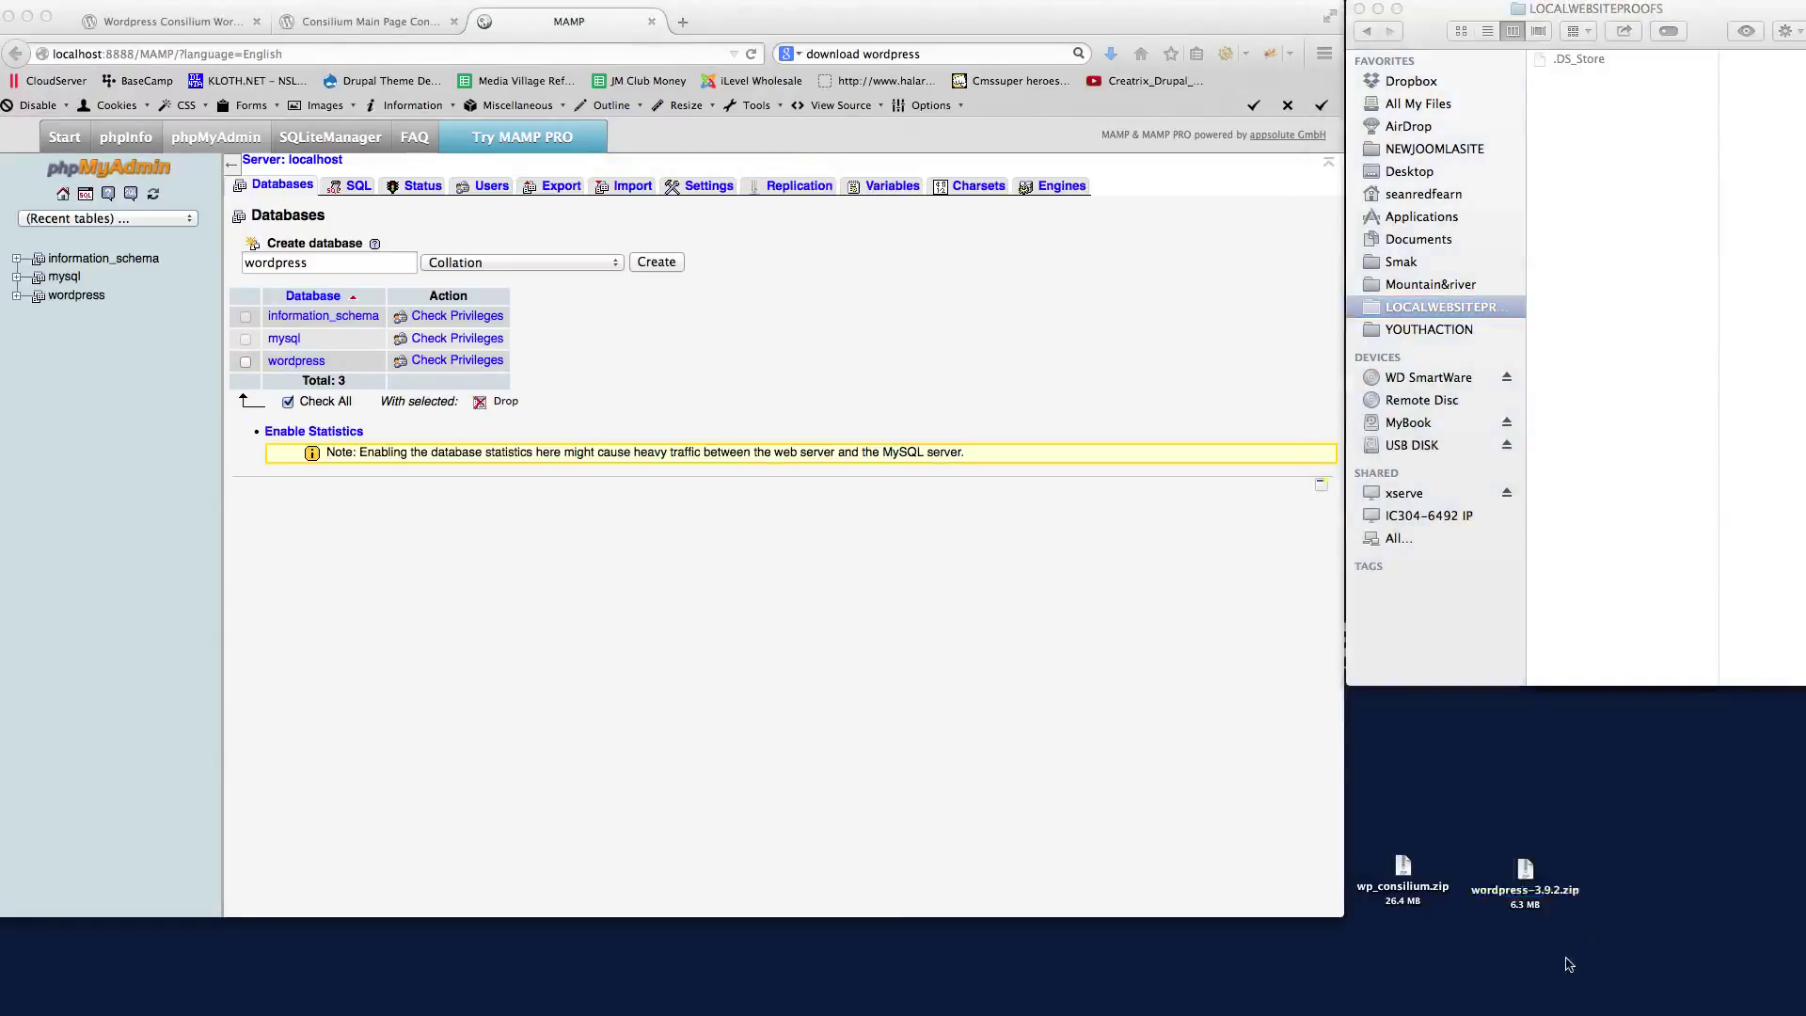
# Extract wordpress-3.9.2.zip on the desktop and view the 19-item wordpress folder's core files.
pyautogui.click(1525, 869)
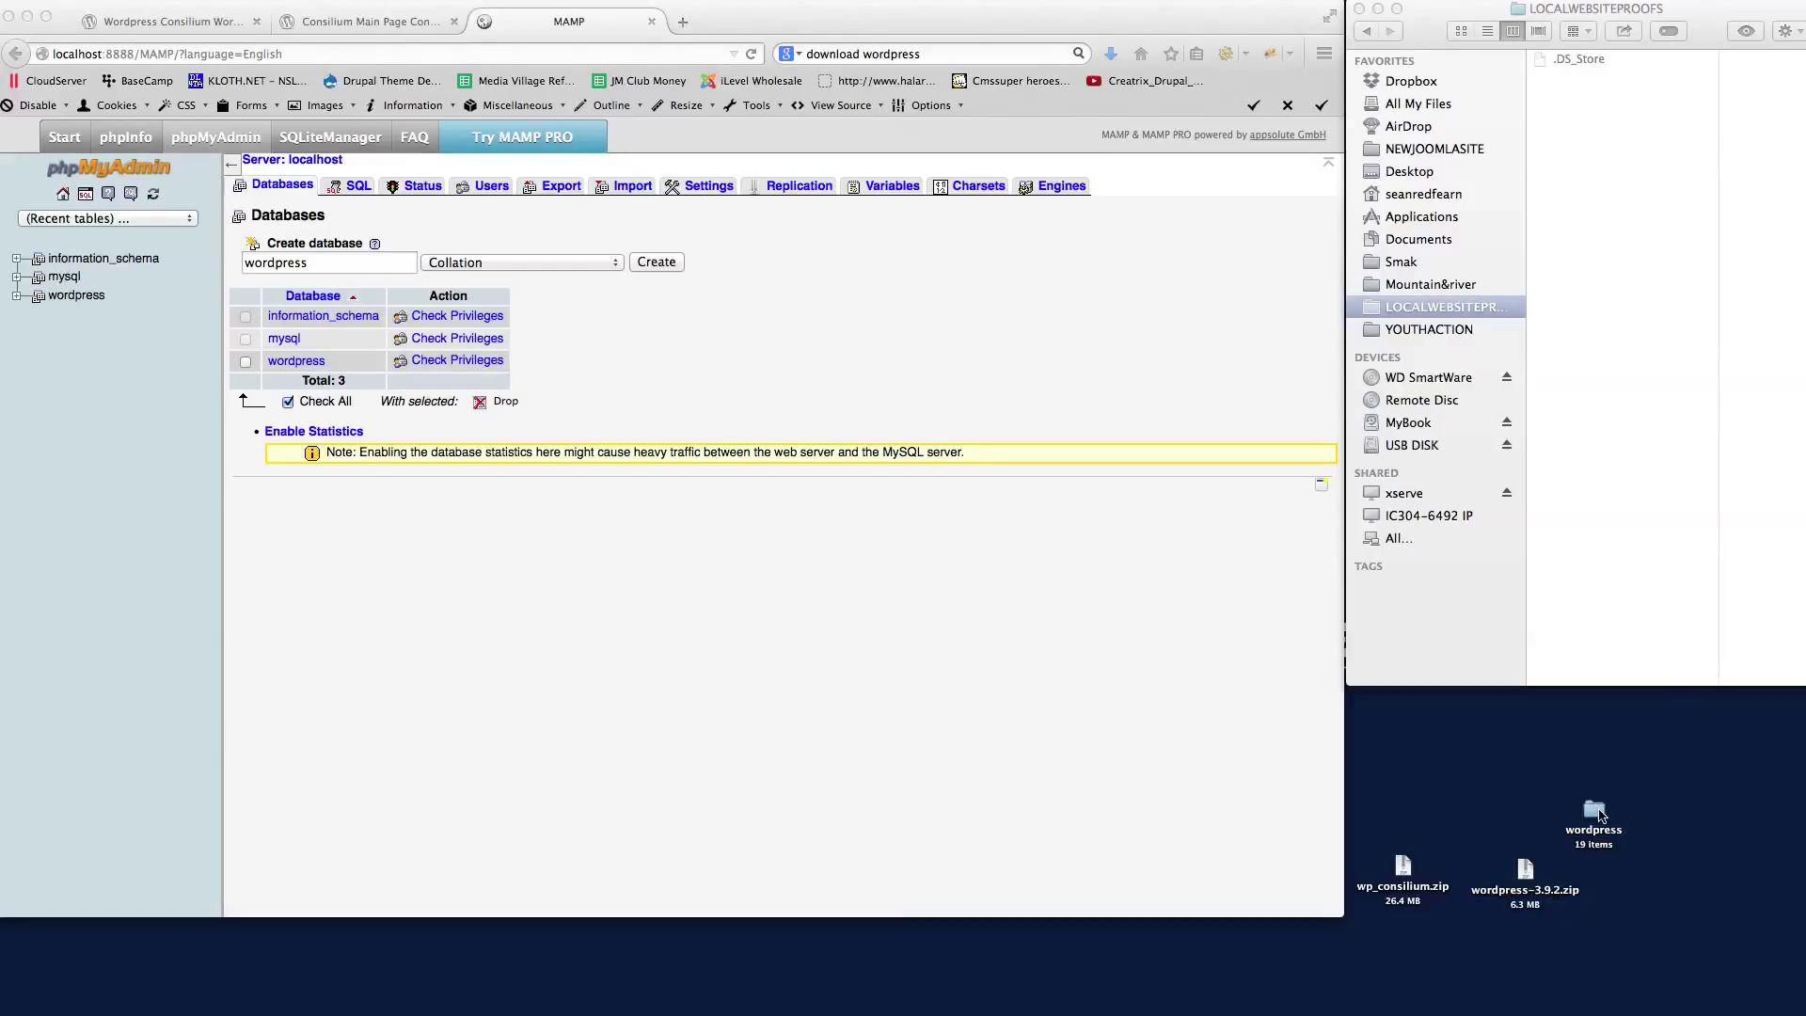
pyautogui.doubleClick(1593, 812)
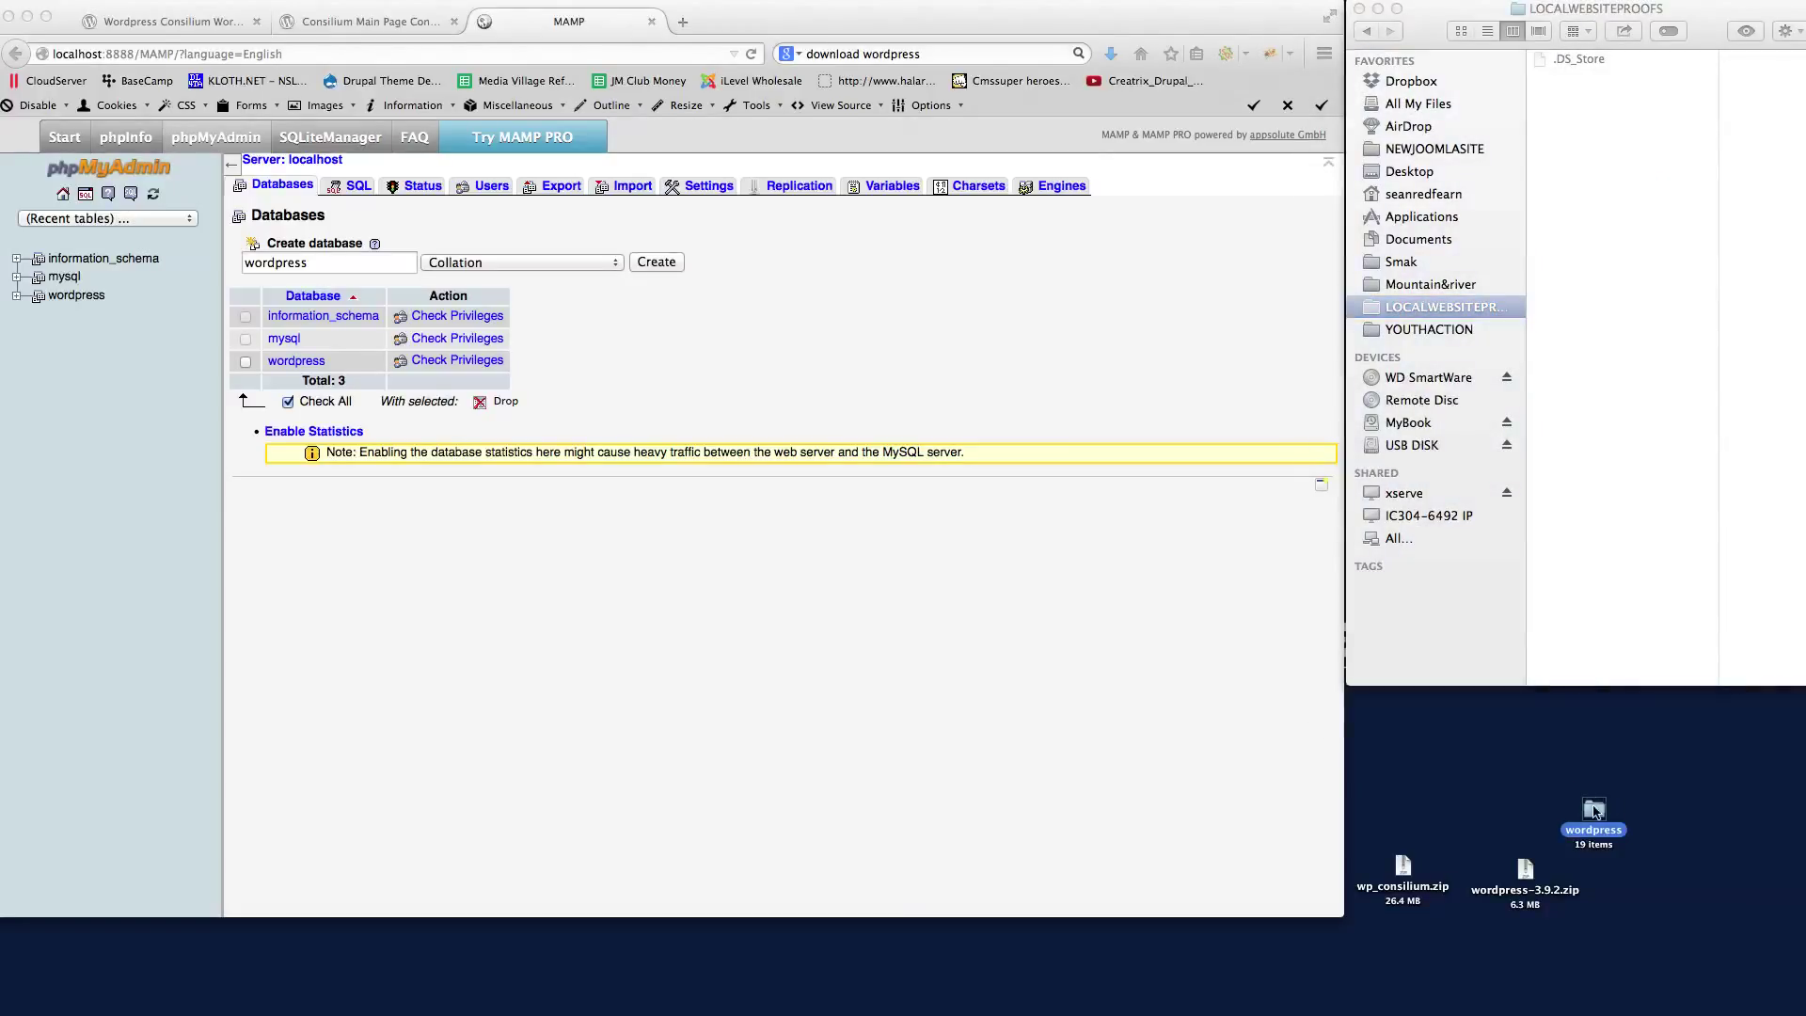
pyautogui.doubleClick(1594, 809)
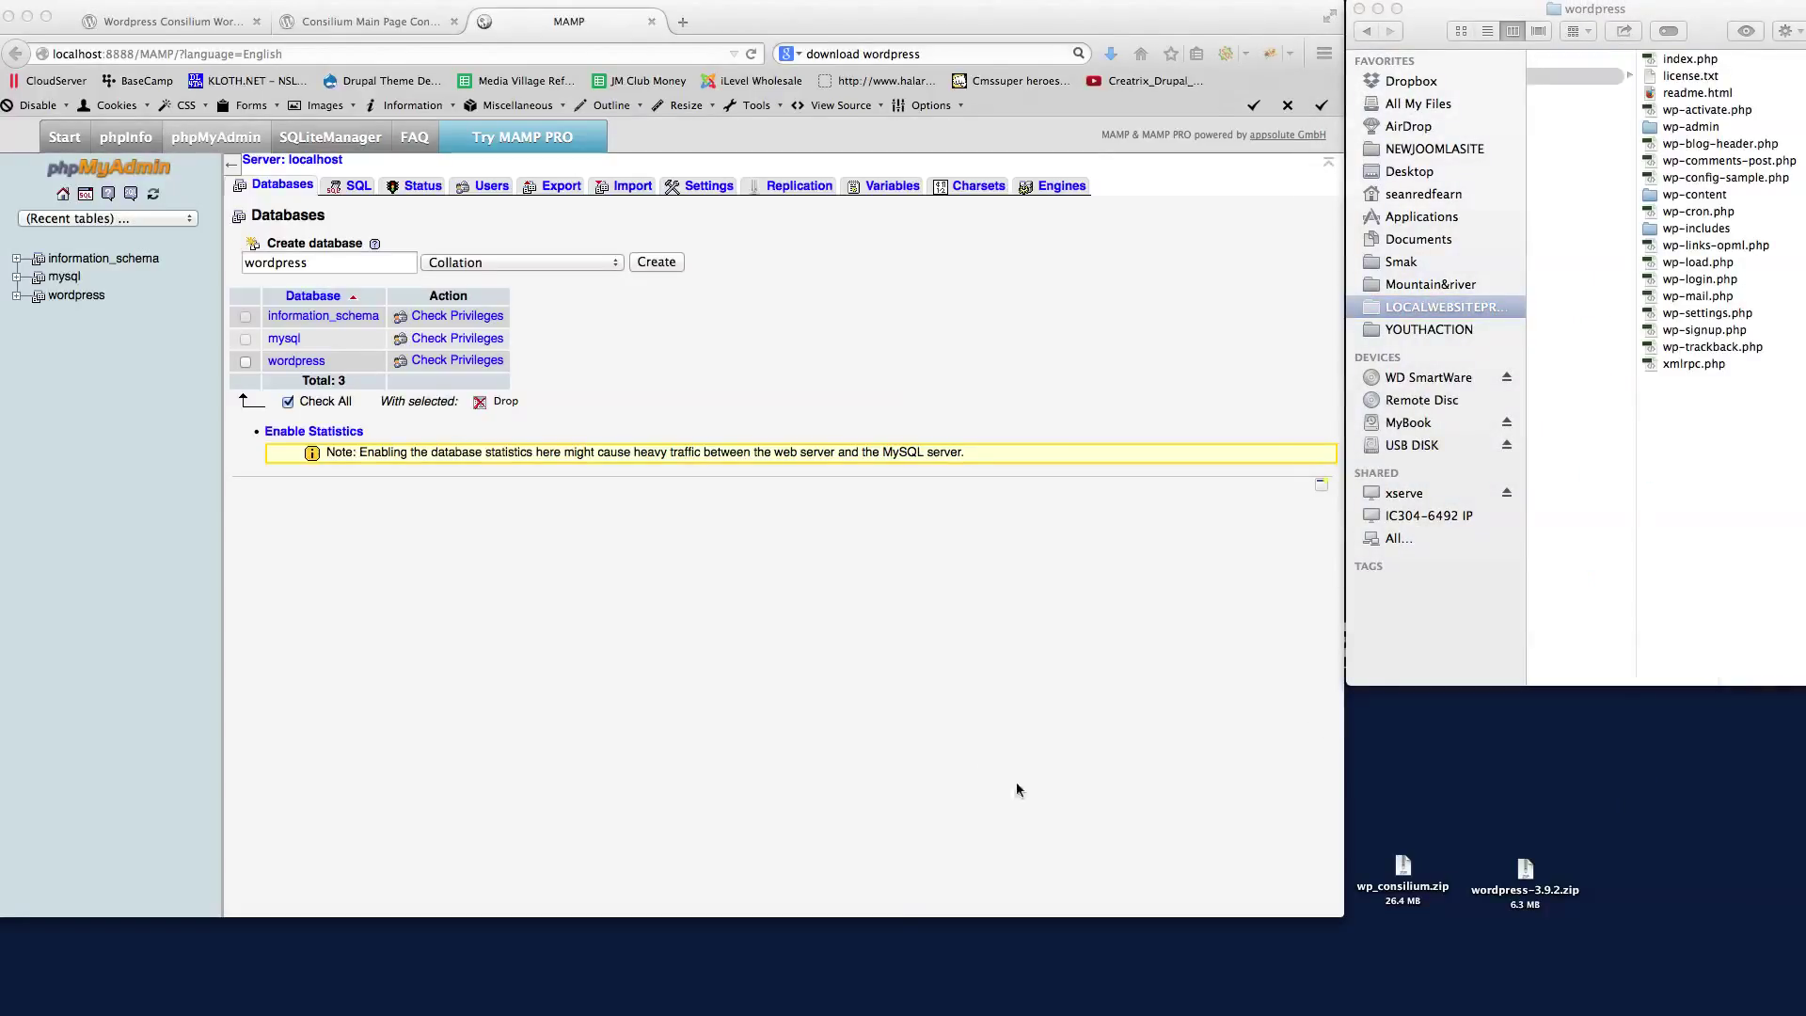
pyautogui.click(137, 52)
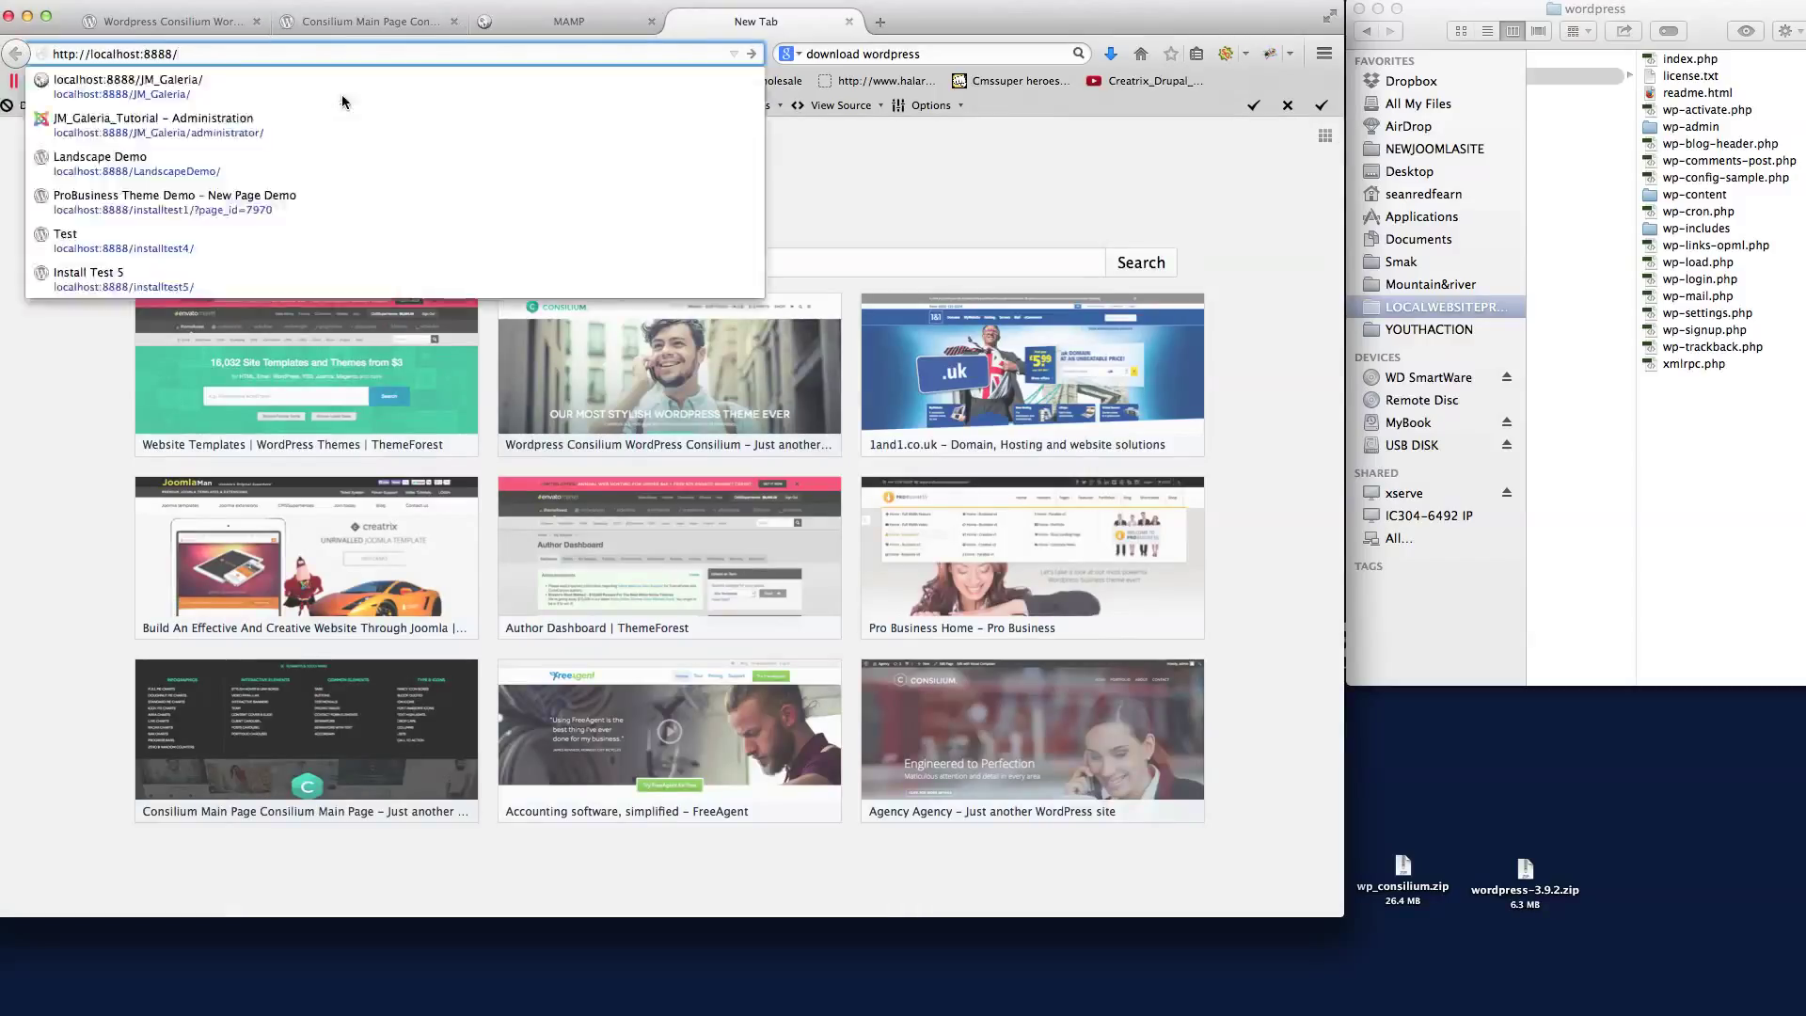
# Launch the installer at localhost:8888/wordpress and begin creating the configuration file.
pyautogui.write('wordpress/')
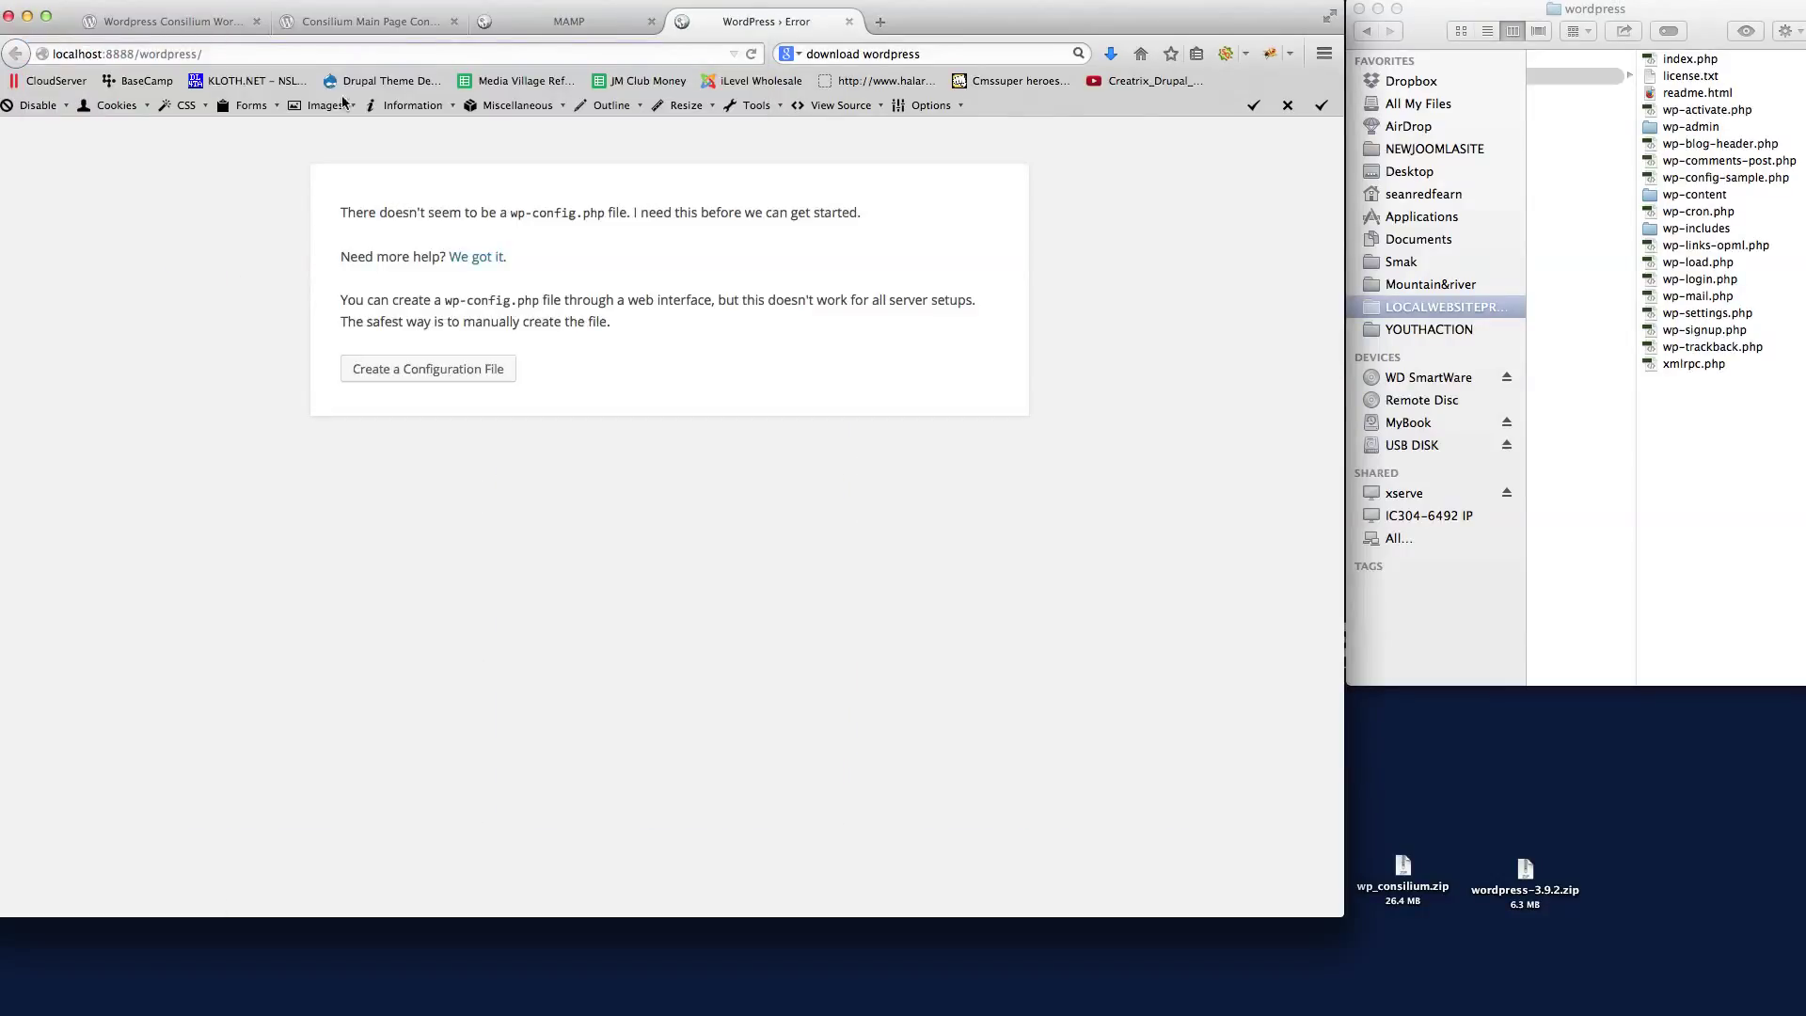
pyautogui.moveTo(658, 388)
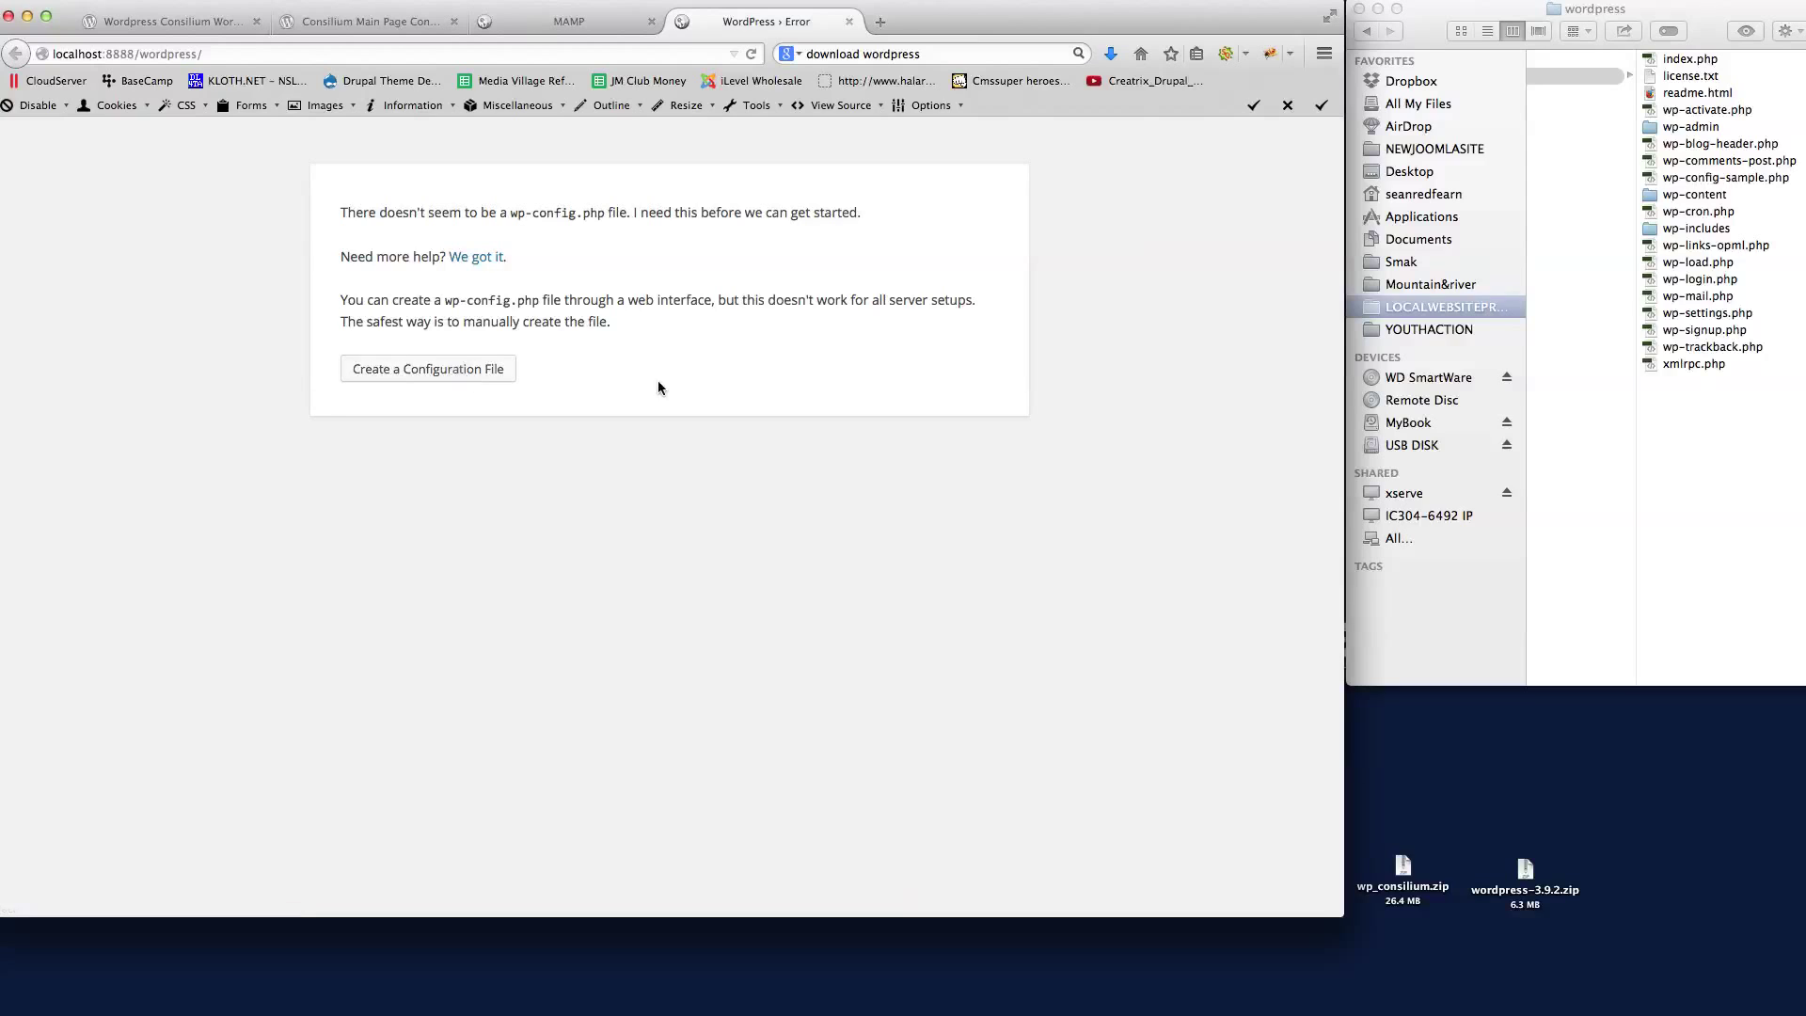
pyautogui.moveTo(1557, 238)
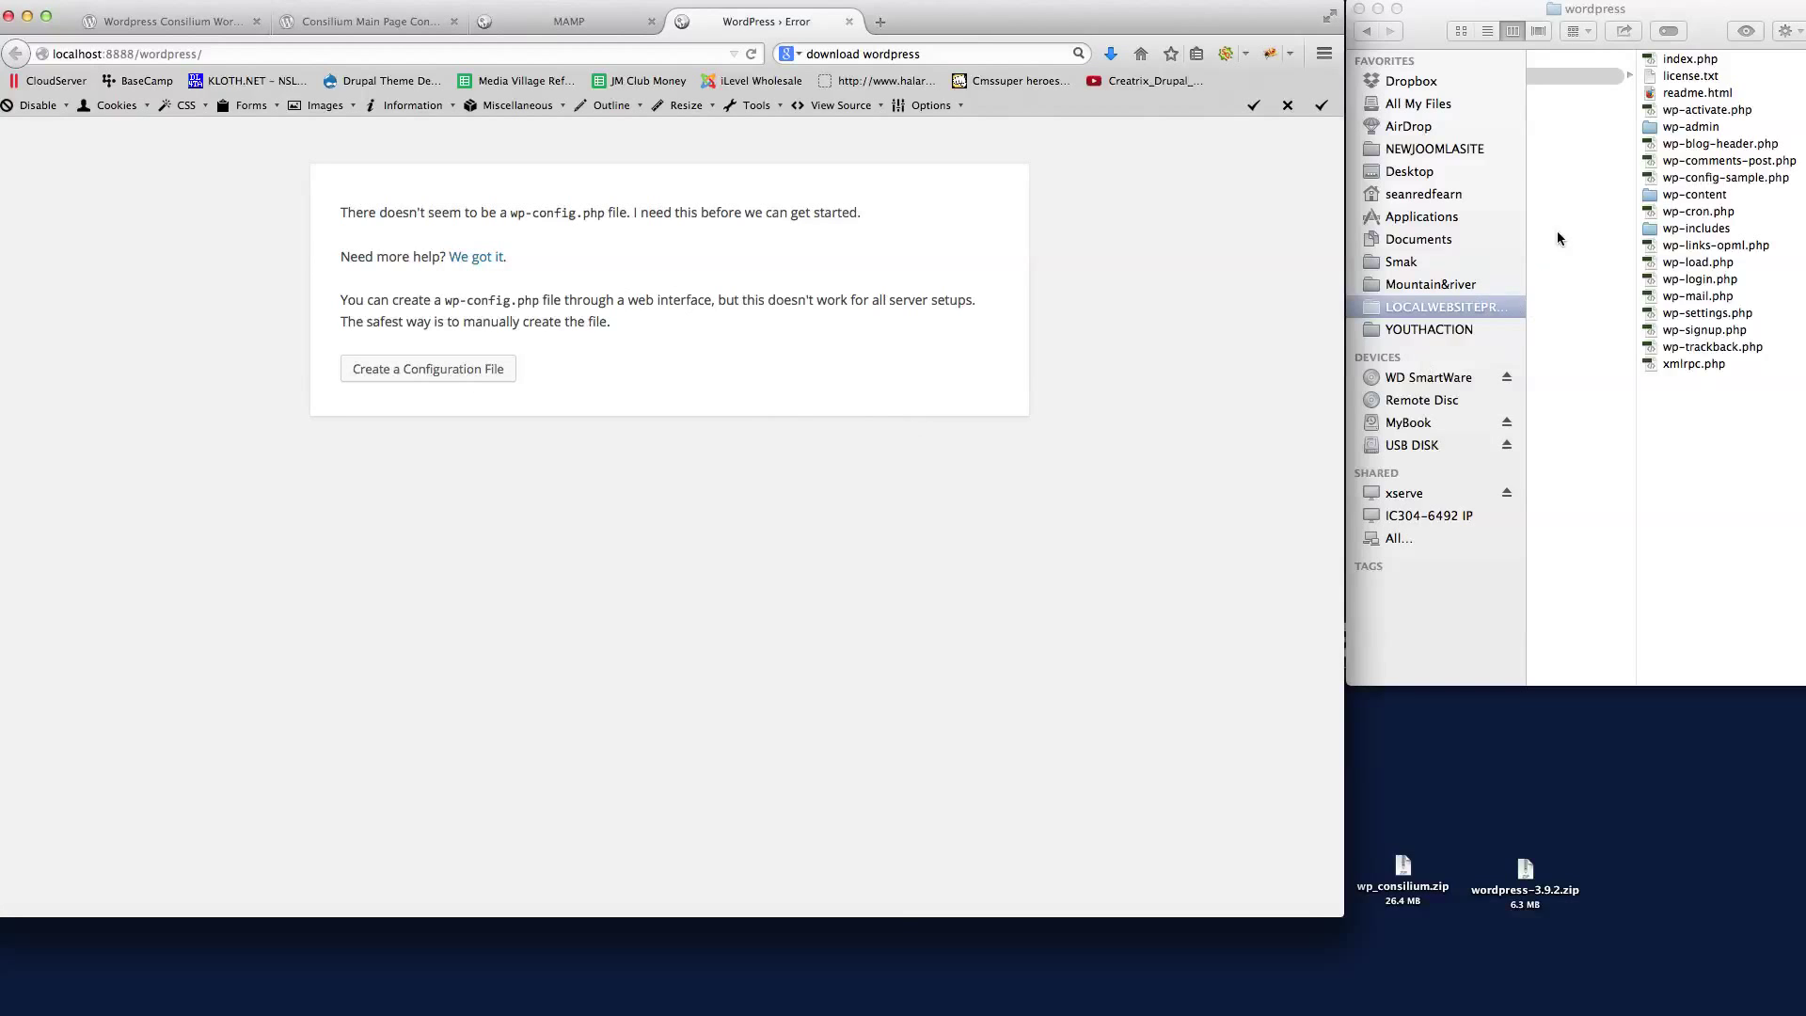
pyautogui.click(427, 368)
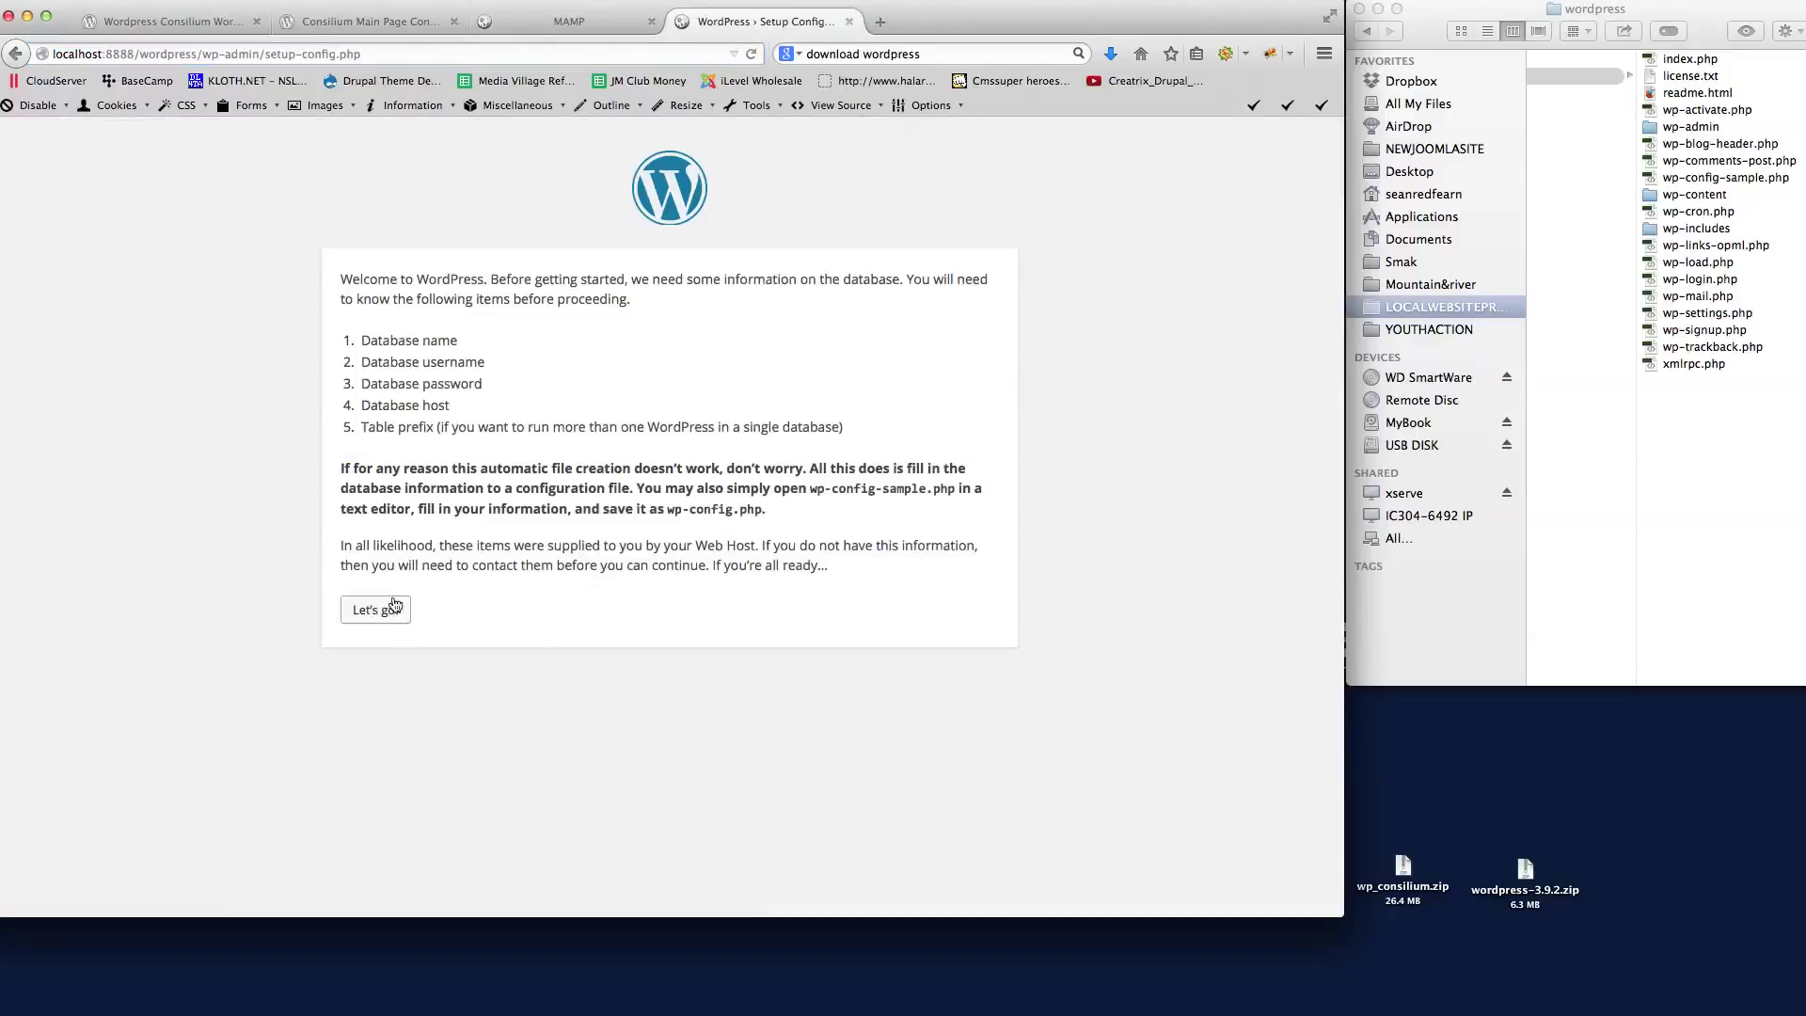
pyautogui.click(376, 610)
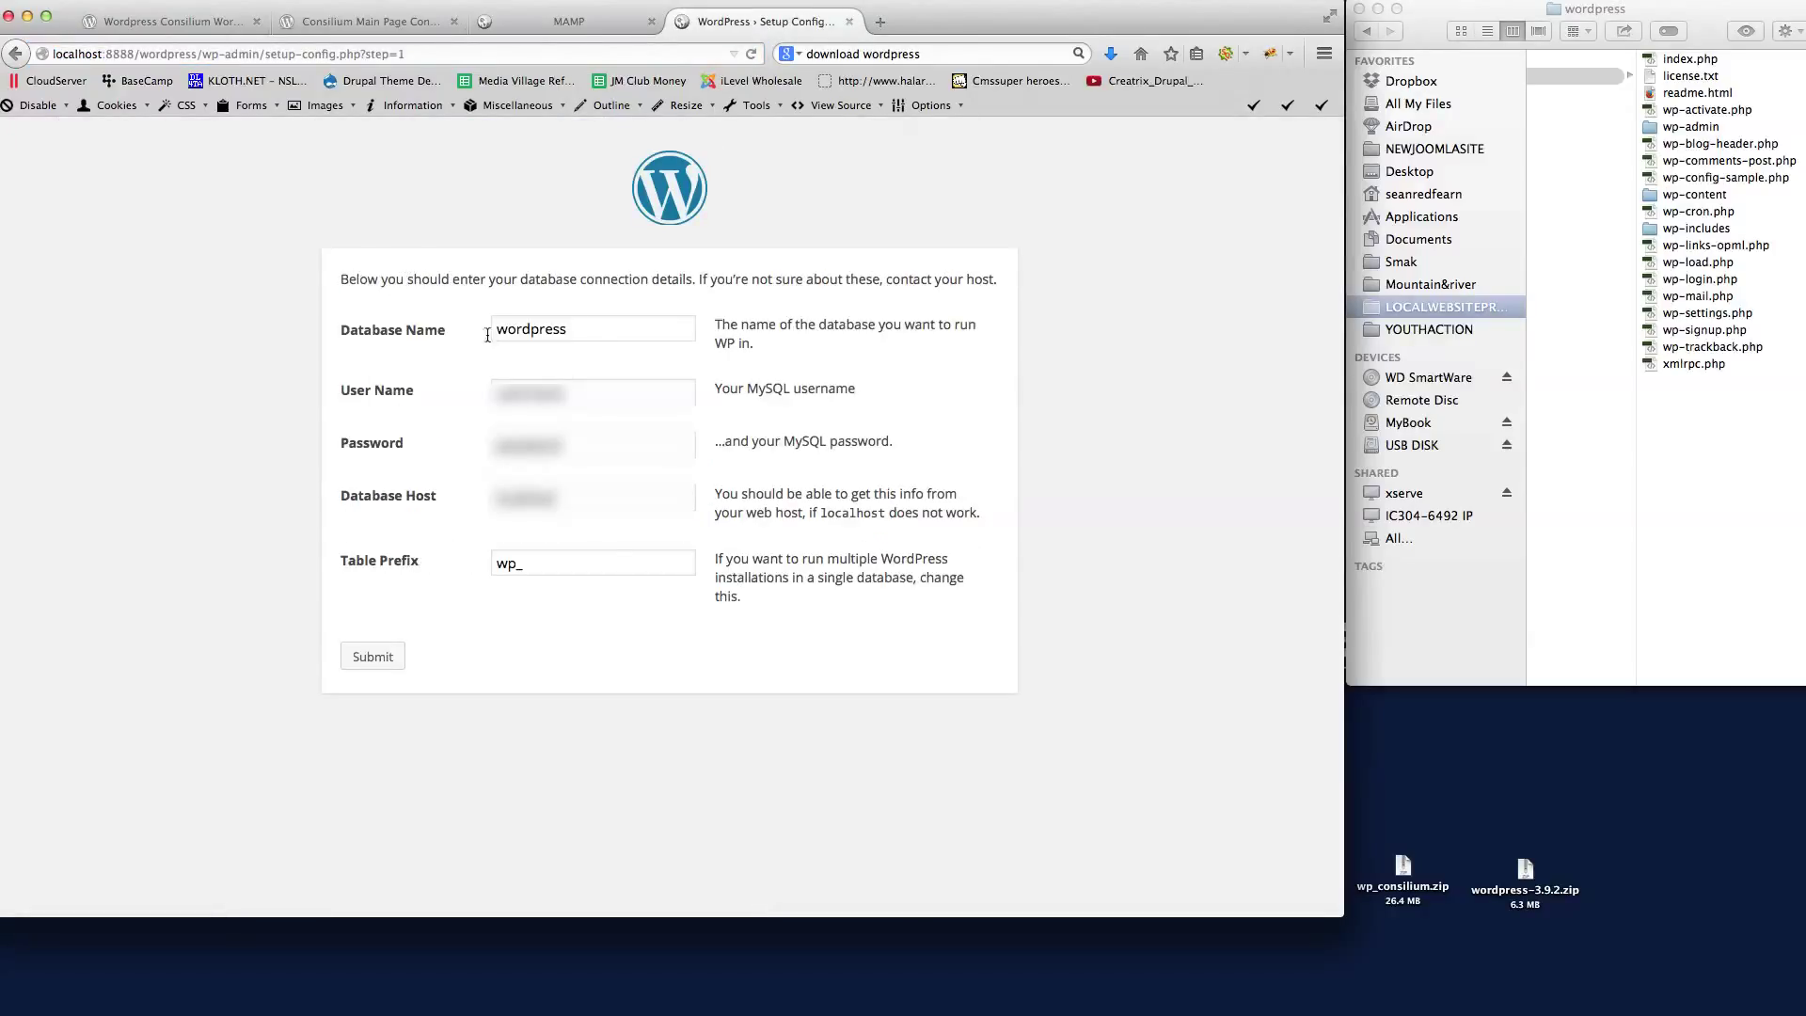
# Submit database name 'wordpress', credentials, host and wp_ prefix for the connection.
pyautogui.click(566, 21)
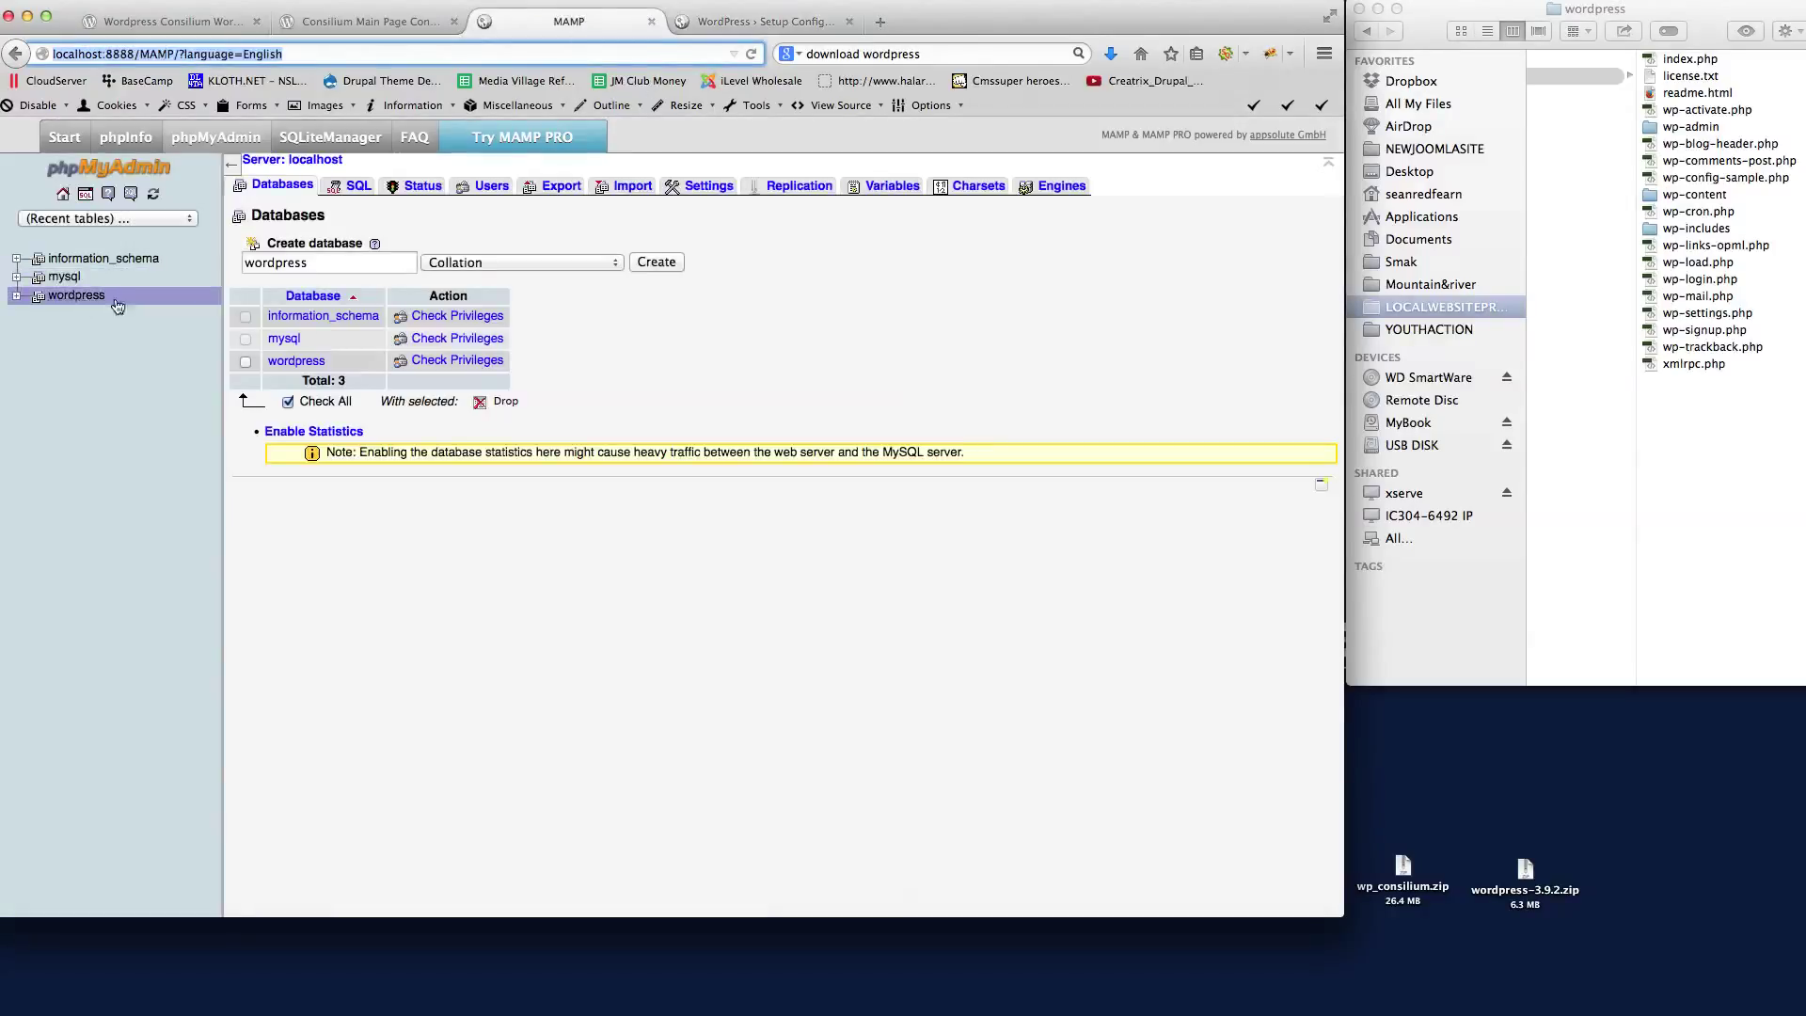
pyautogui.click(764, 20)
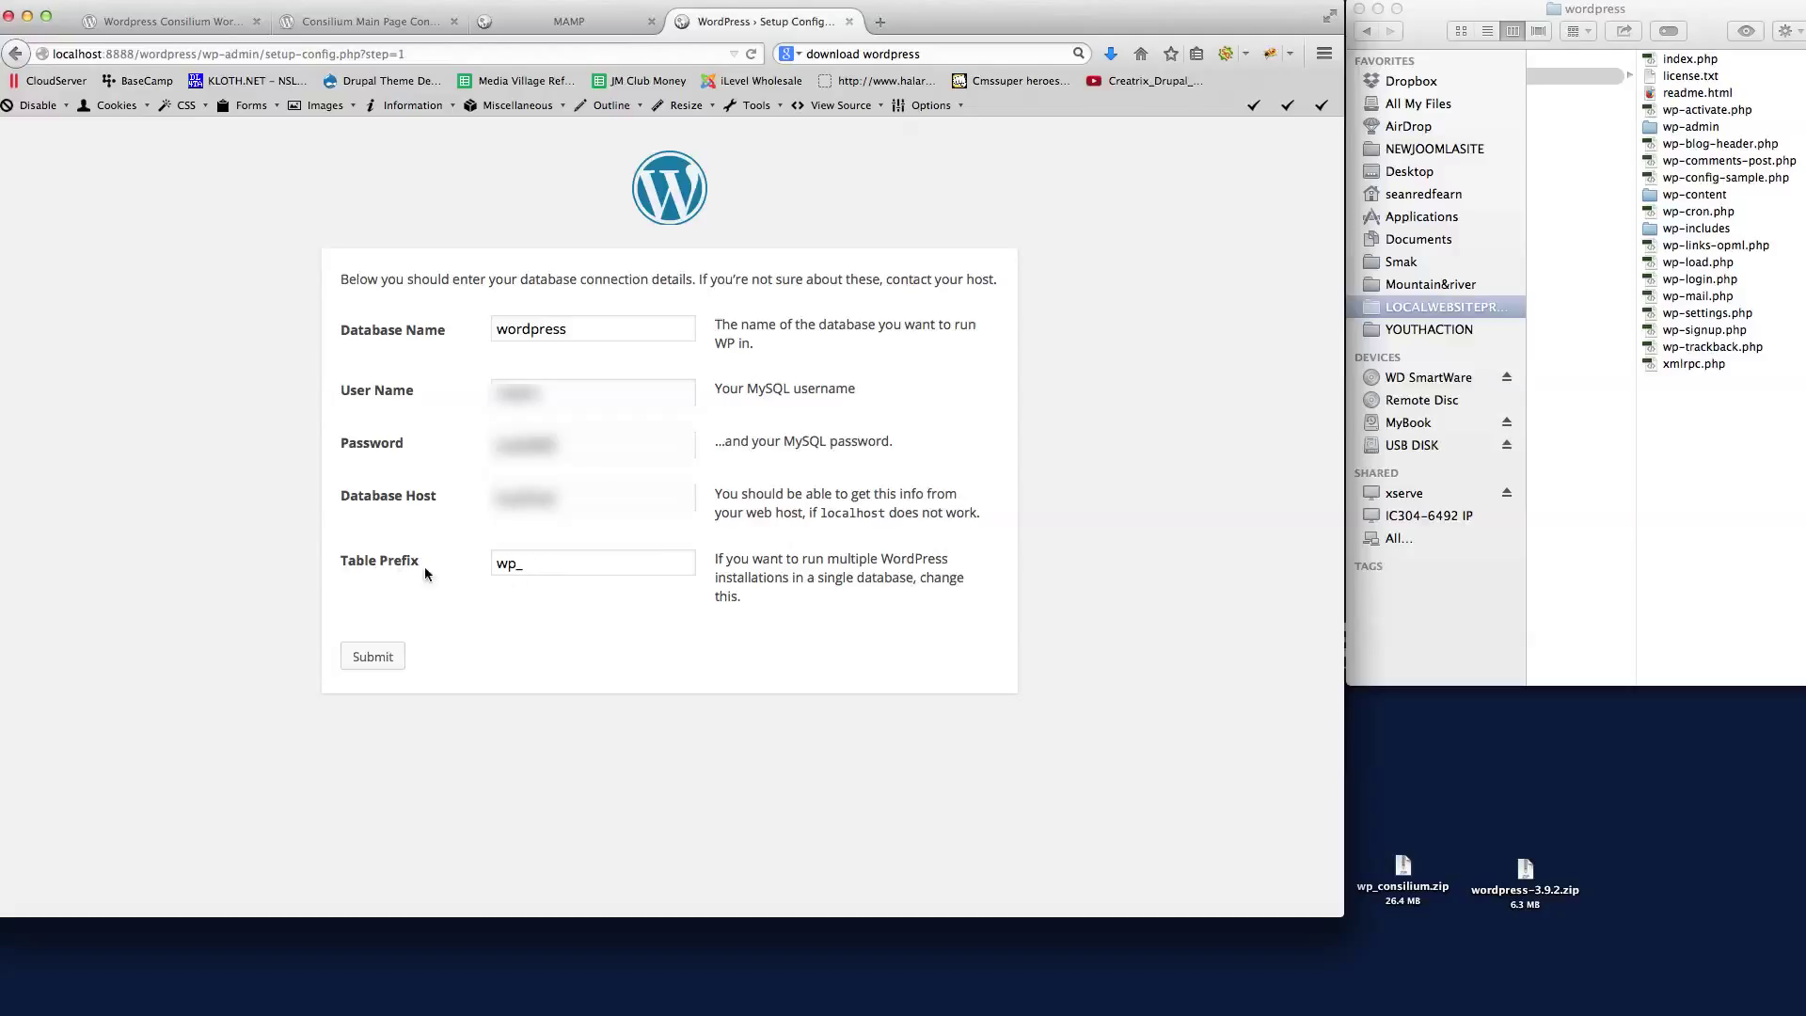
pyautogui.click(372, 655)
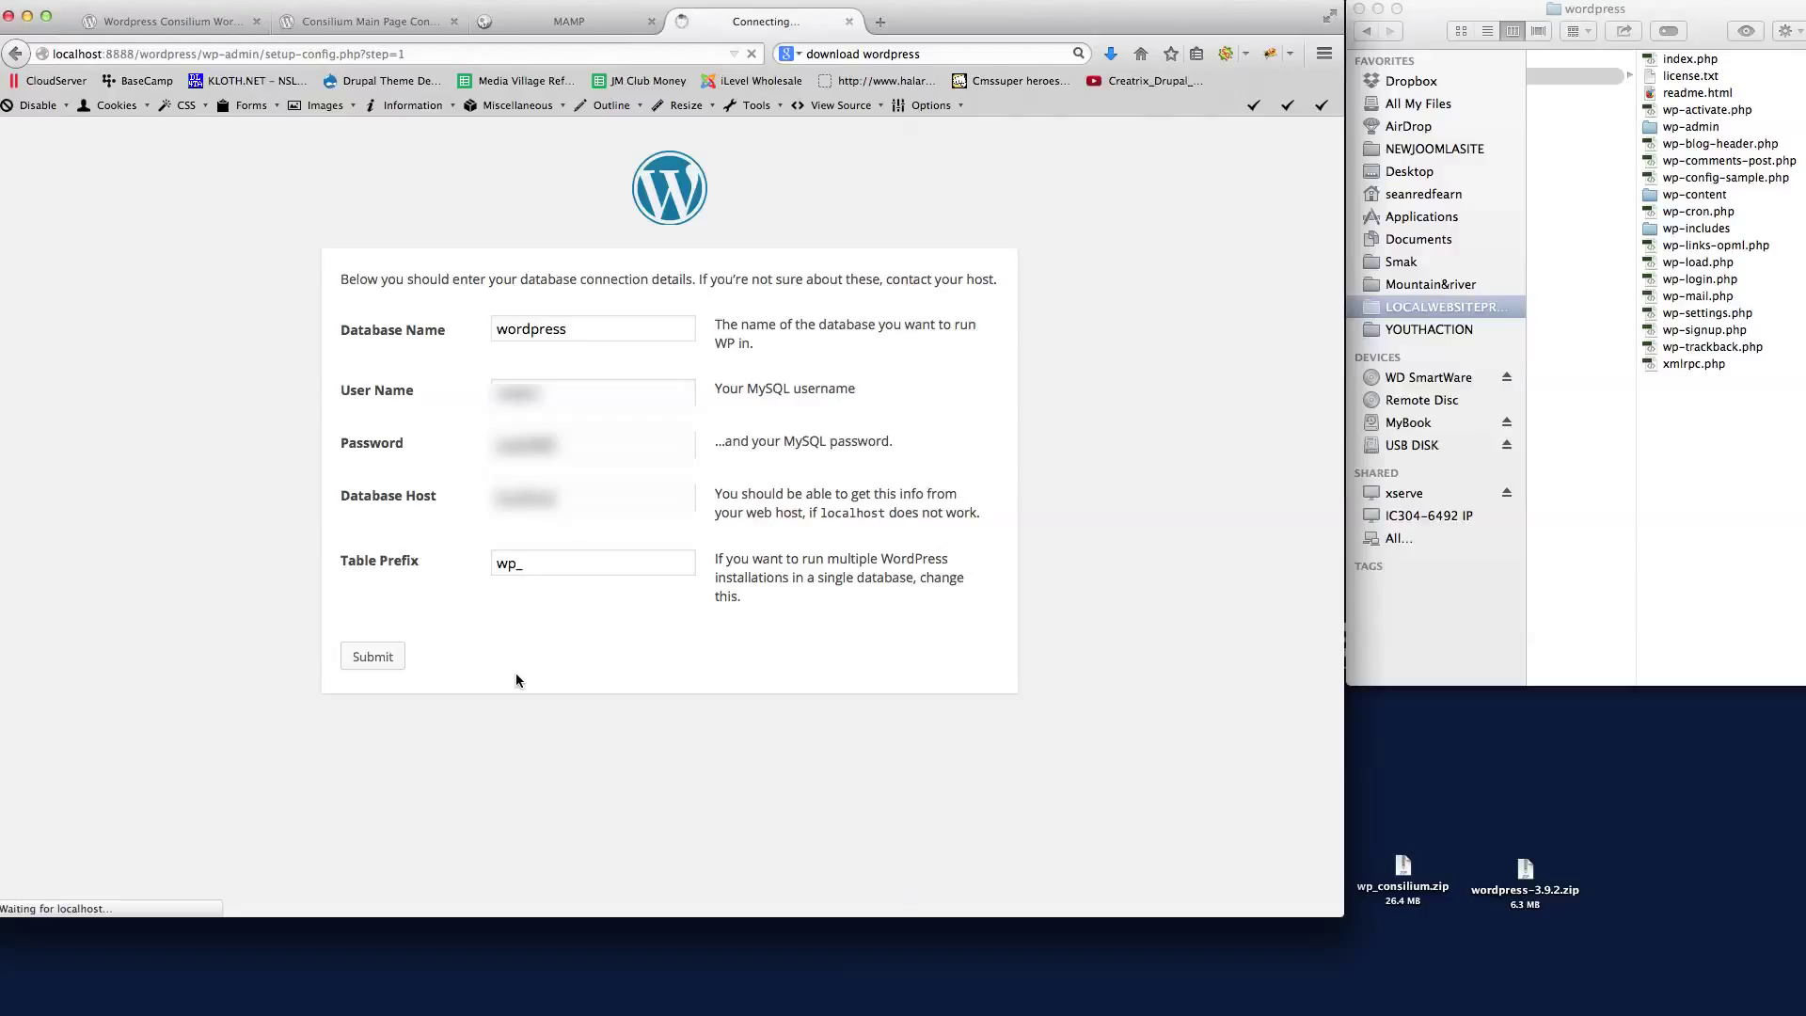
# Run the install and enter site title 'Consilium', username admin and the password twice.
pyautogui.click(371, 654)
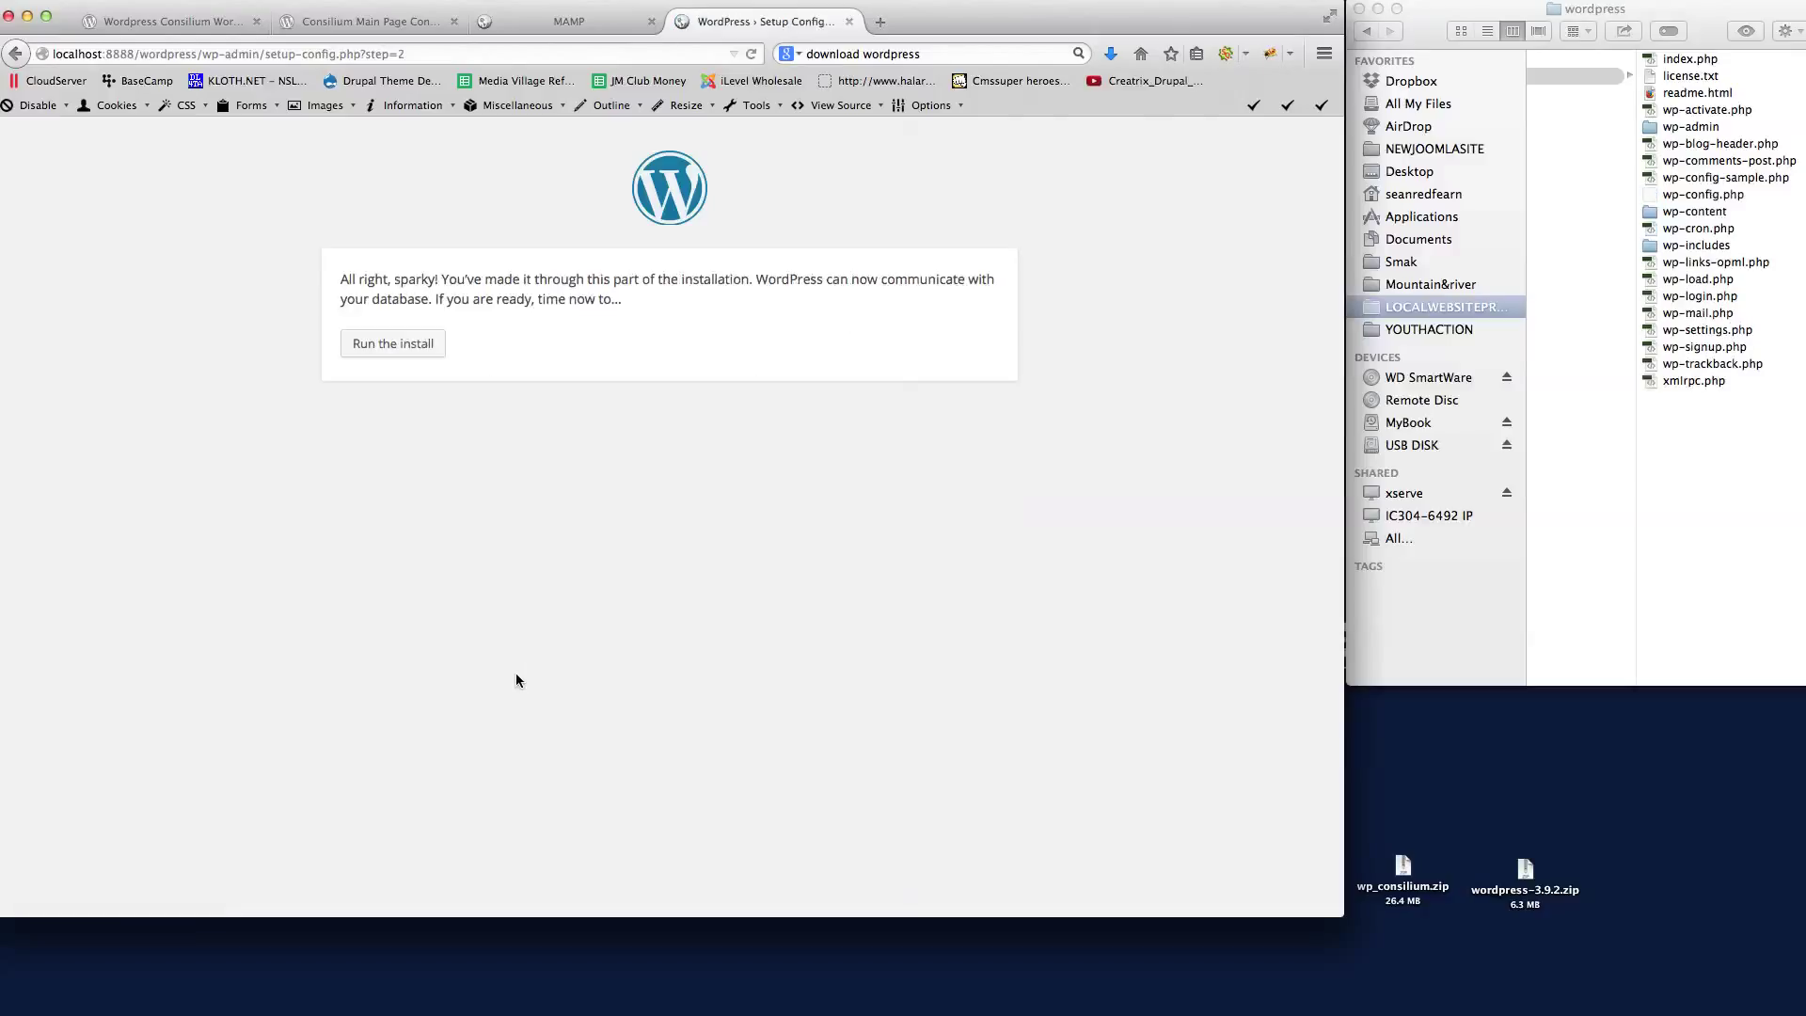
pyautogui.click(391, 342)
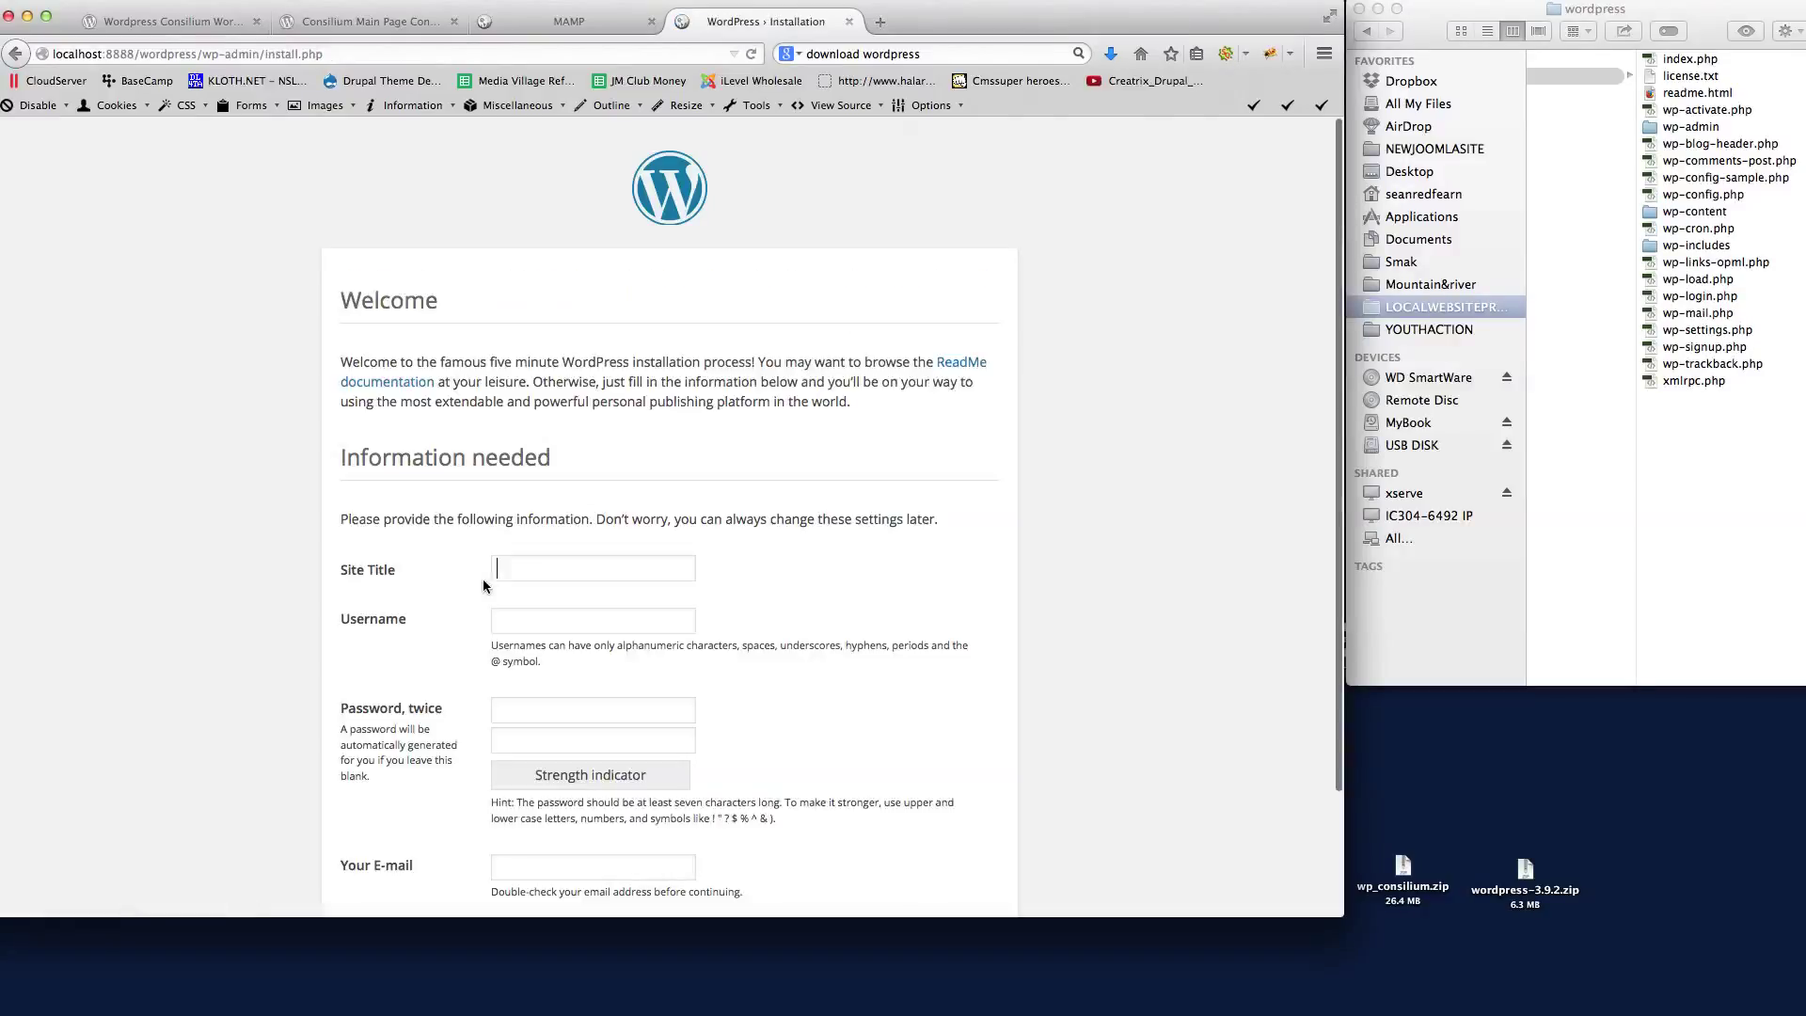
pyautogui.scroll(-3)
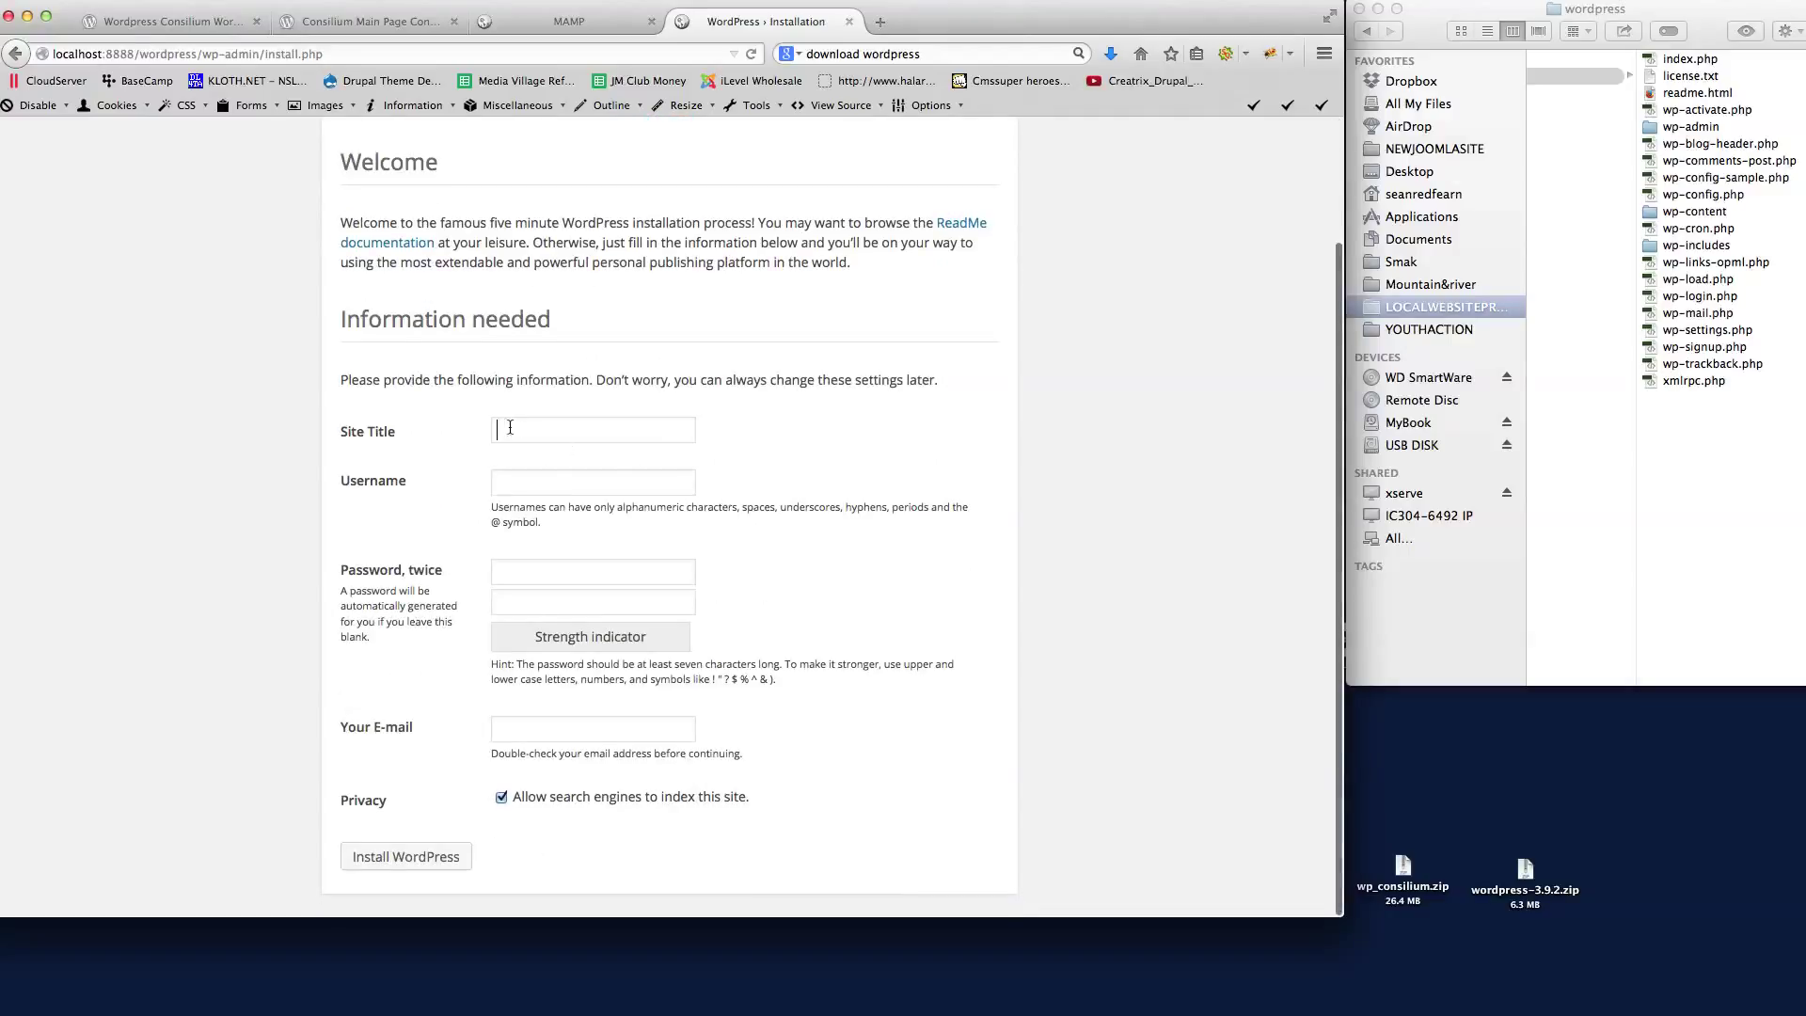
pyautogui.write('Consilium')
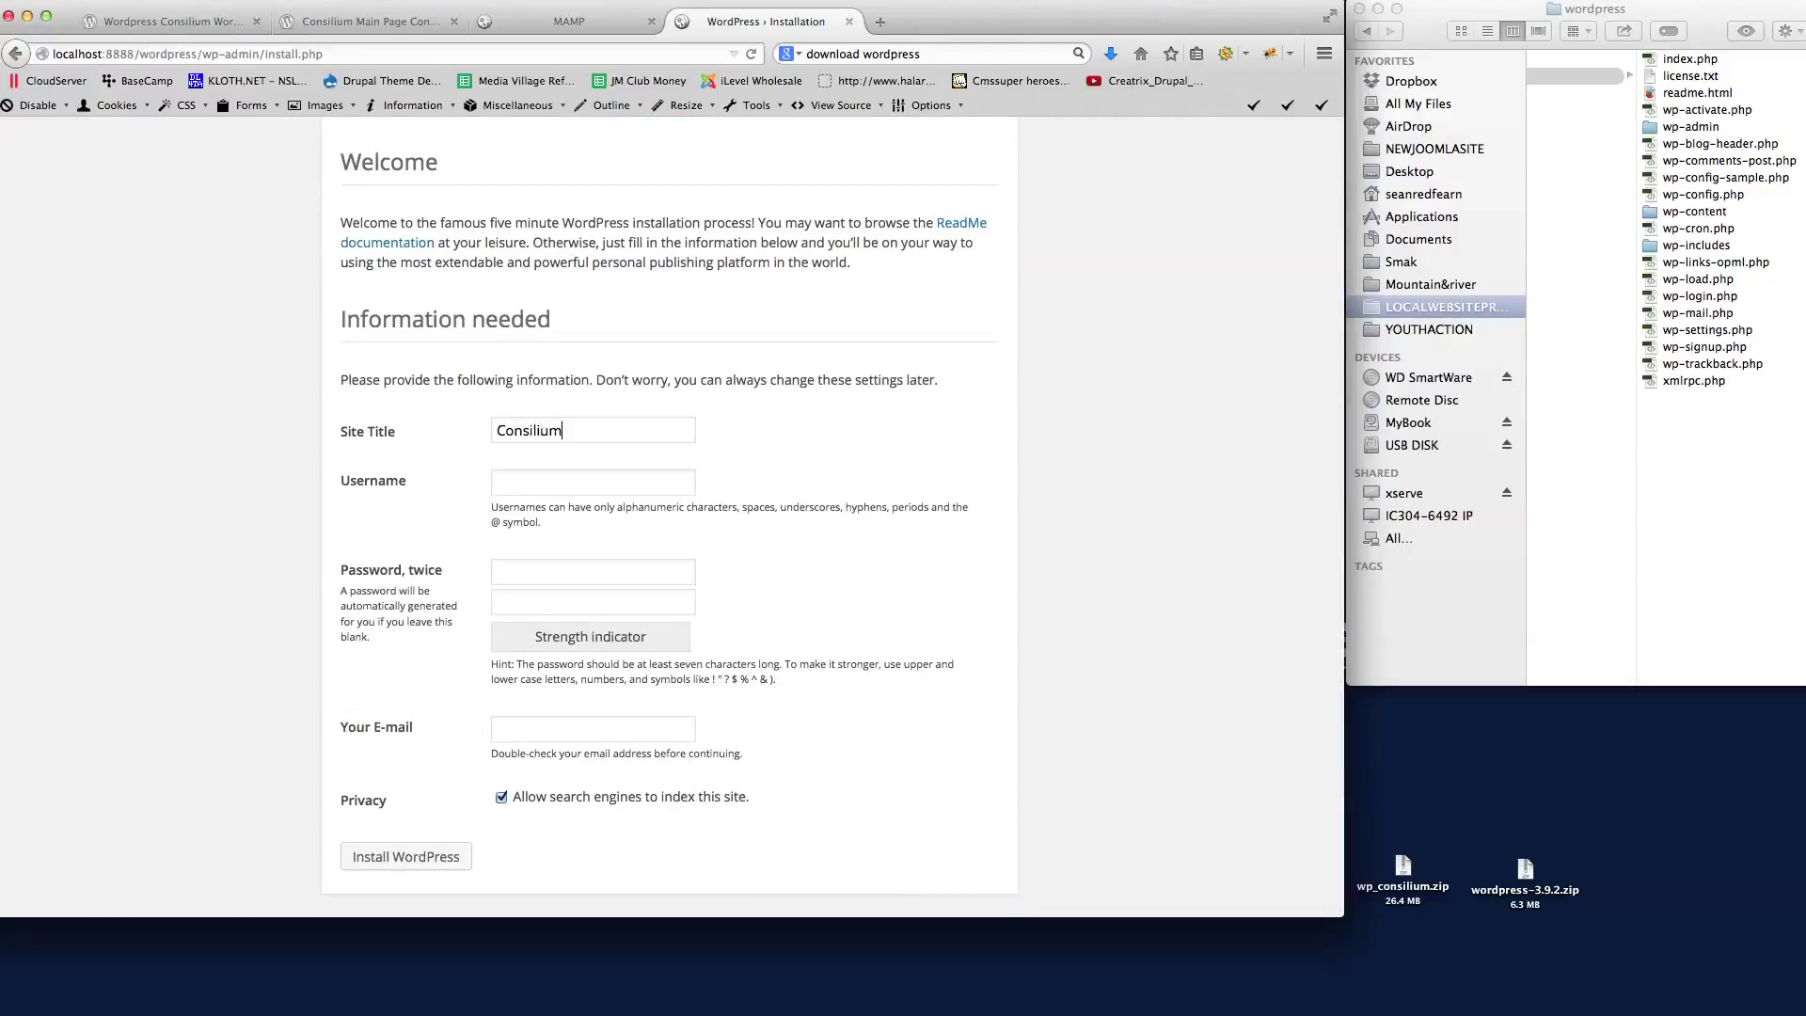
pyautogui.write('admin')
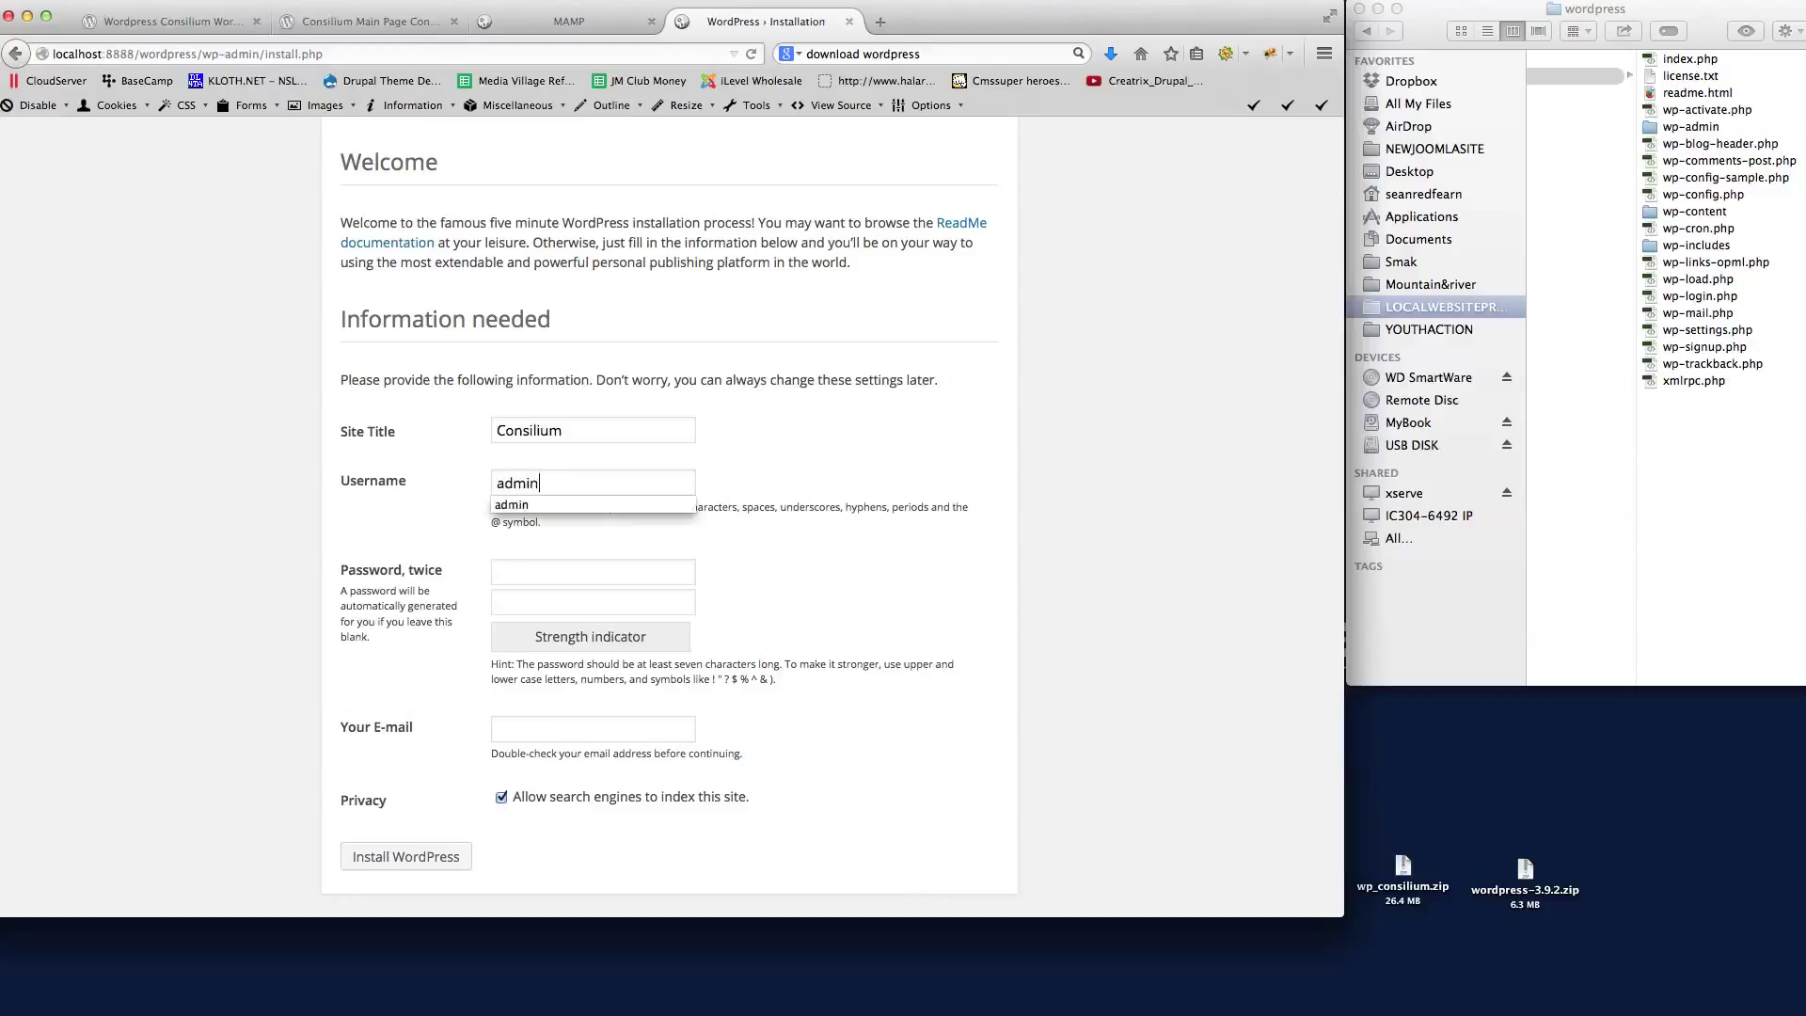
pyautogui.write('••')
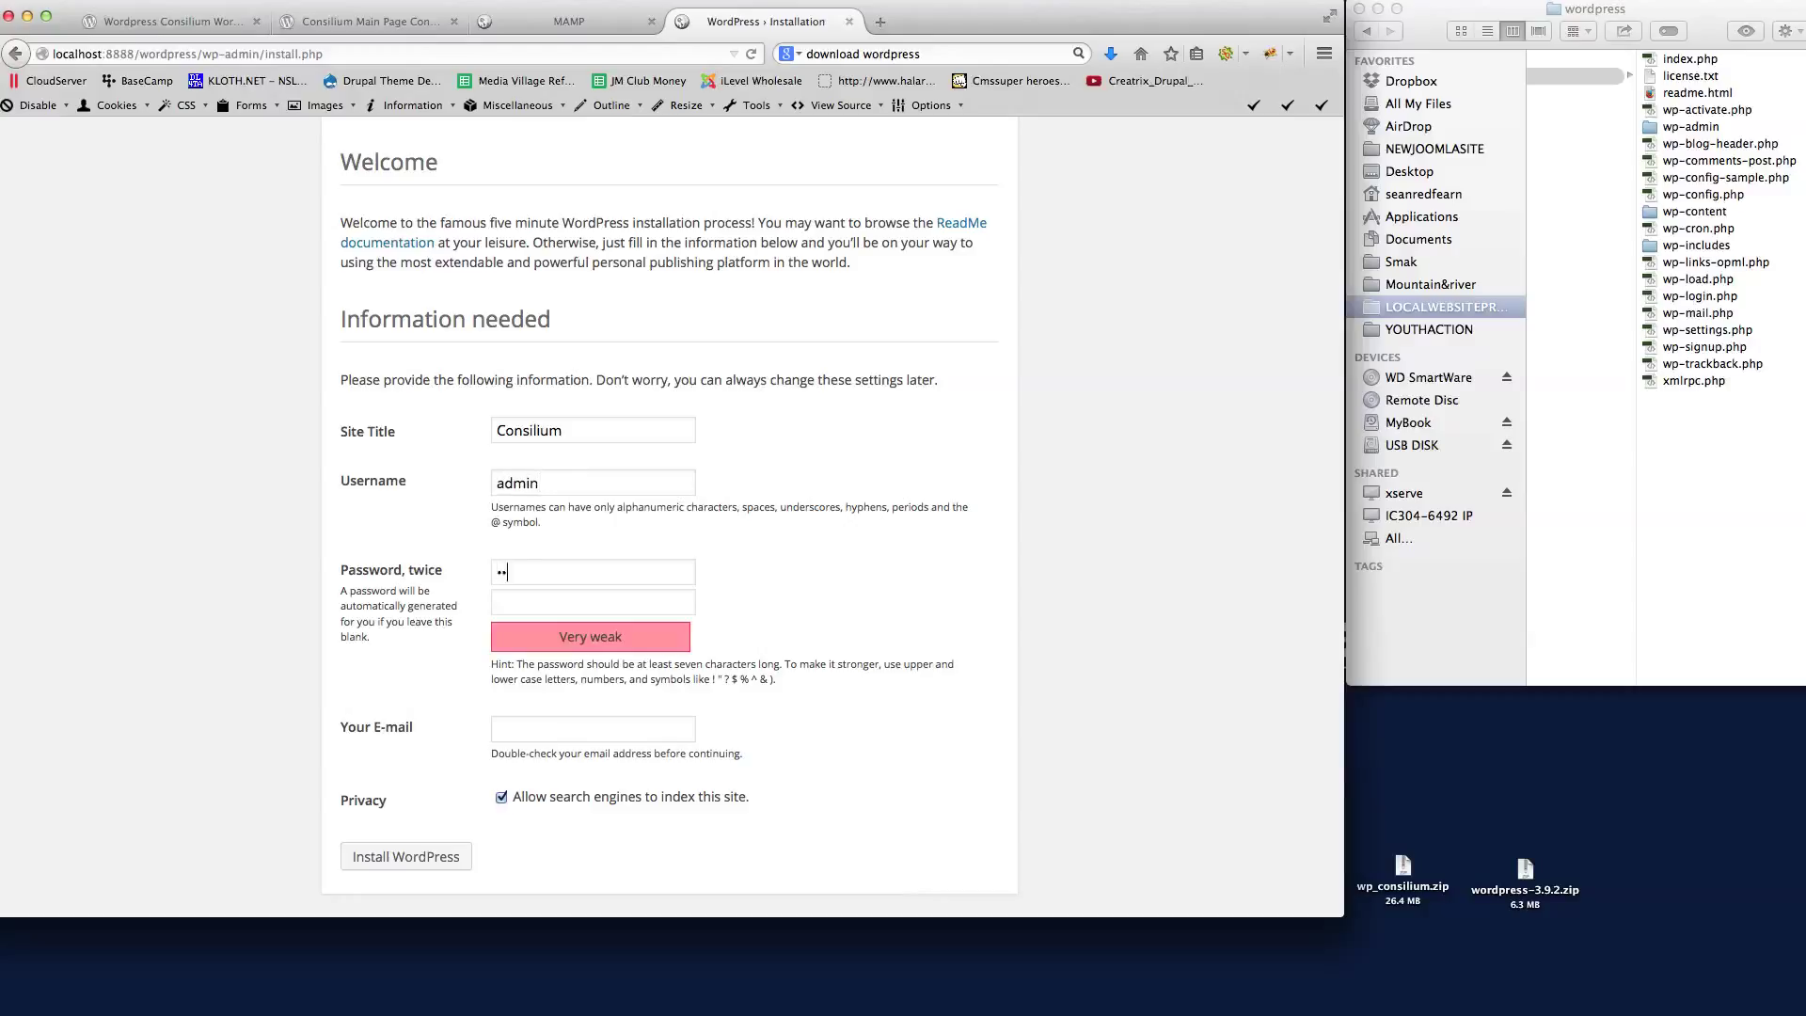
pyautogui.write('••••')
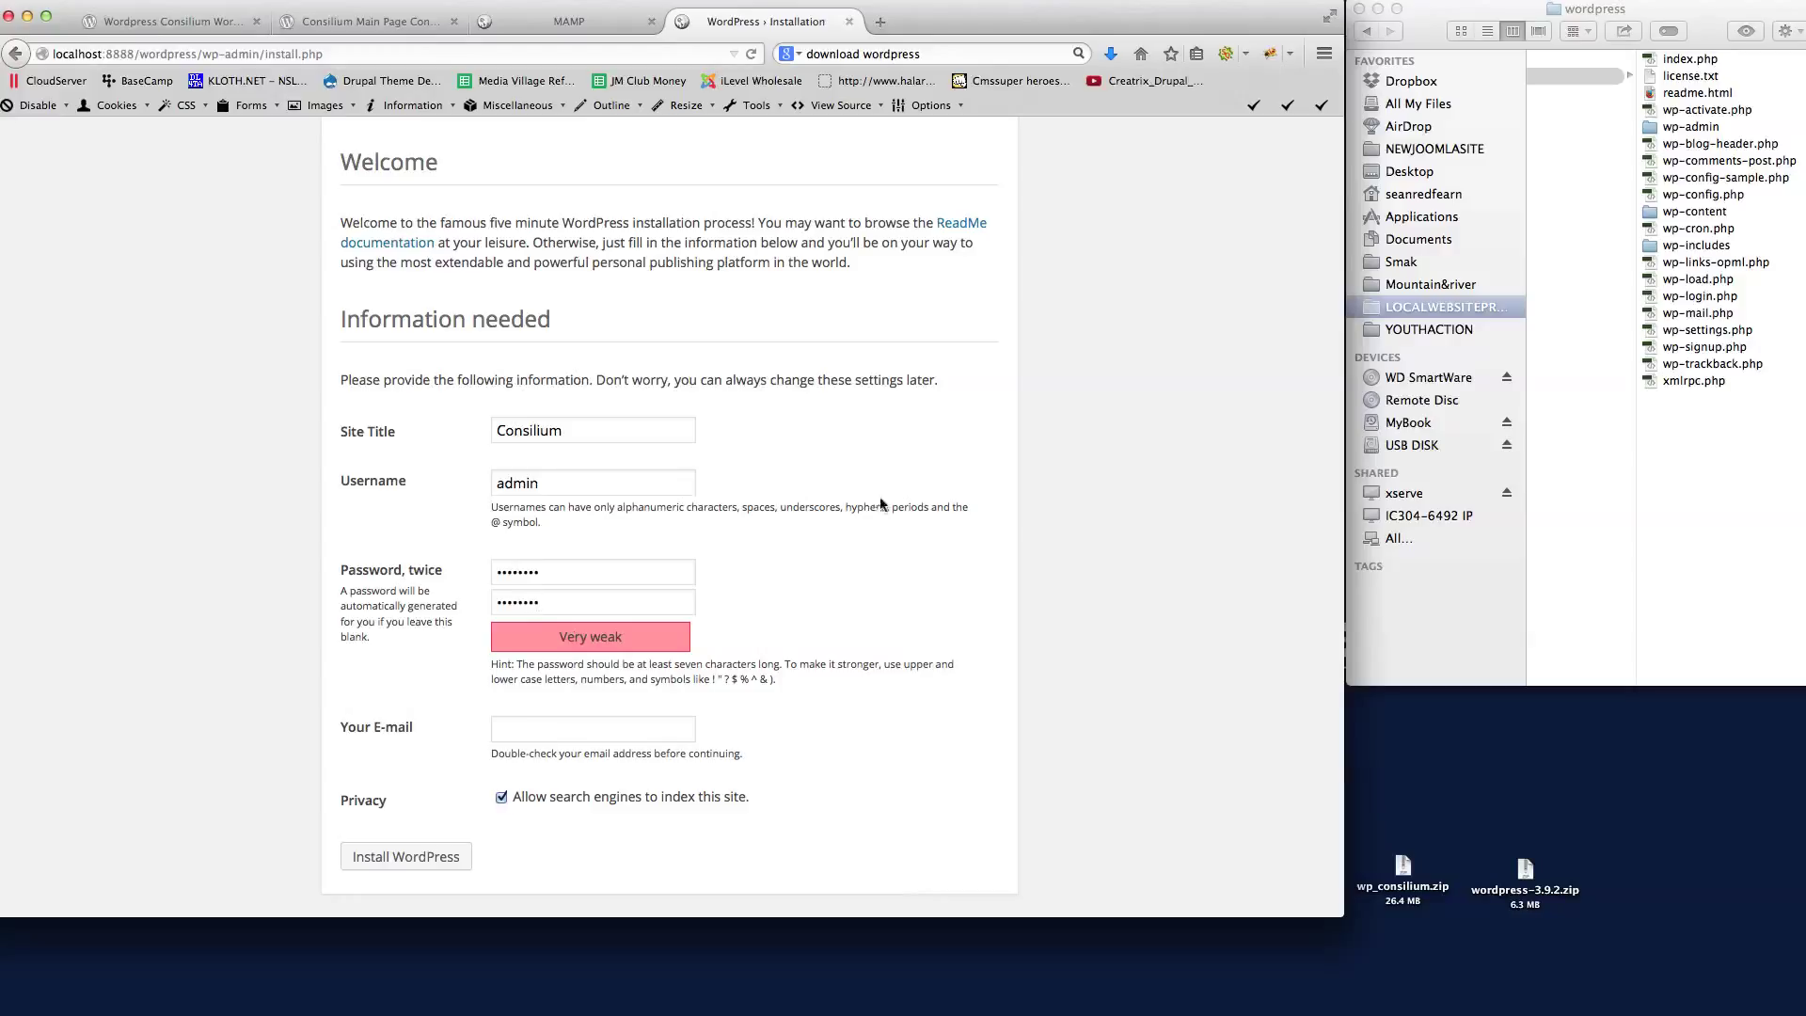
pyautogui.click(593, 728)
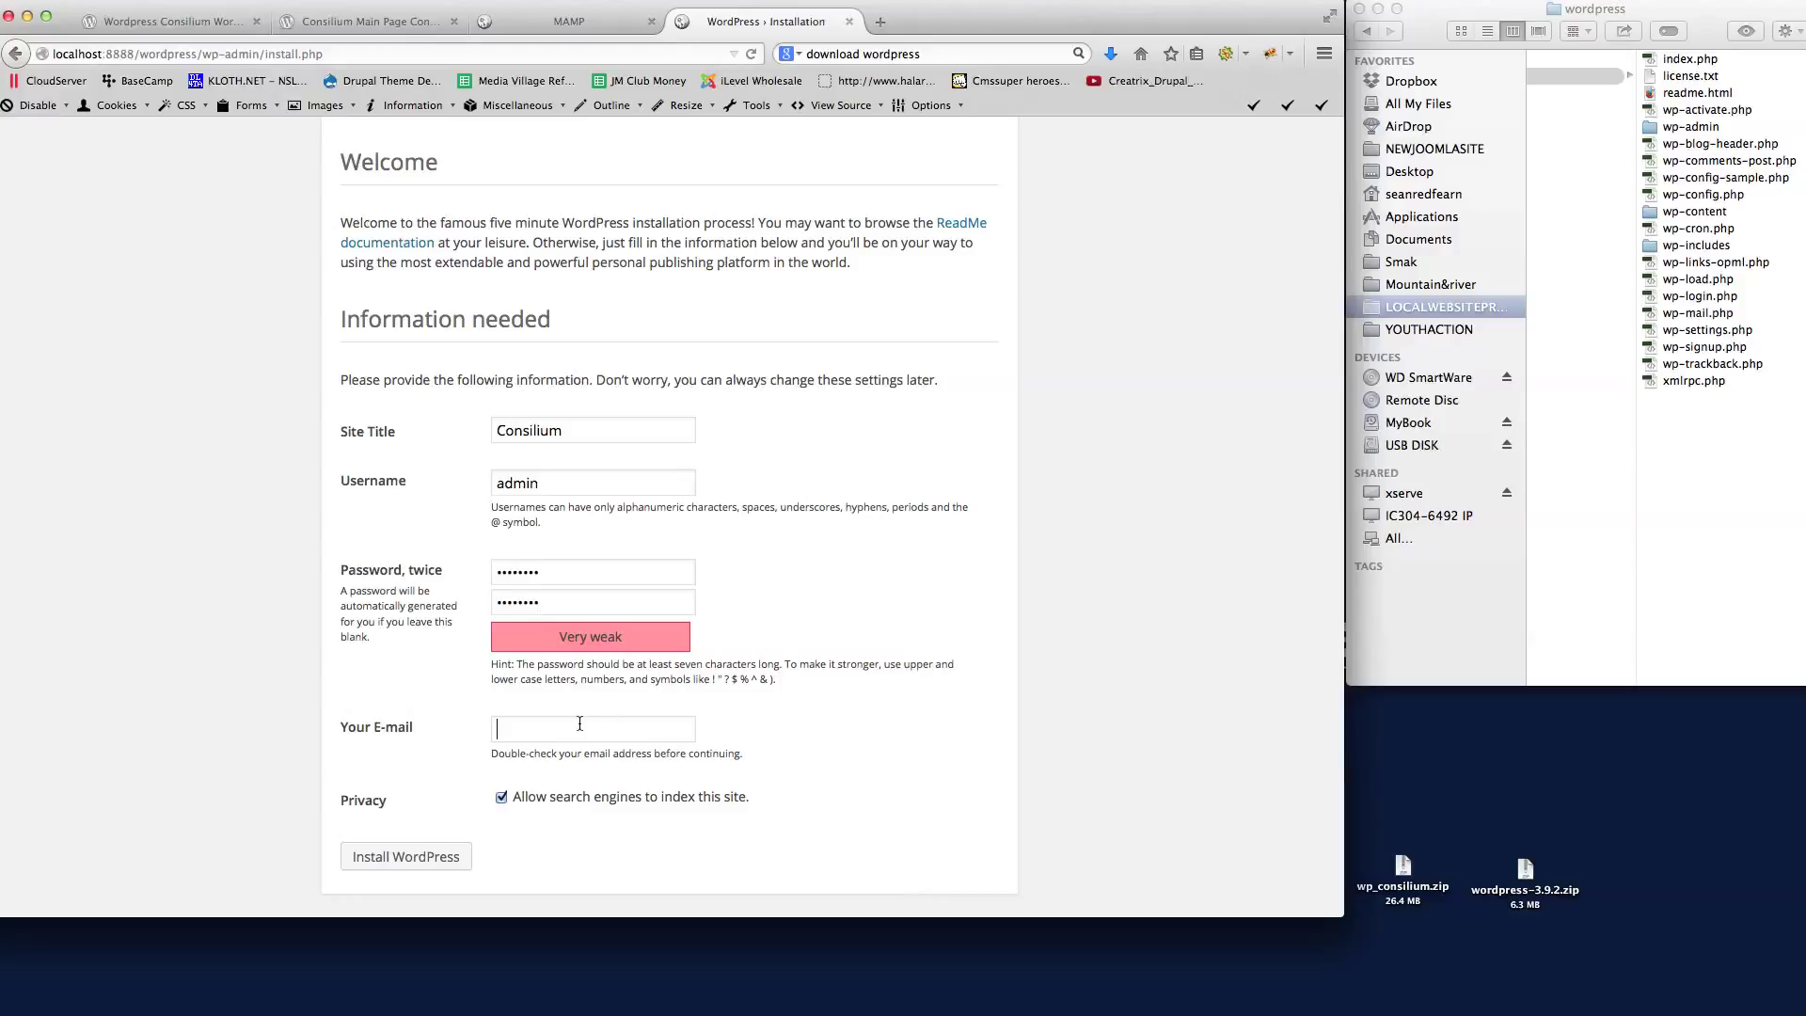
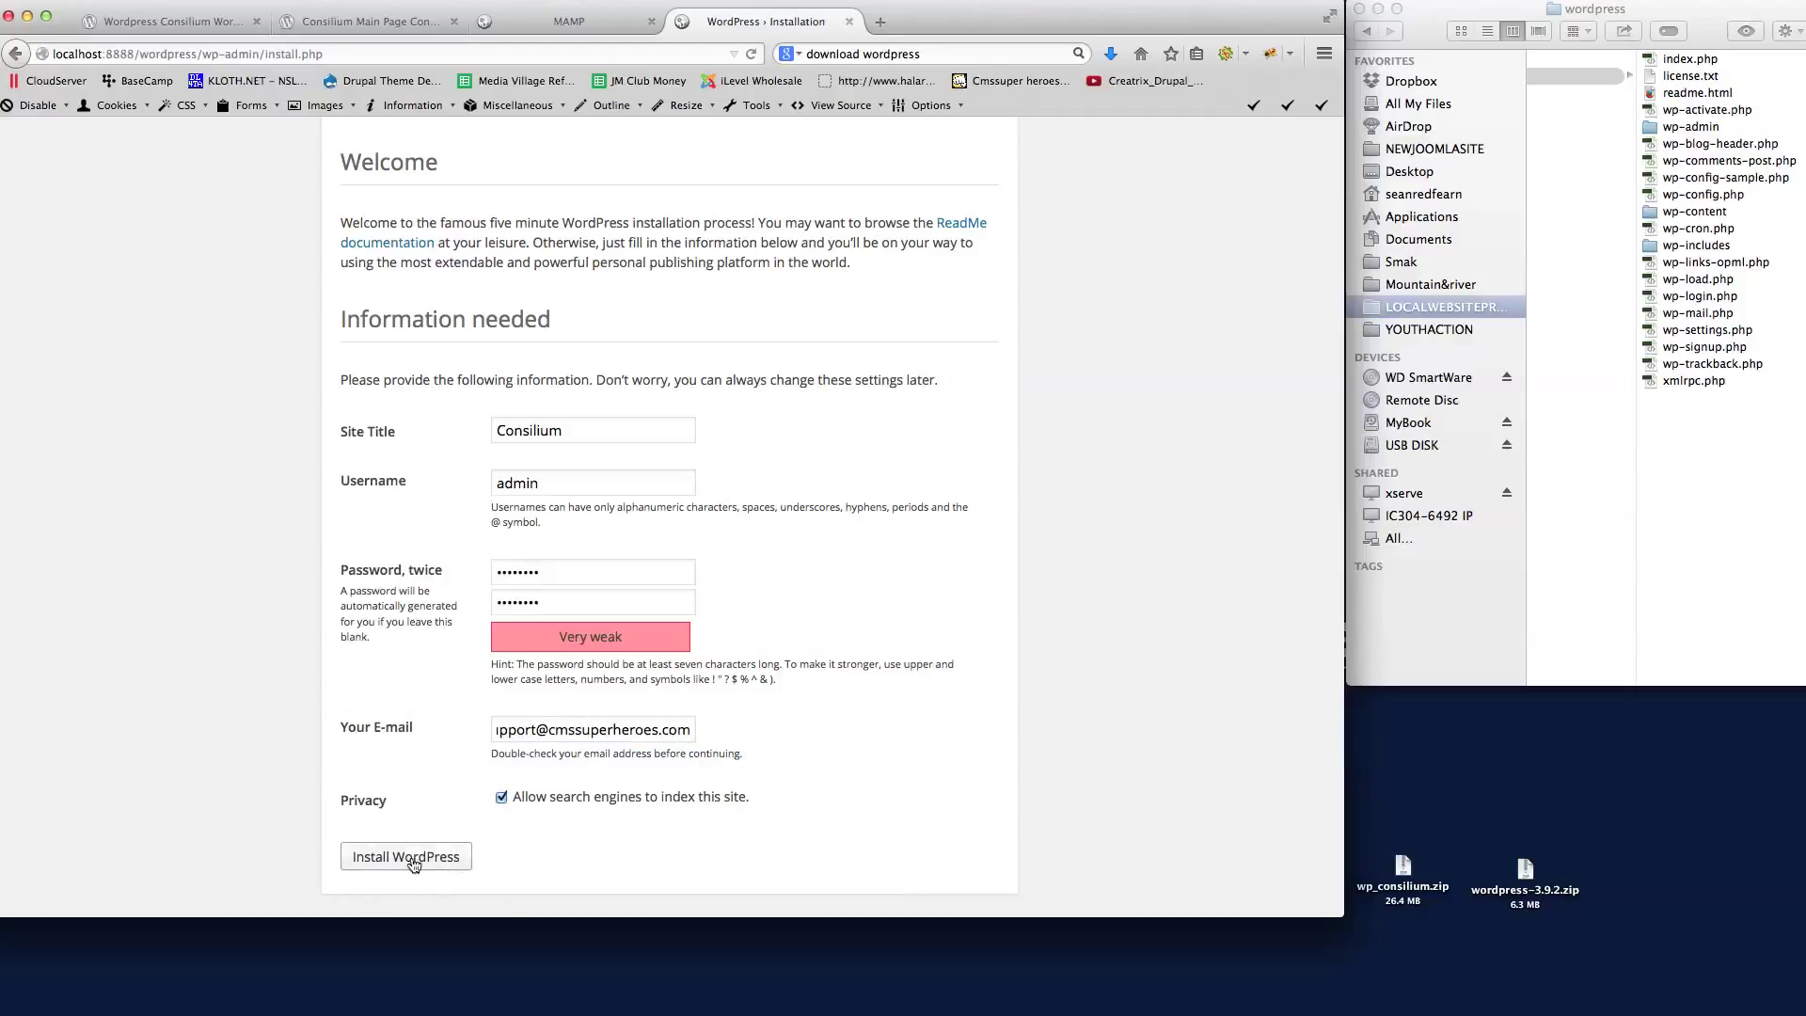
pyautogui.click(404, 856)
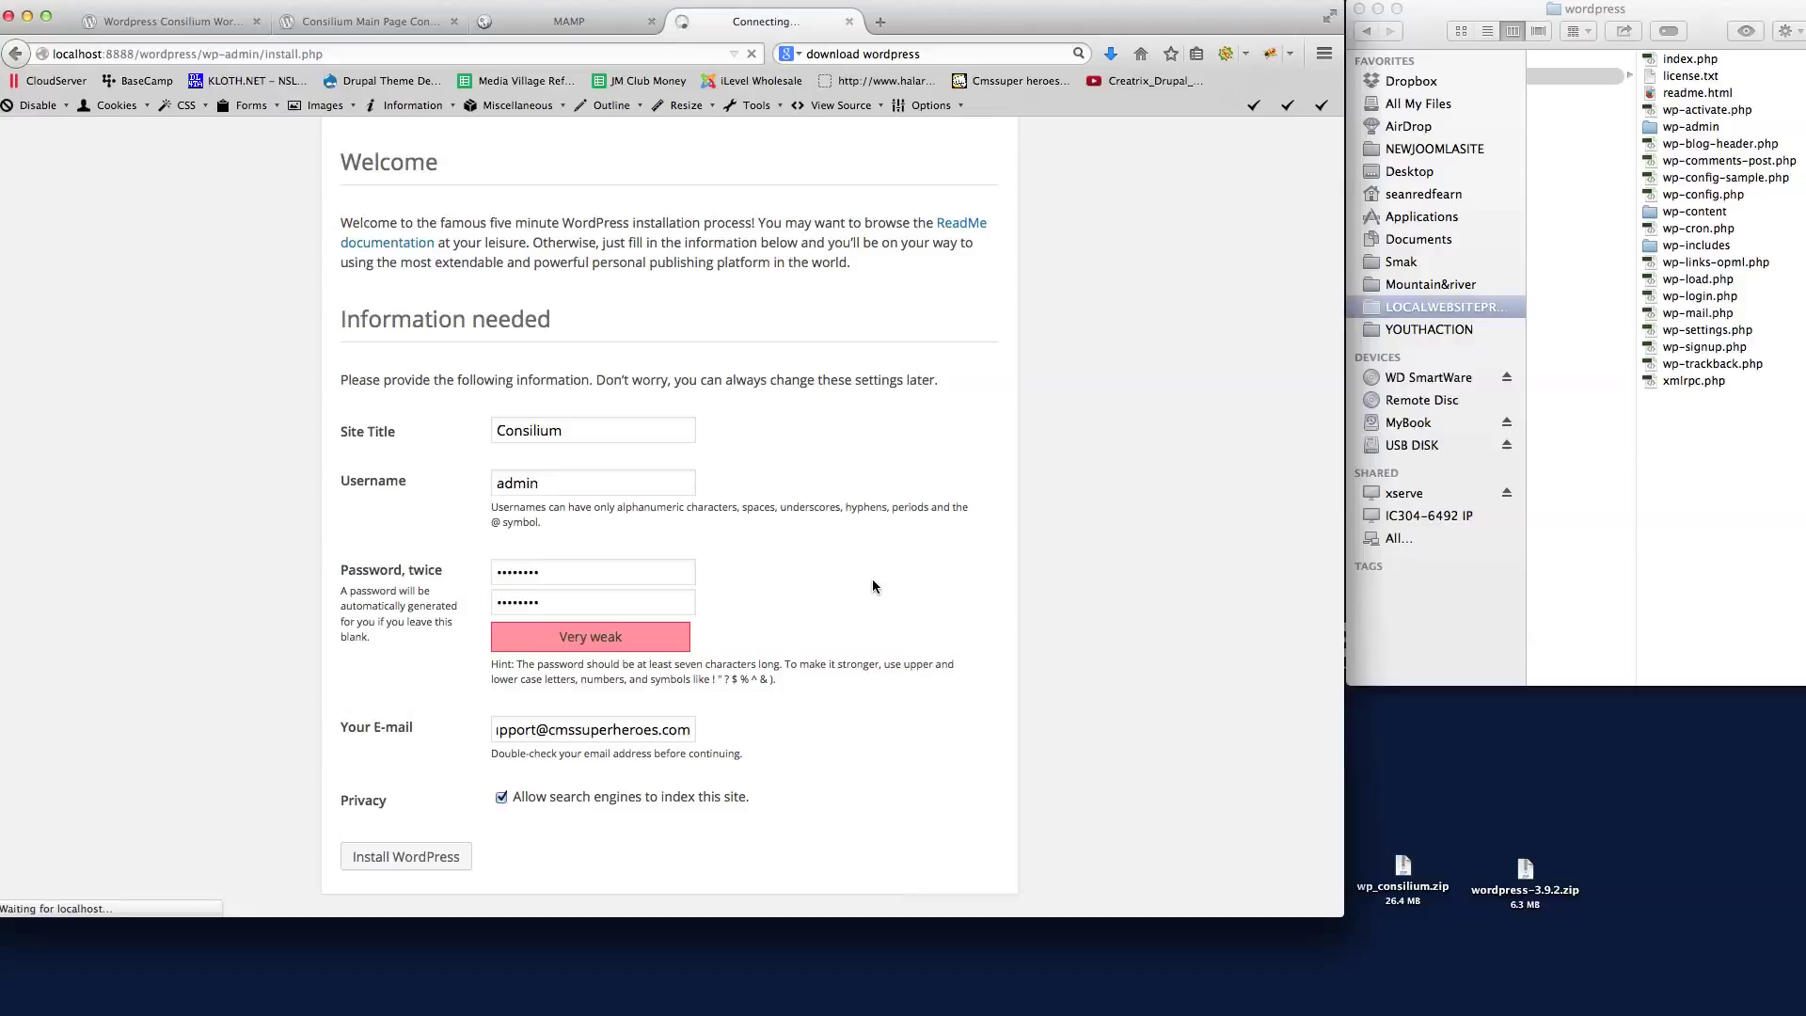
# Preview the new Consilium site with its Hello World post, then head from the success page to Log In.
pyautogui.click(406, 856)
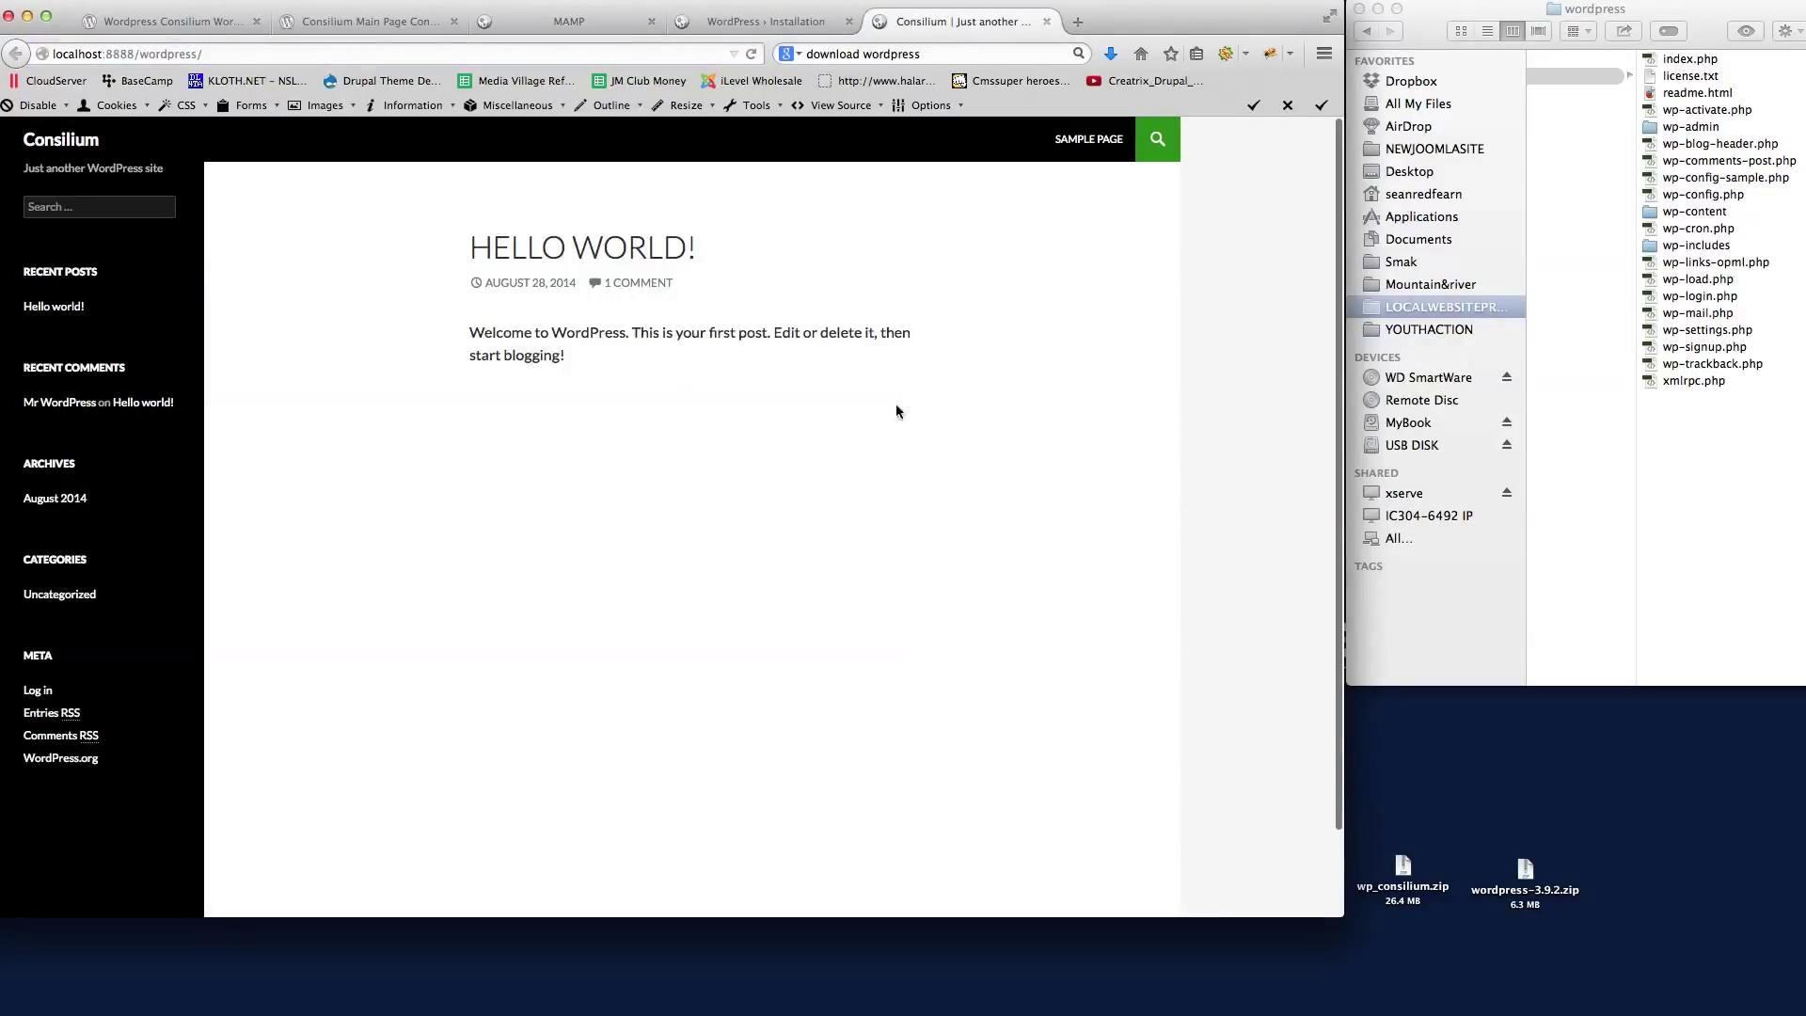
pyautogui.moveTo(702, 503)
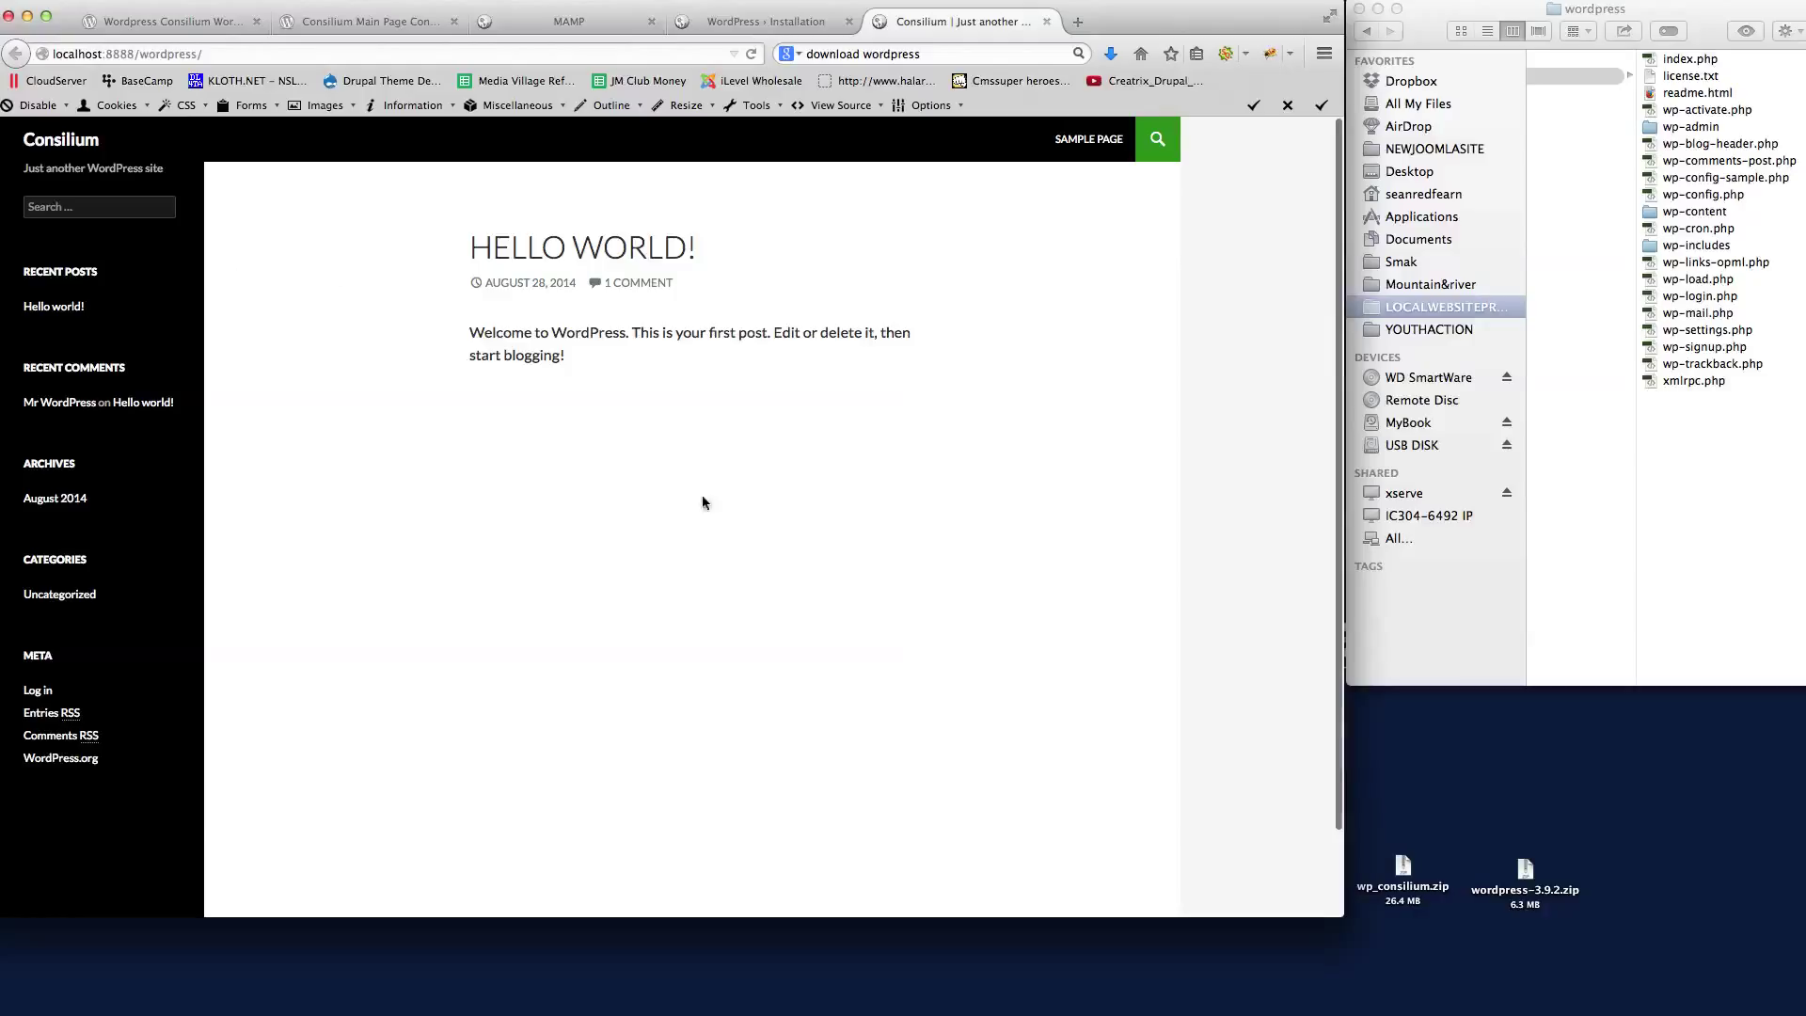
pyautogui.click(762, 20)
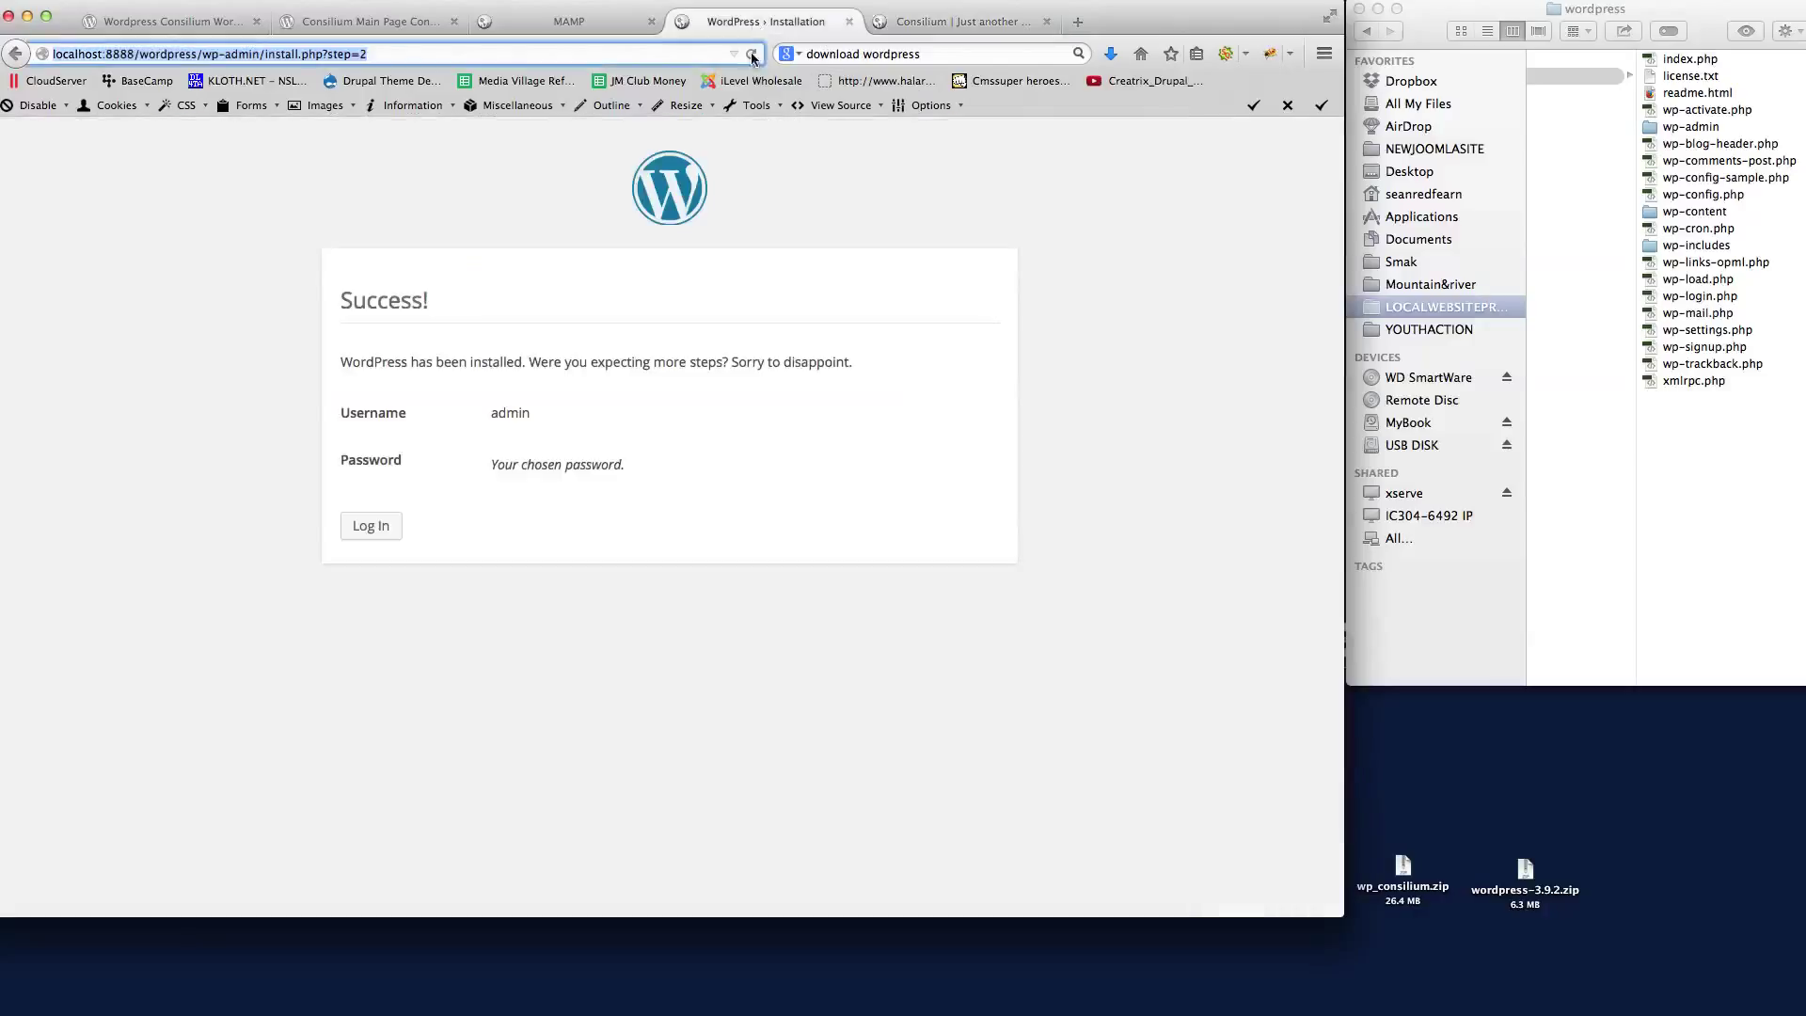
pyautogui.click(752, 53)
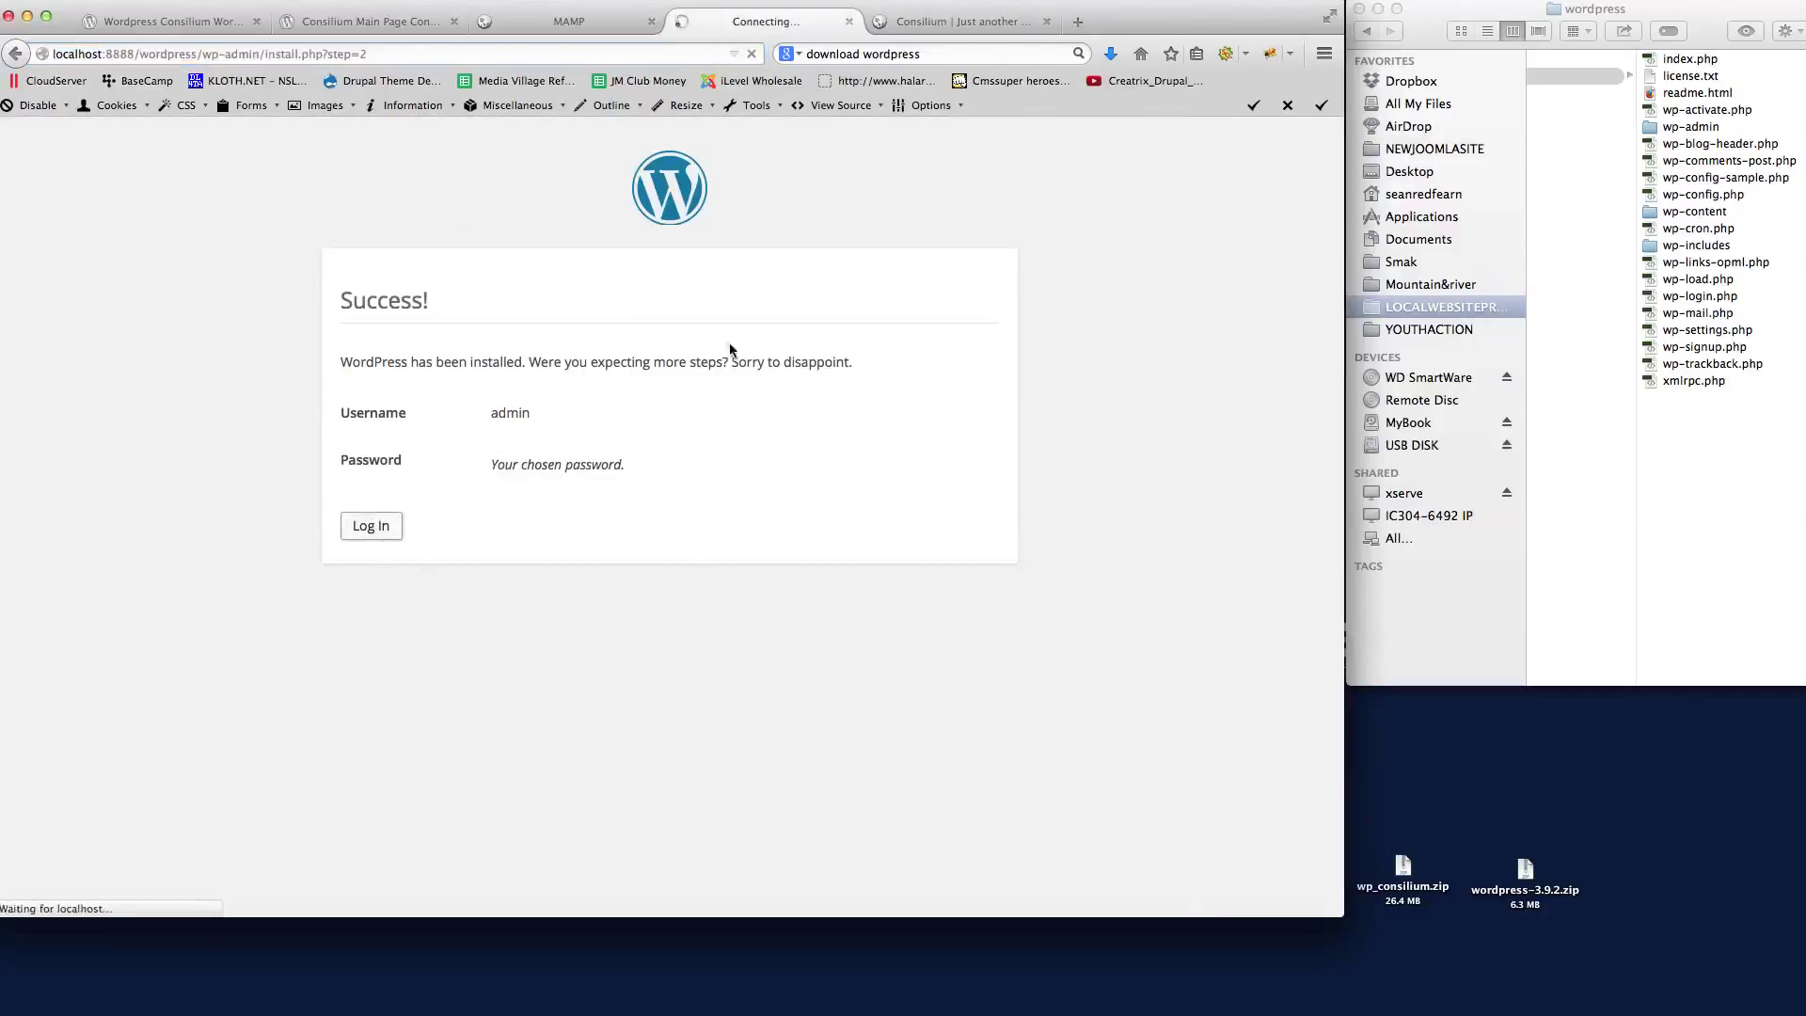
# Log in as admin to reach the dashboard, then view the Consilium front page in the default theme.
pyautogui.click(370, 525)
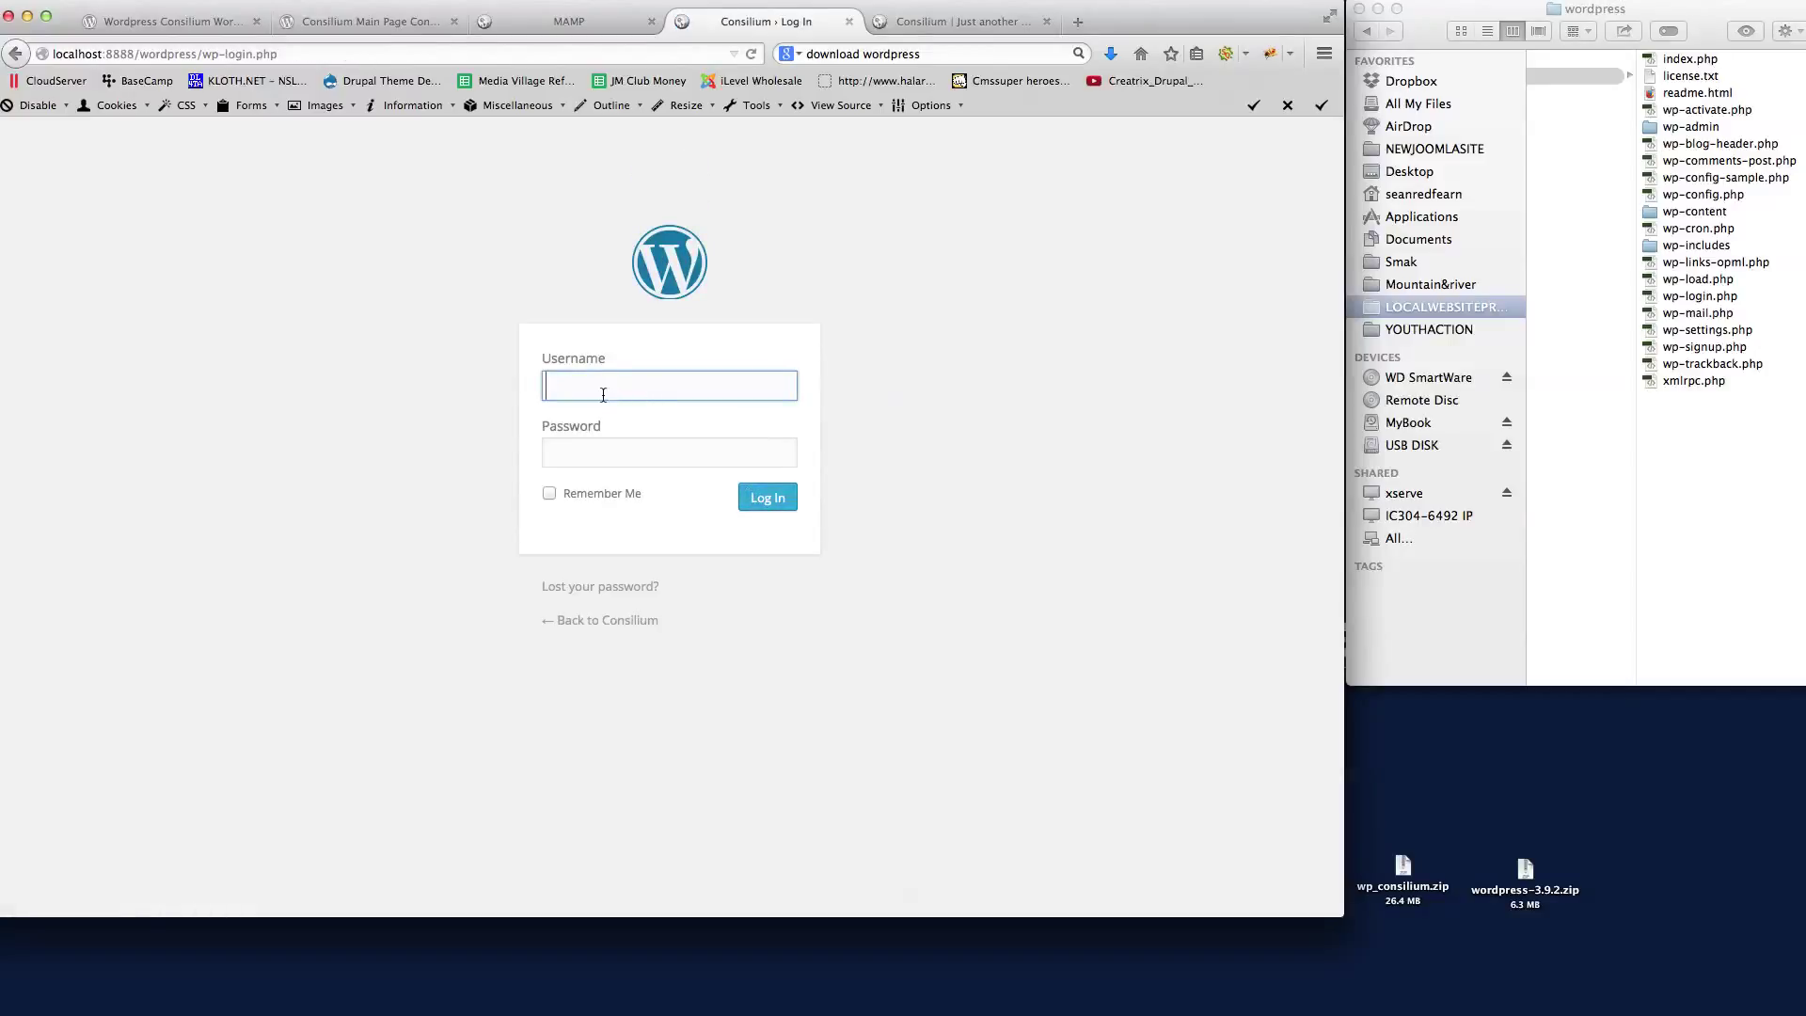
pyautogui.write('admin')
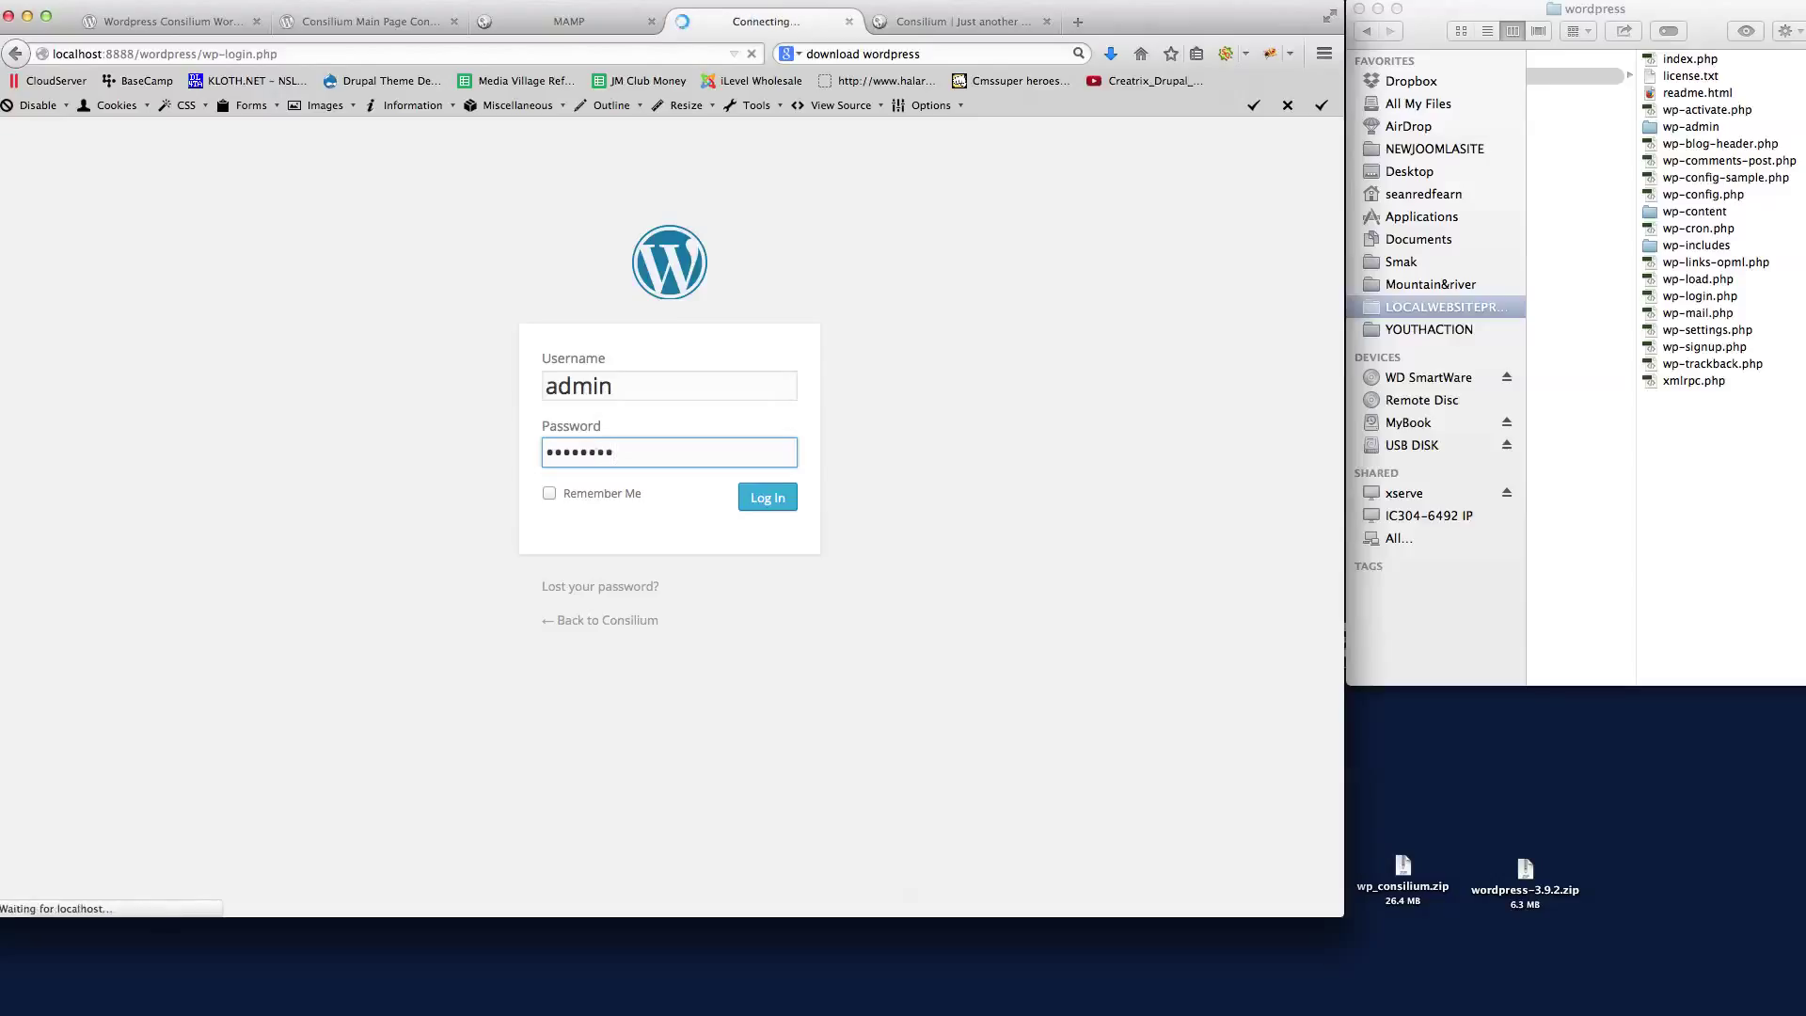
pyautogui.click(766, 497)
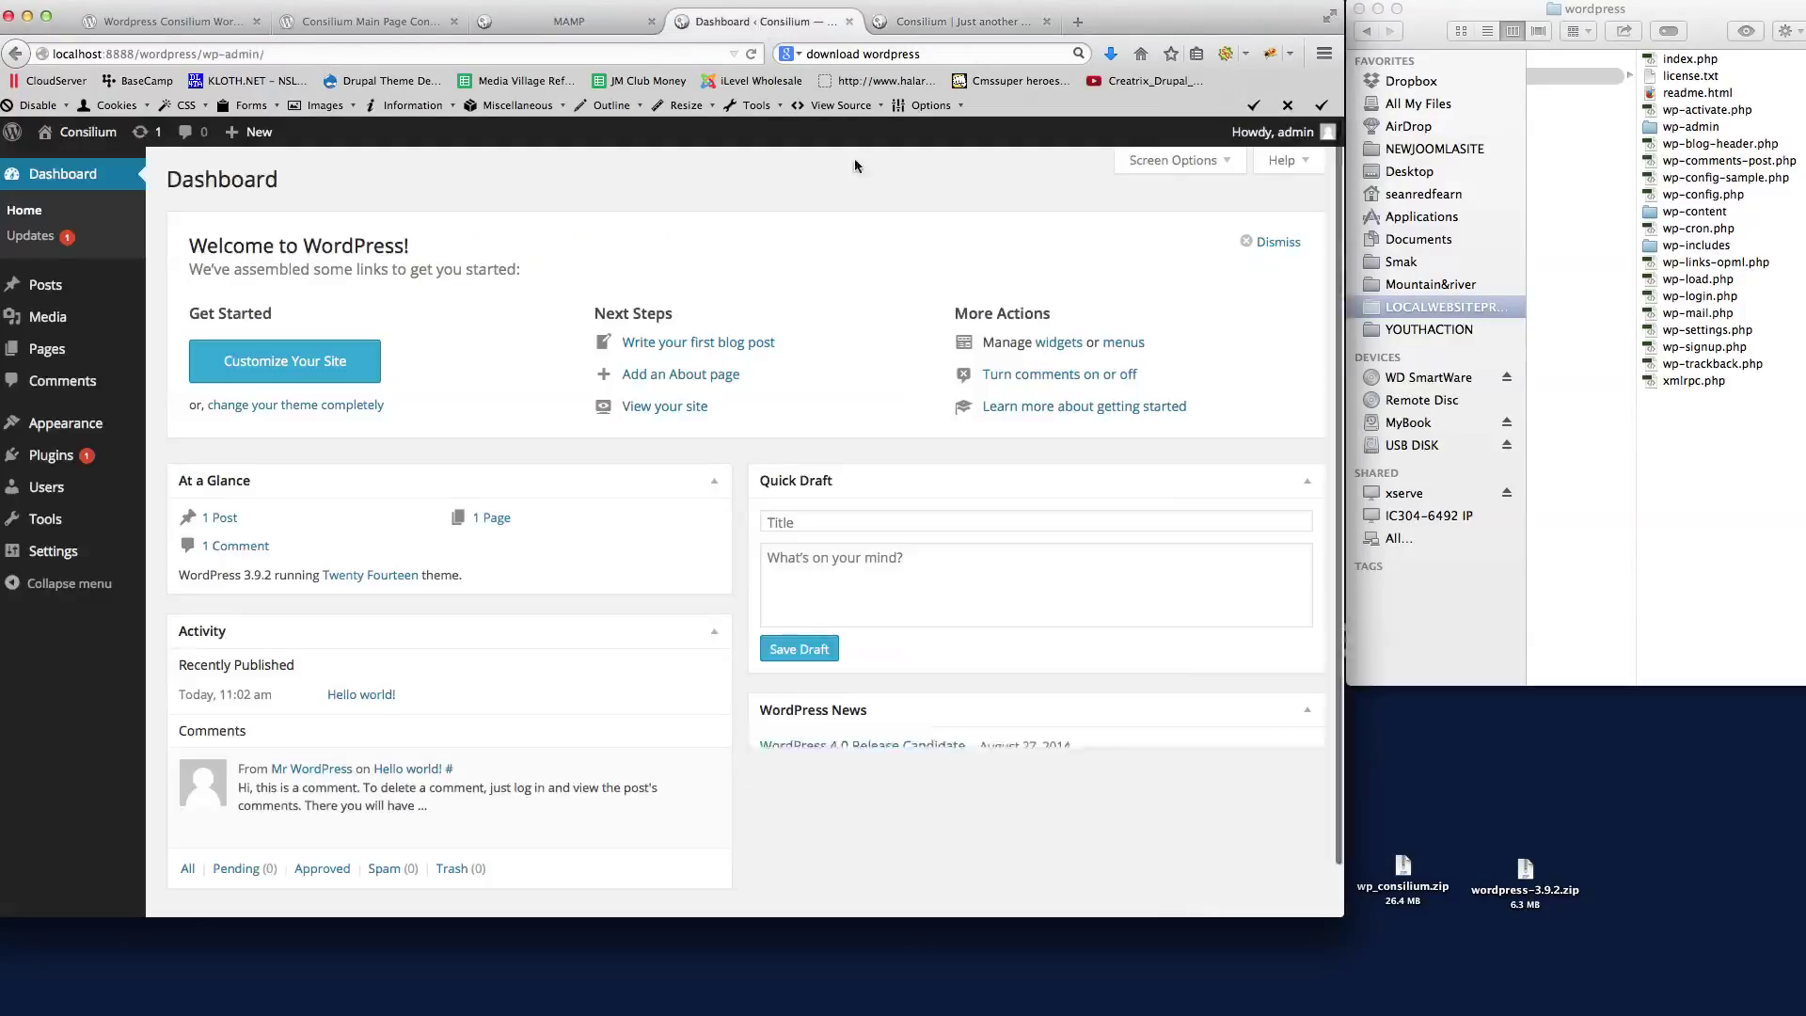
pyautogui.click(956, 20)
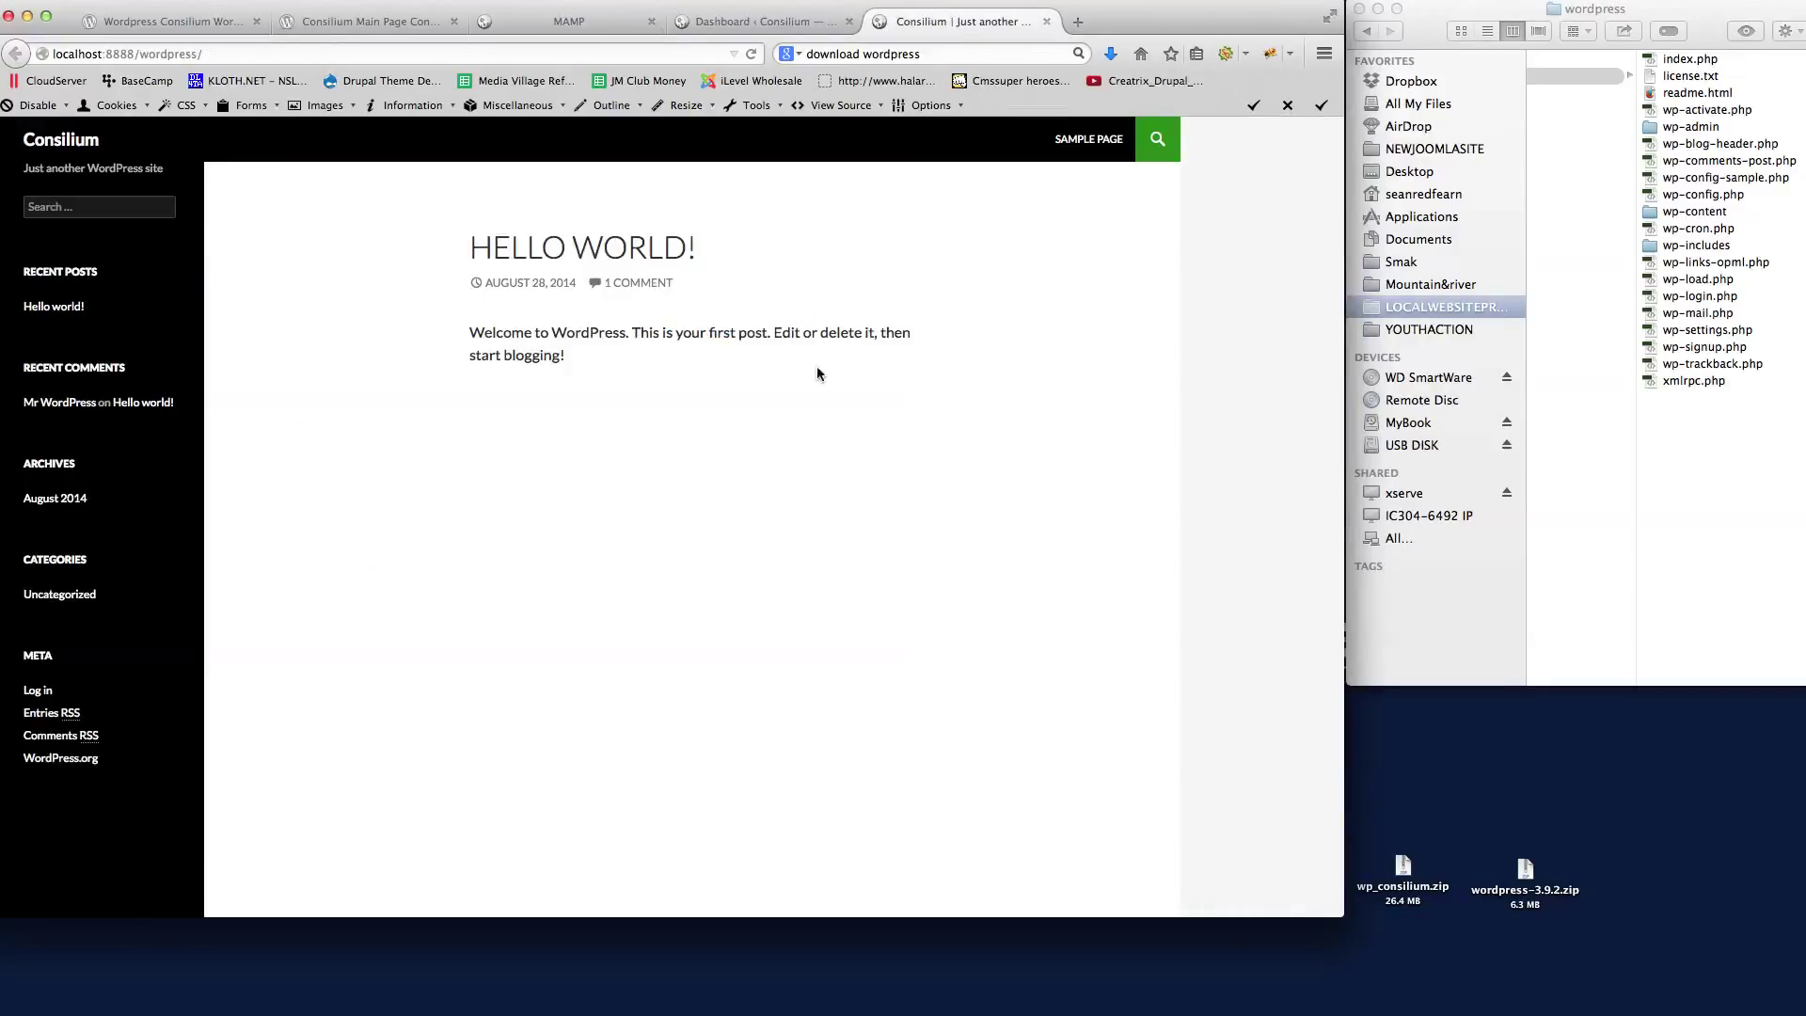
pyautogui.moveTo(737, 397)
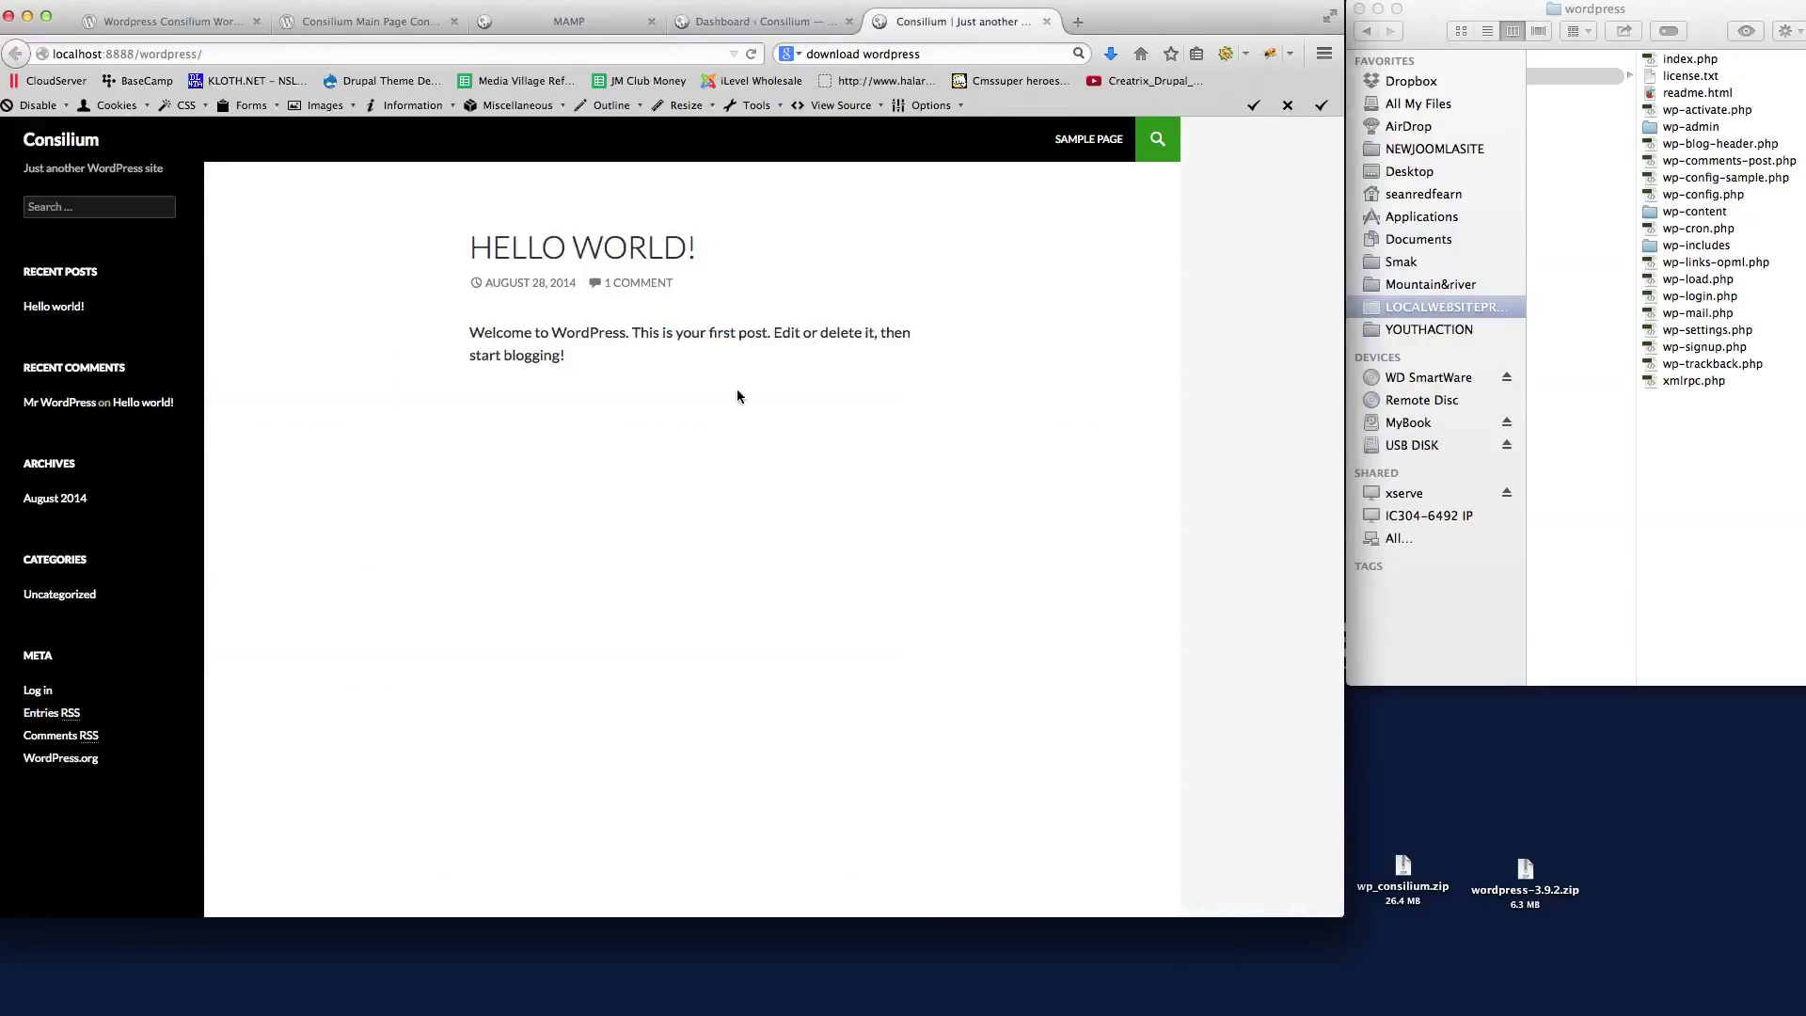
pyautogui.moveTo(822, 461)
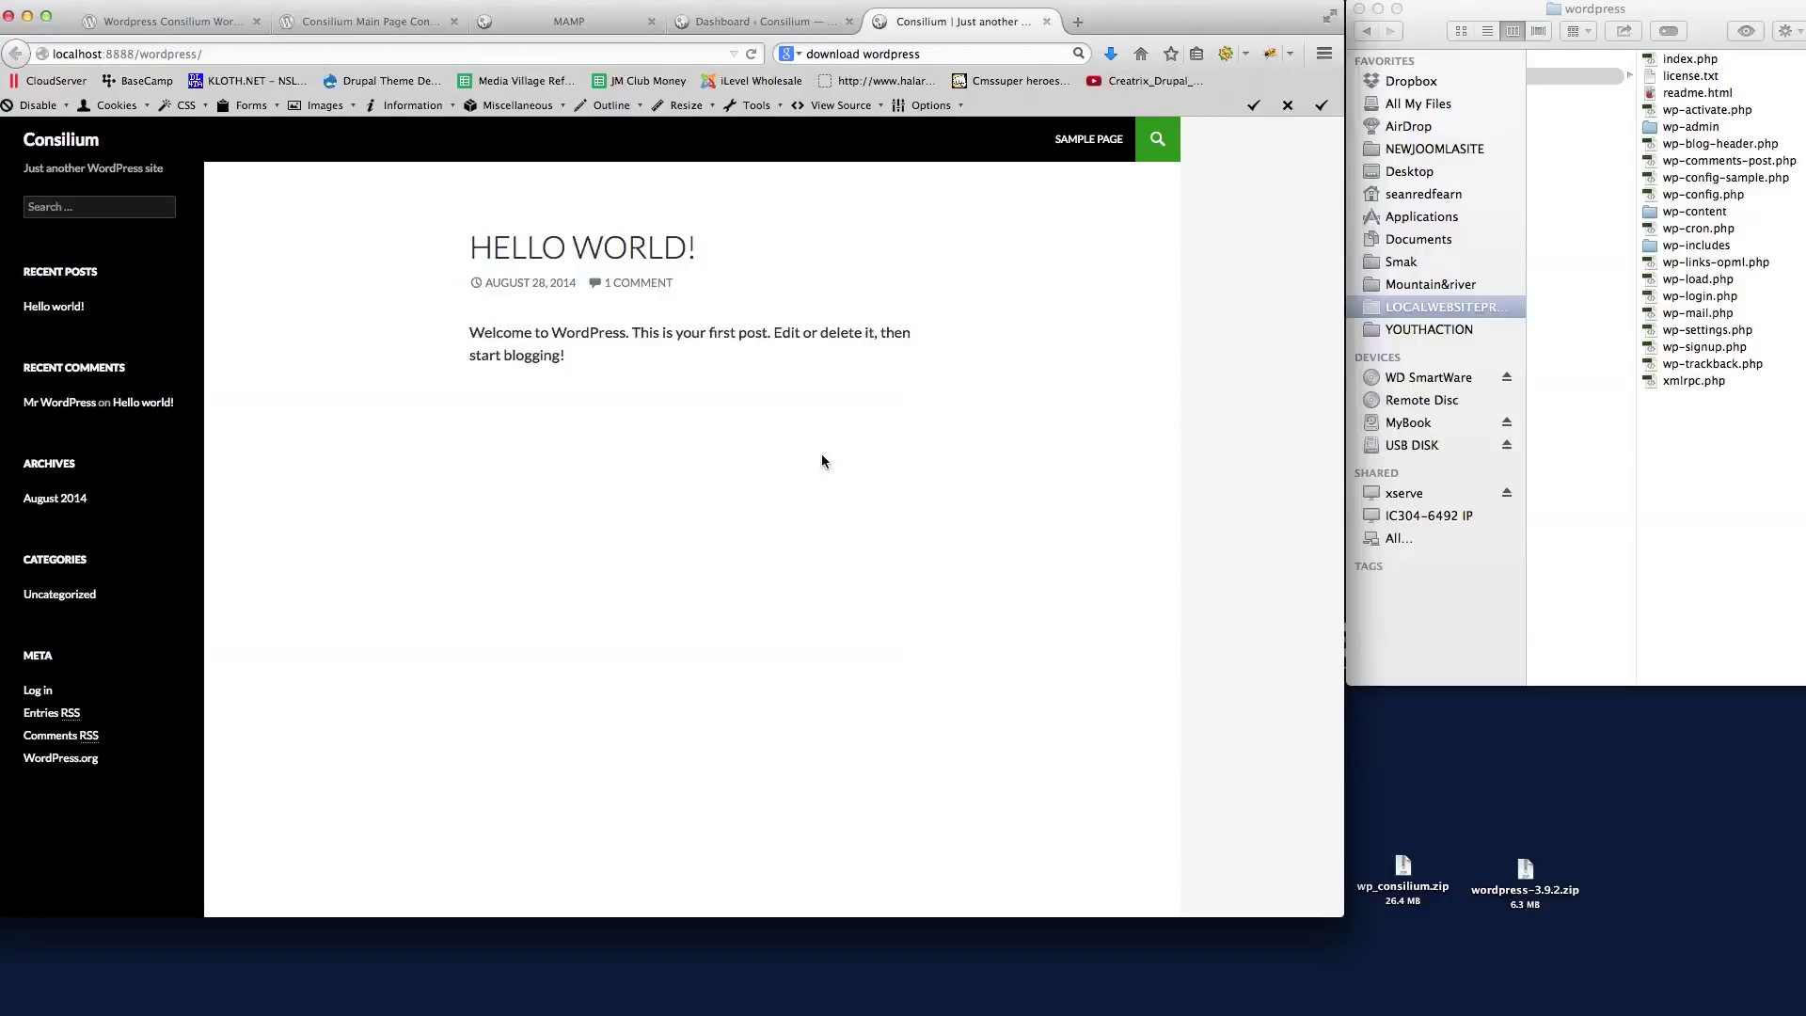
pyautogui.moveTo(839, 451)
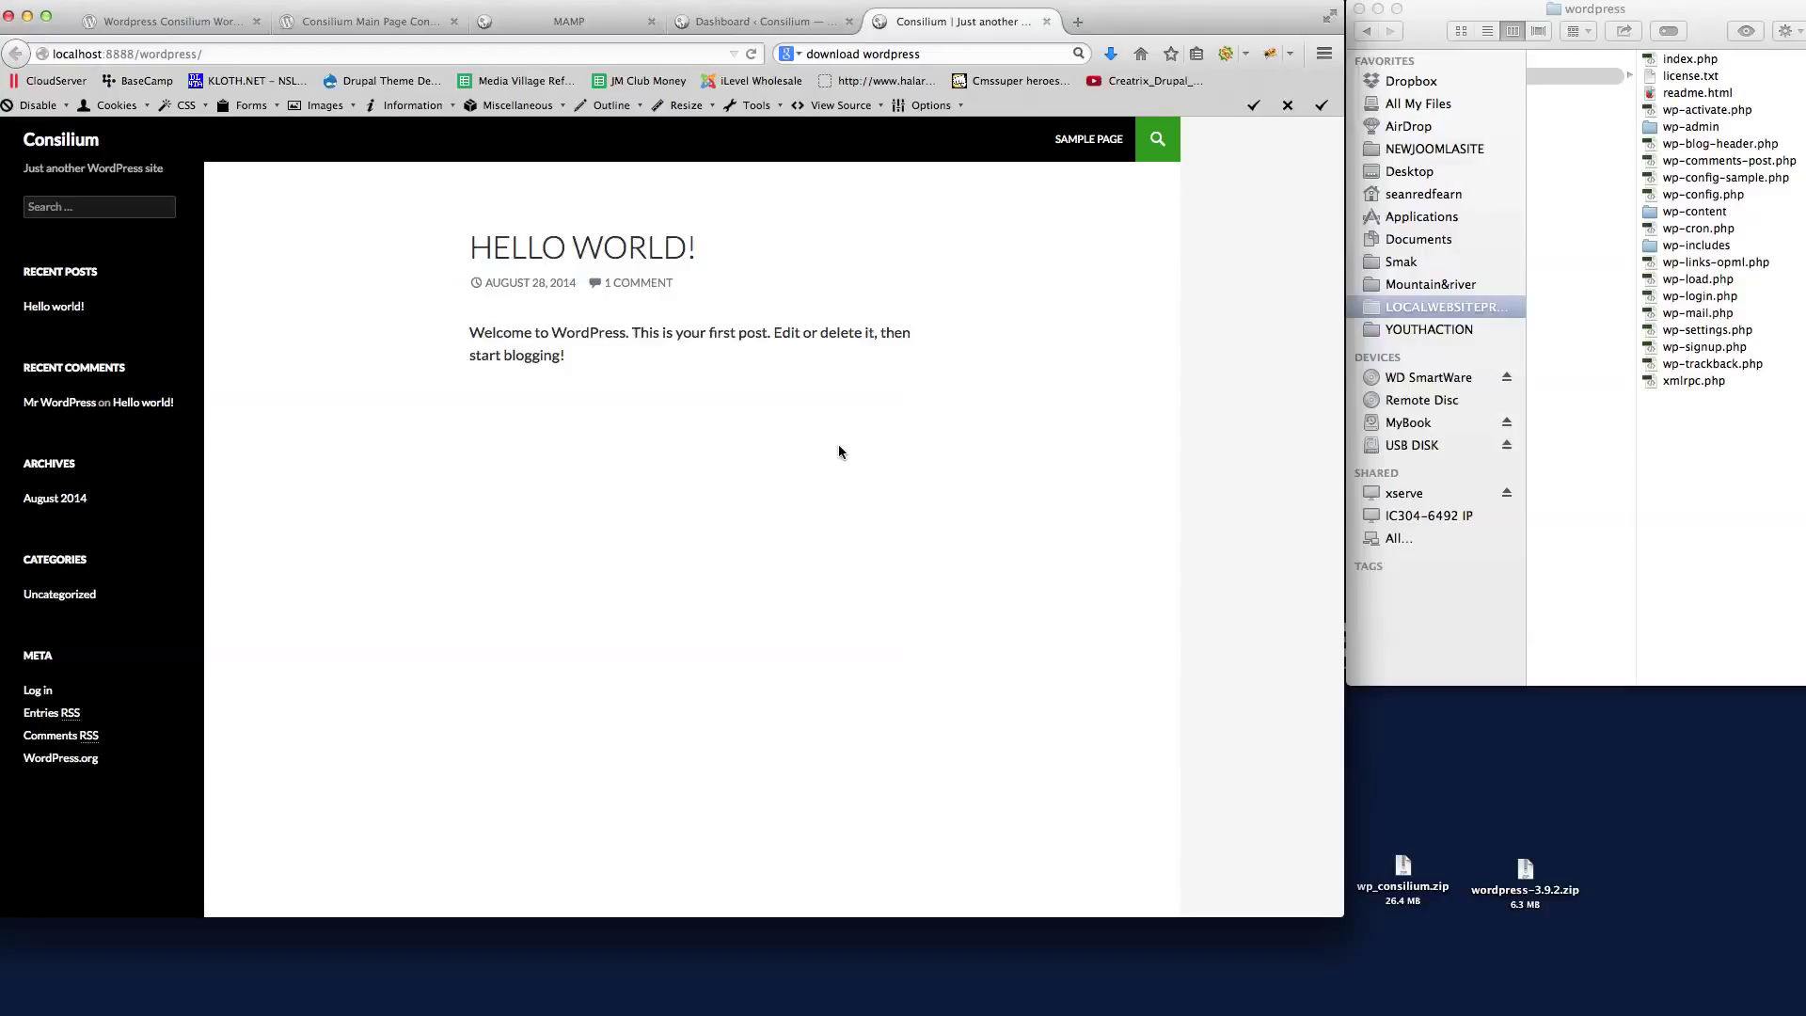
pyautogui.moveTo(796, 444)
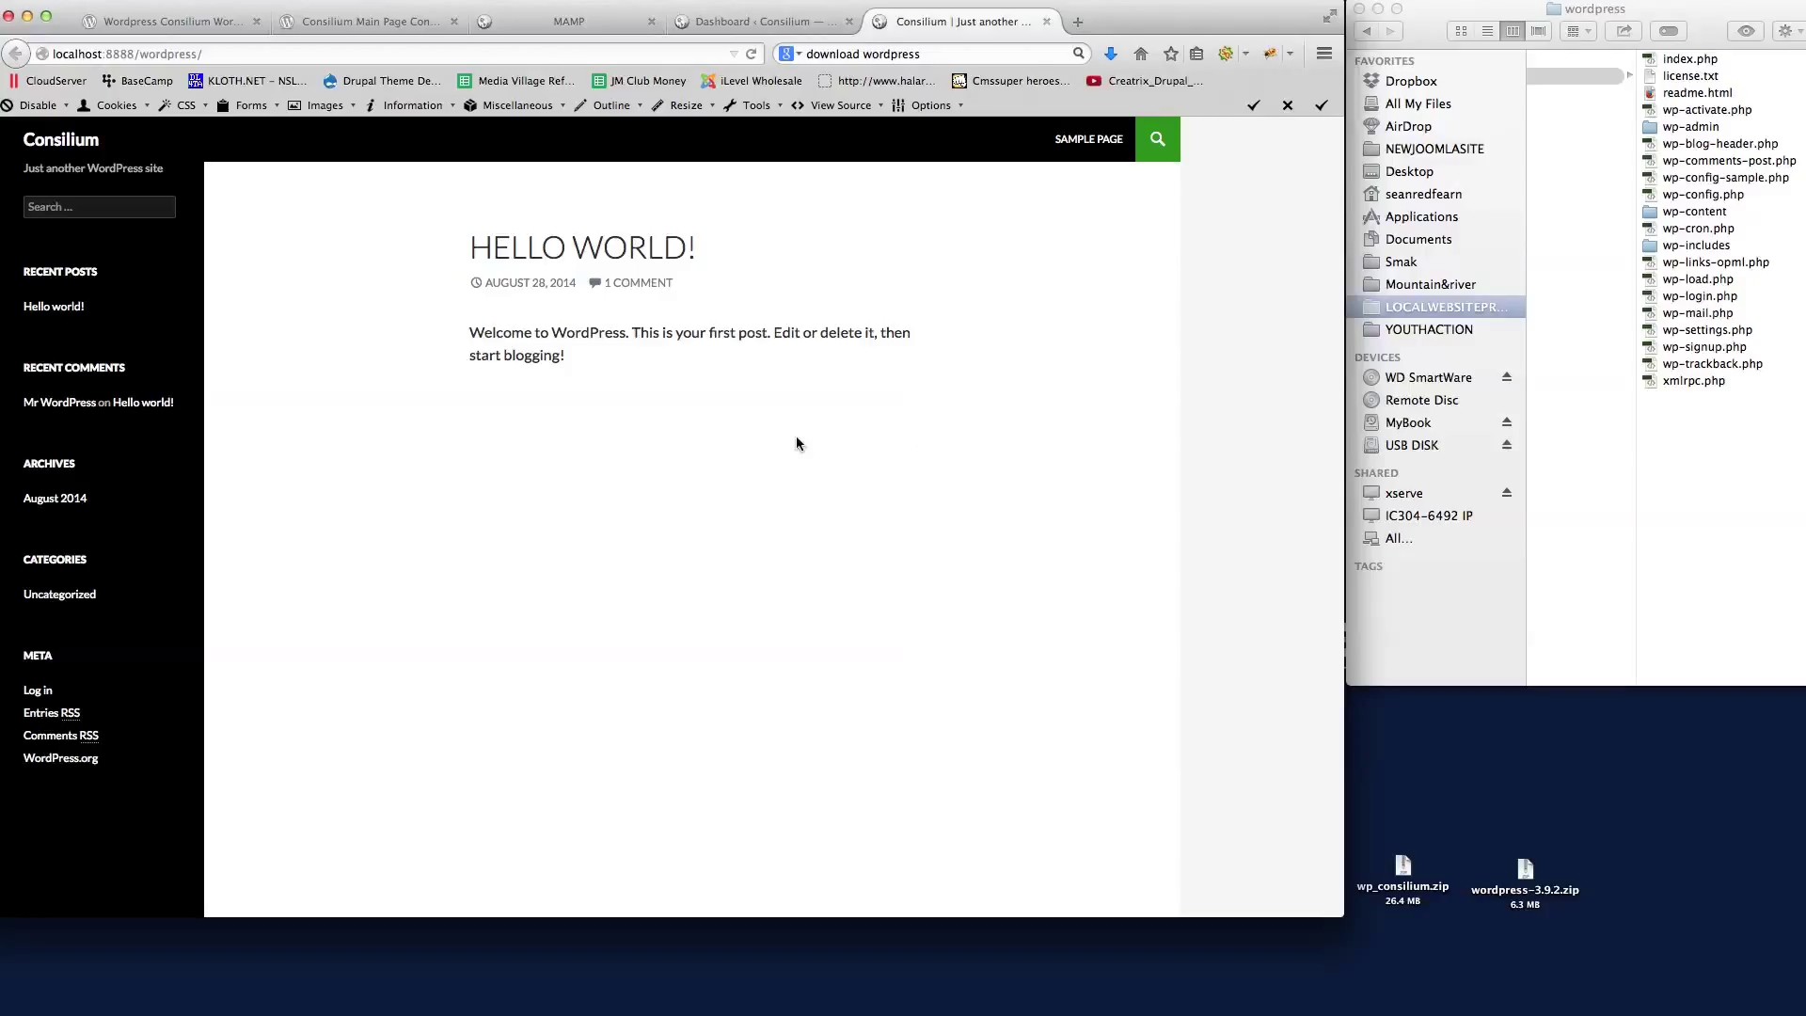